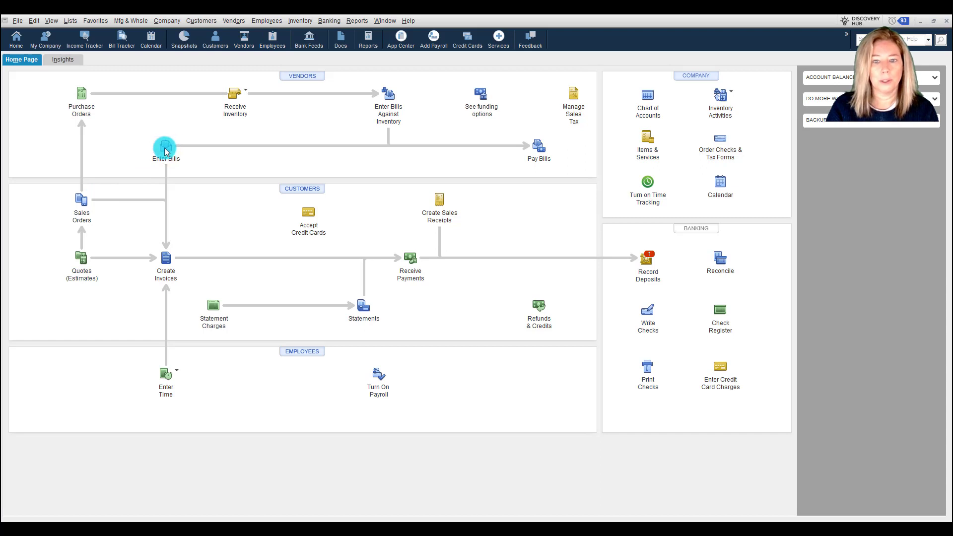
mouse_move(233, 20)
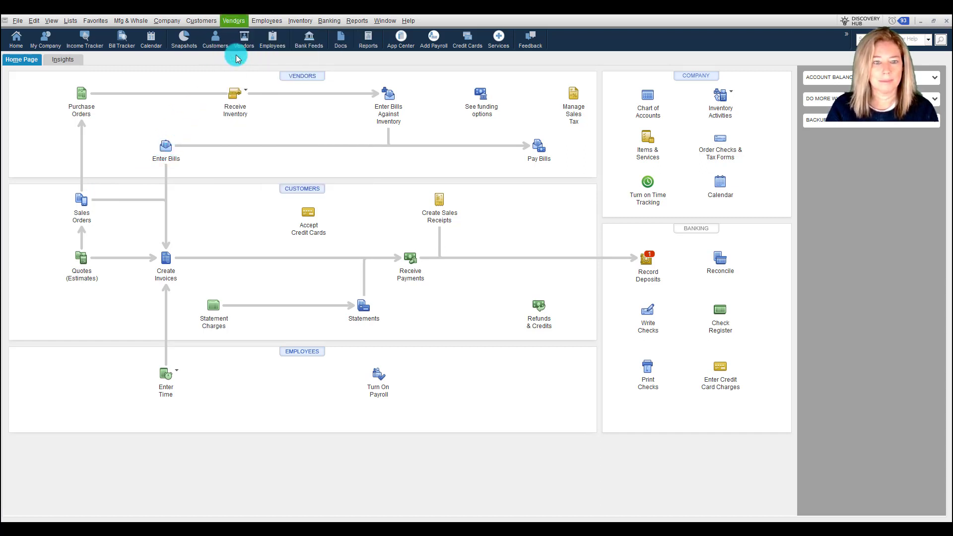
- Start a new vendor bill from Enter Bills
left_click(165, 146)
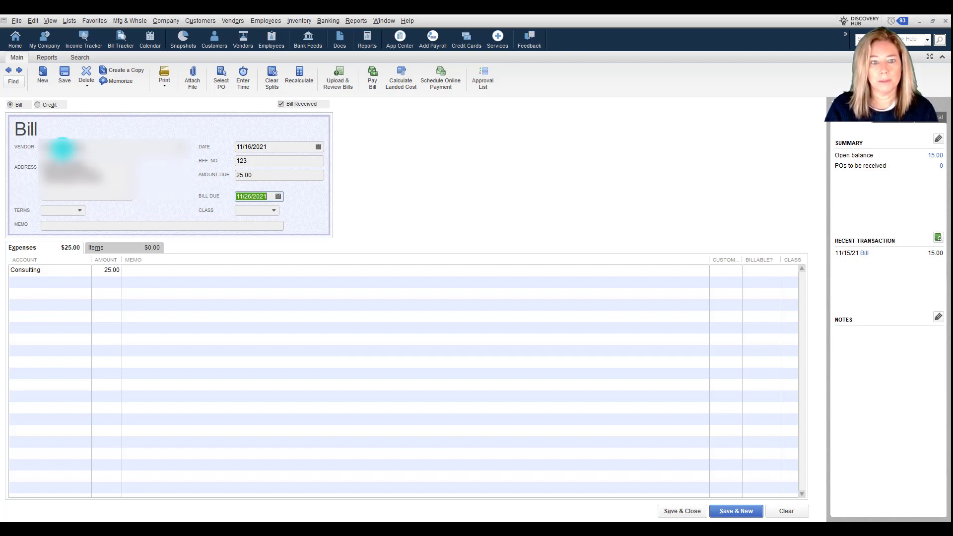
mouse_move(430, 187)
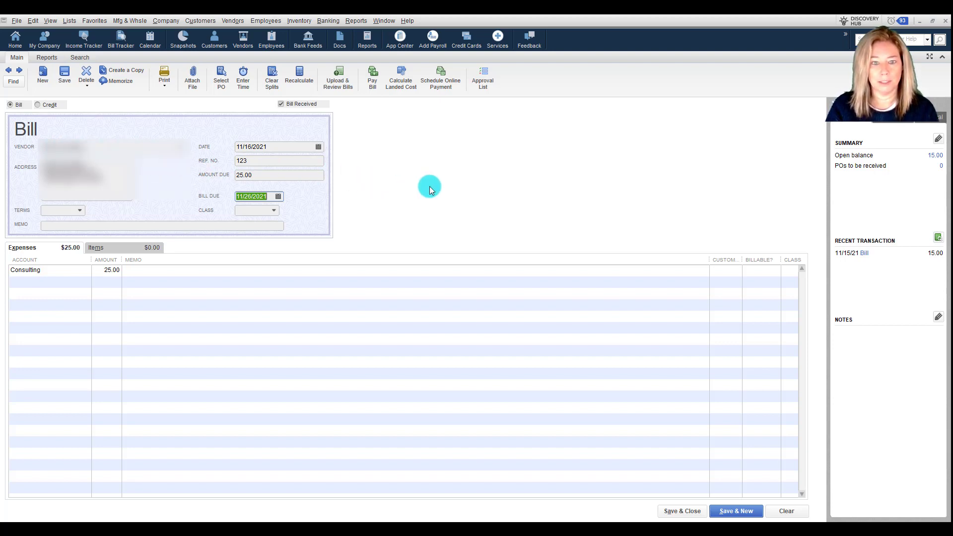
mouse_move(430, 185)
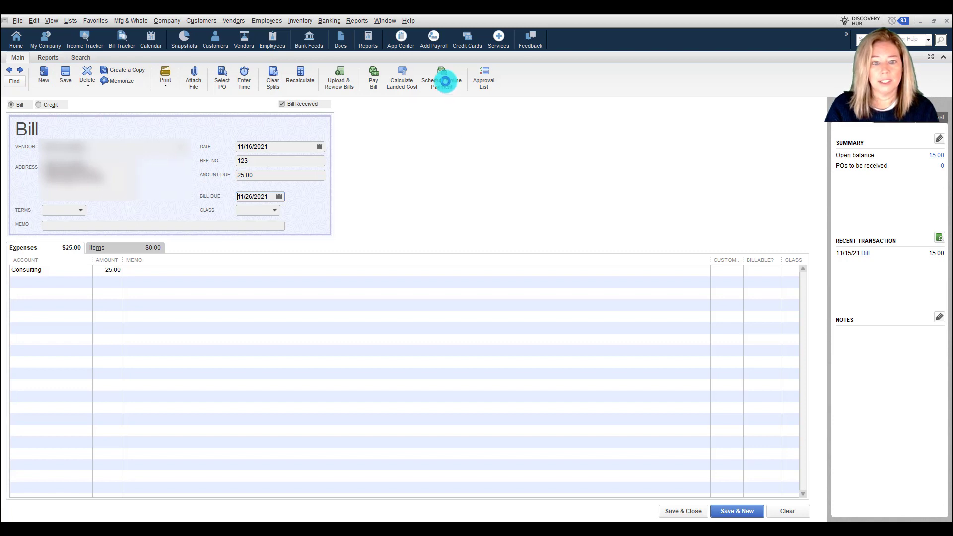
mouse_move(311, 195)
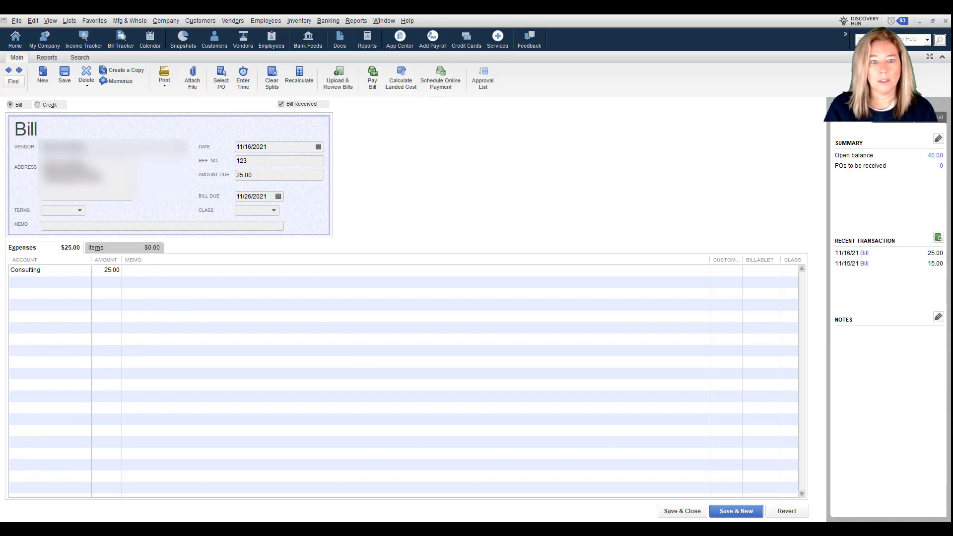
mouse_move(440, 78)
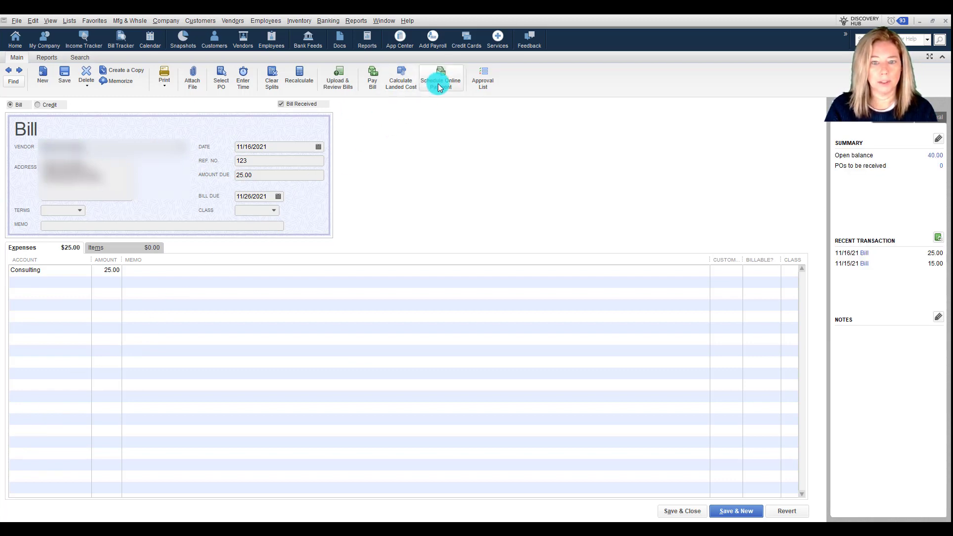
- Schedule an online payment for the $25.00 bill and pay the selected bill
left_click(372, 77)
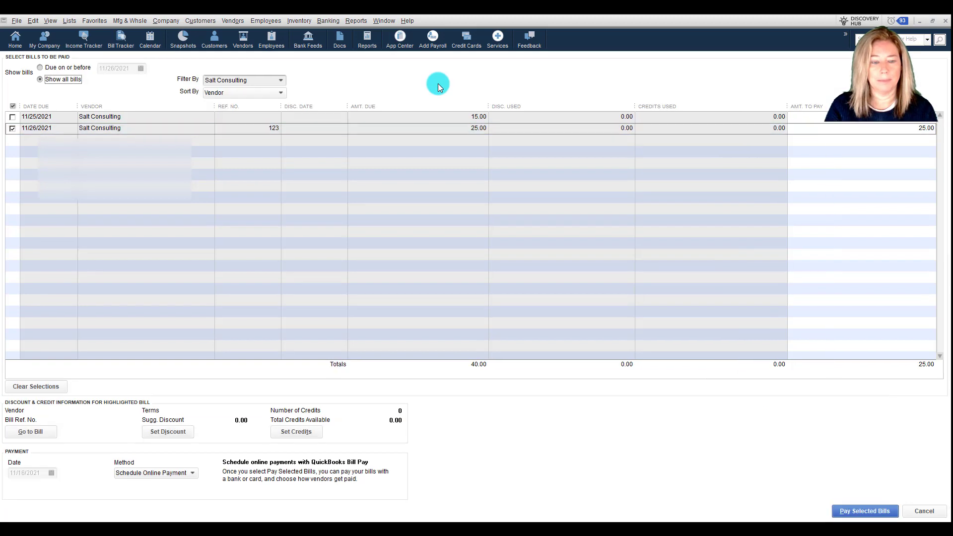
left_click(864, 511)
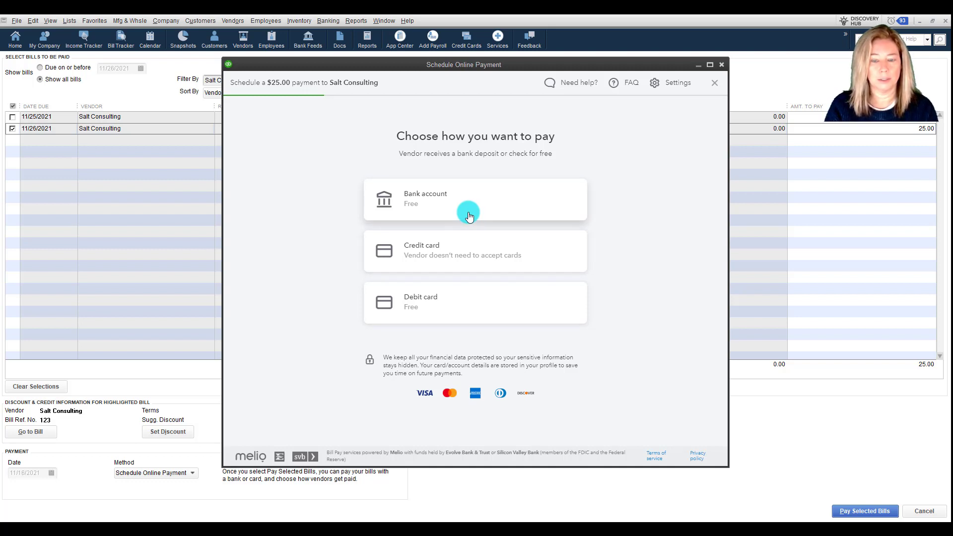
mouse_move(483, 206)
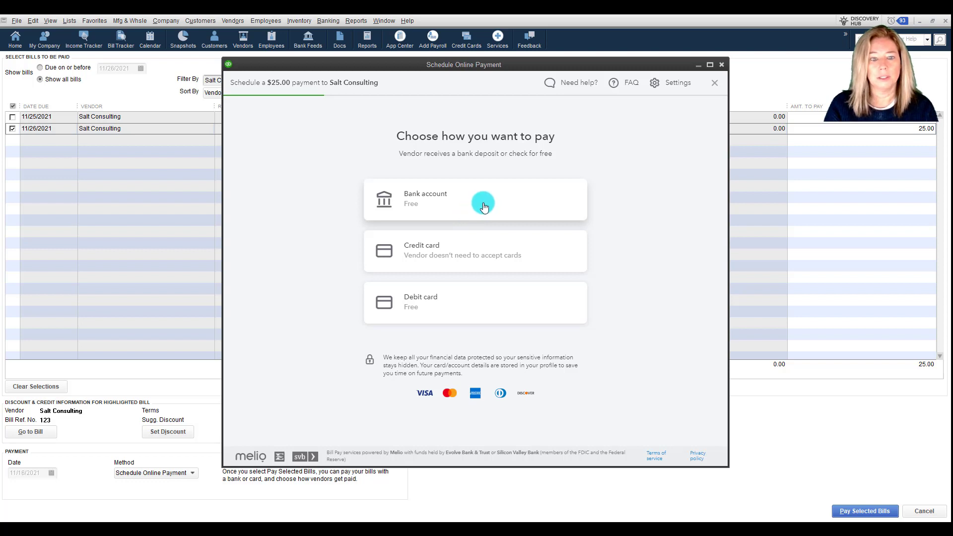
- Choose Bank account as the payment method
left_click(473, 199)
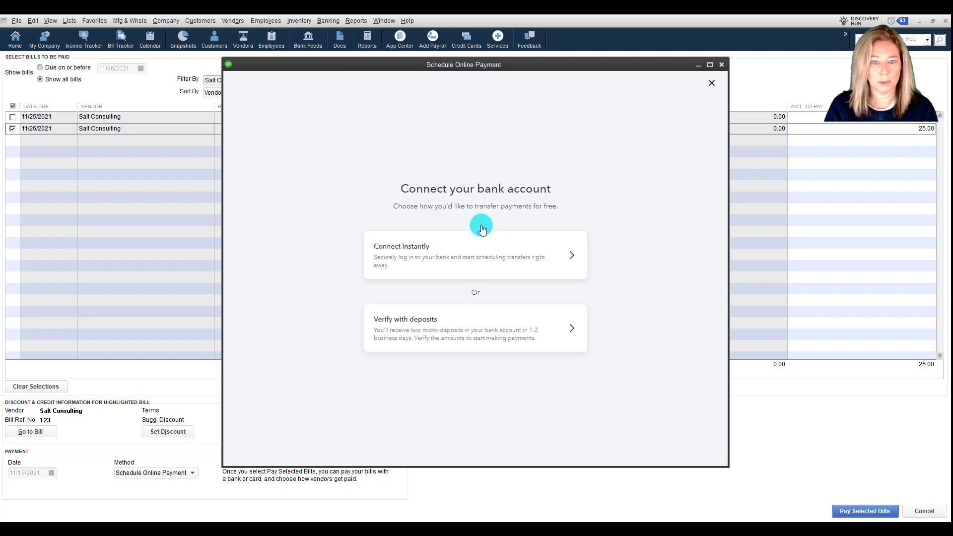
mouse_move(490, 323)
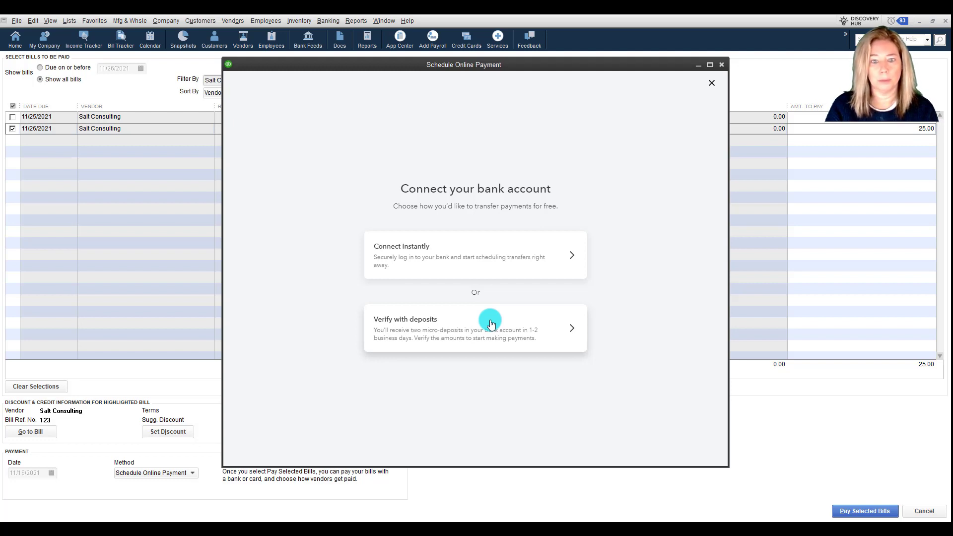
mouse_move(493, 328)
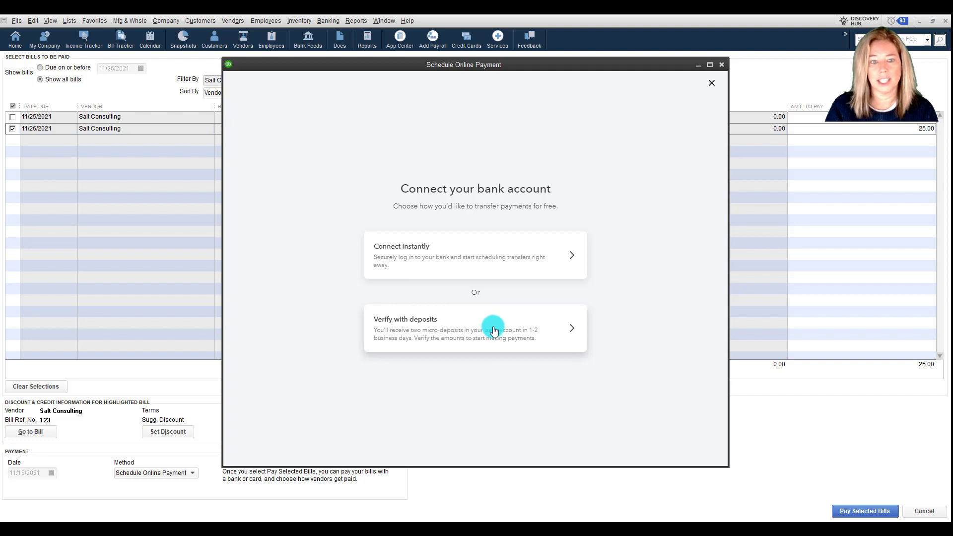
- Check the pending bank's deposit verification in Bill Pay settings, then choose instant connection
left_click(474, 328)
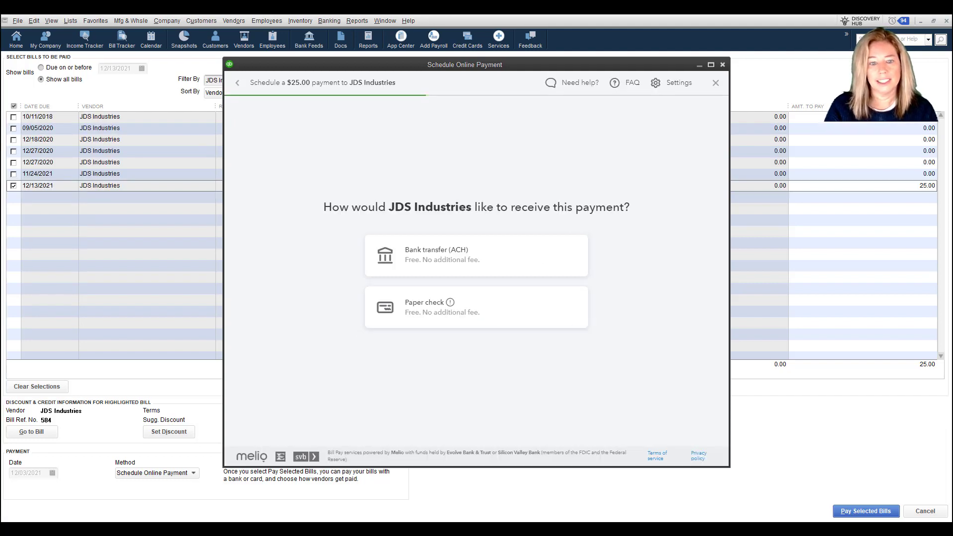
left_click(679, 82)
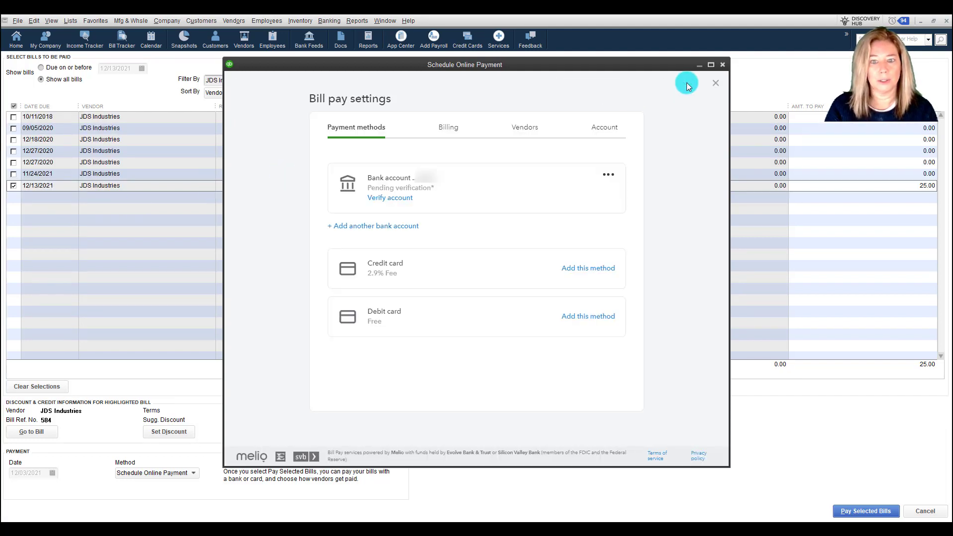
mouse_move(389, 197)
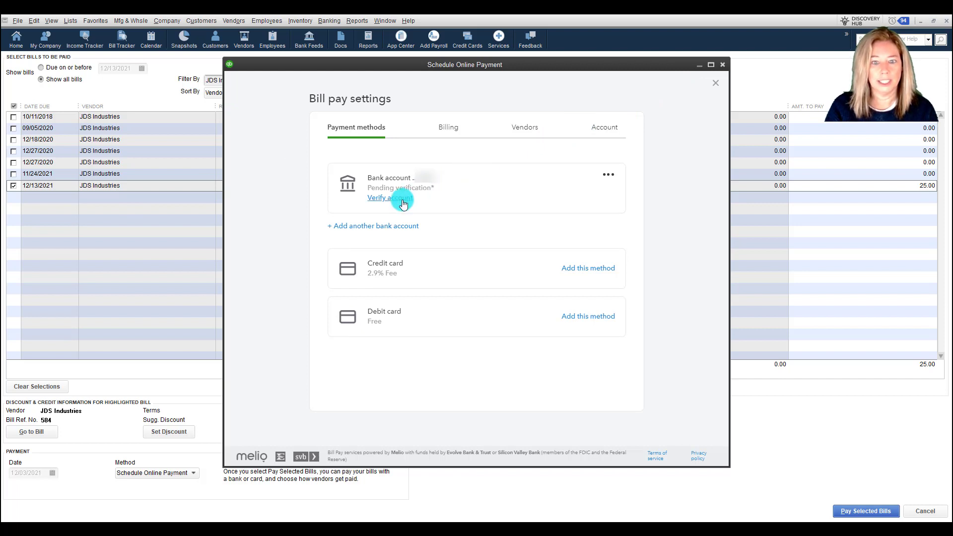
left_click(382, 197)
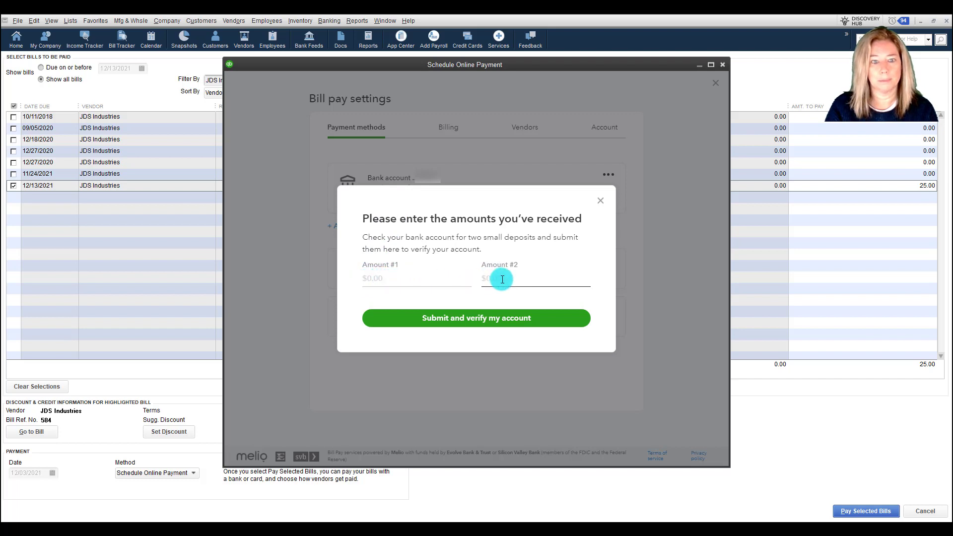
mouse_move(475, 325)
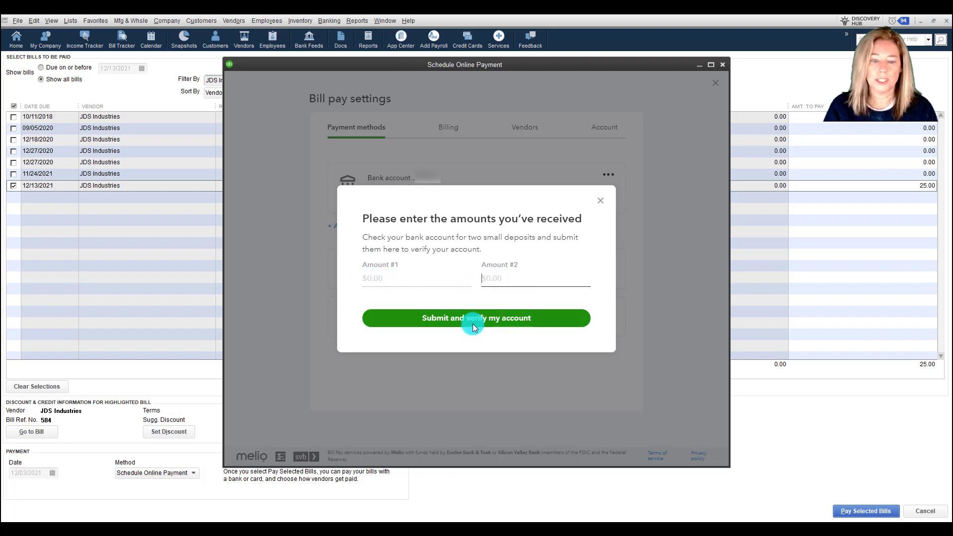
left_click(476, 317)
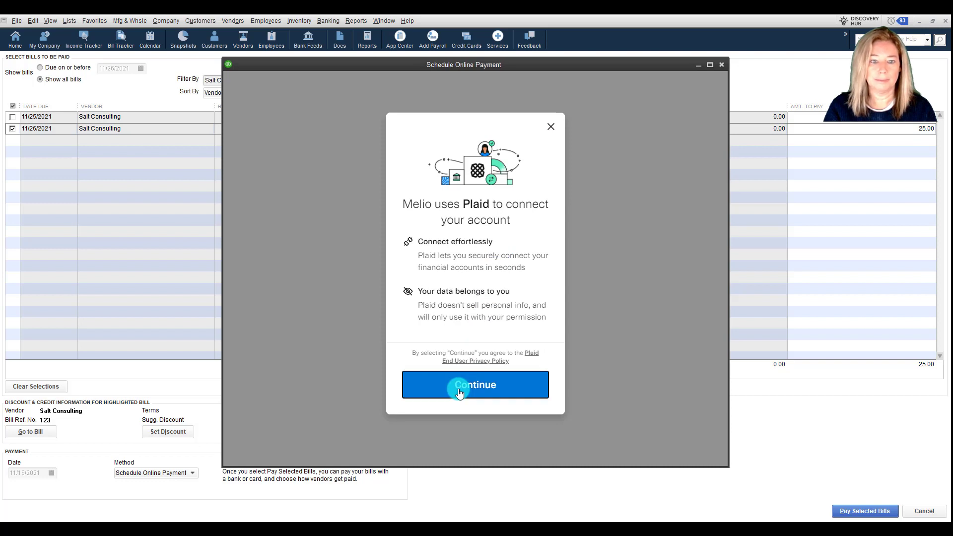
- Continue past the Plaid intro, close the bank search, and choose manual connection
left_click(474, 384)
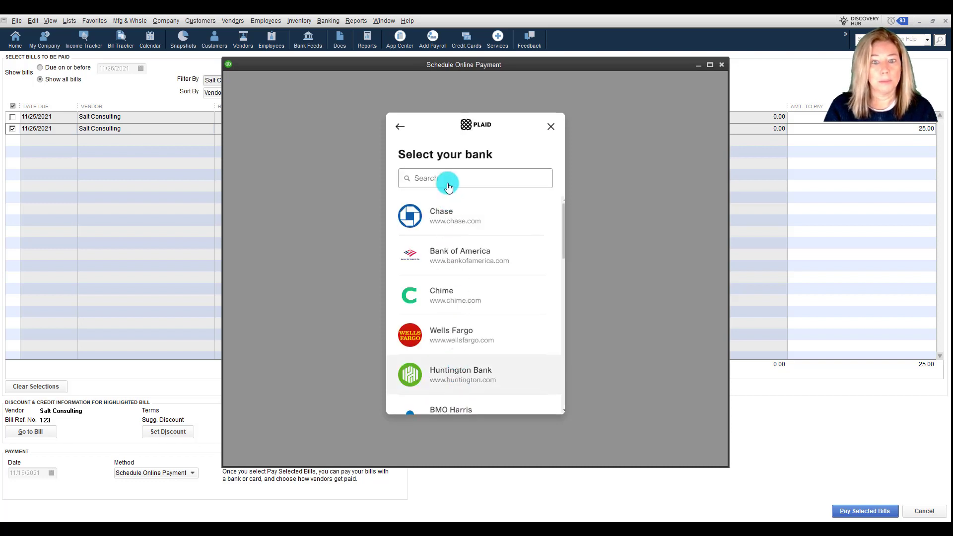
mouse_move(549, 127)
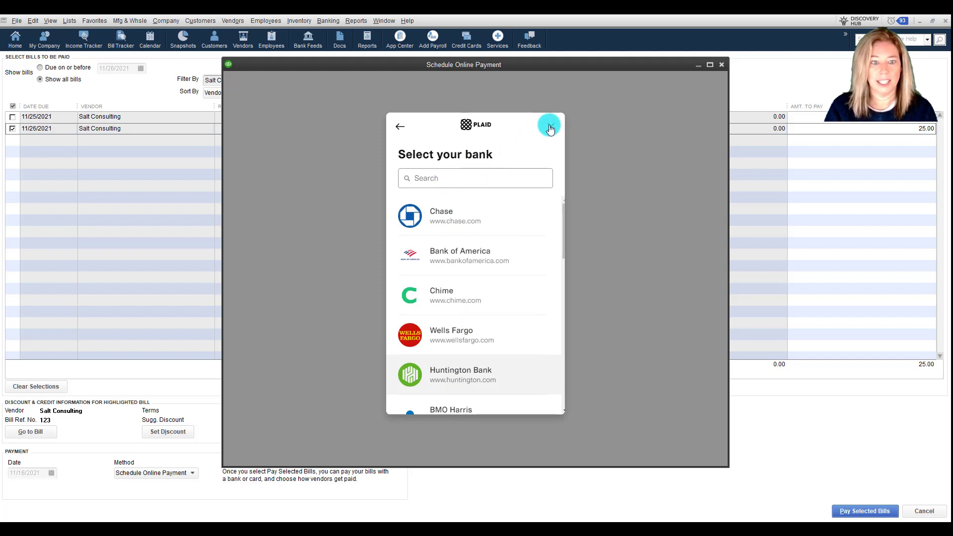
left_click(549, 126)
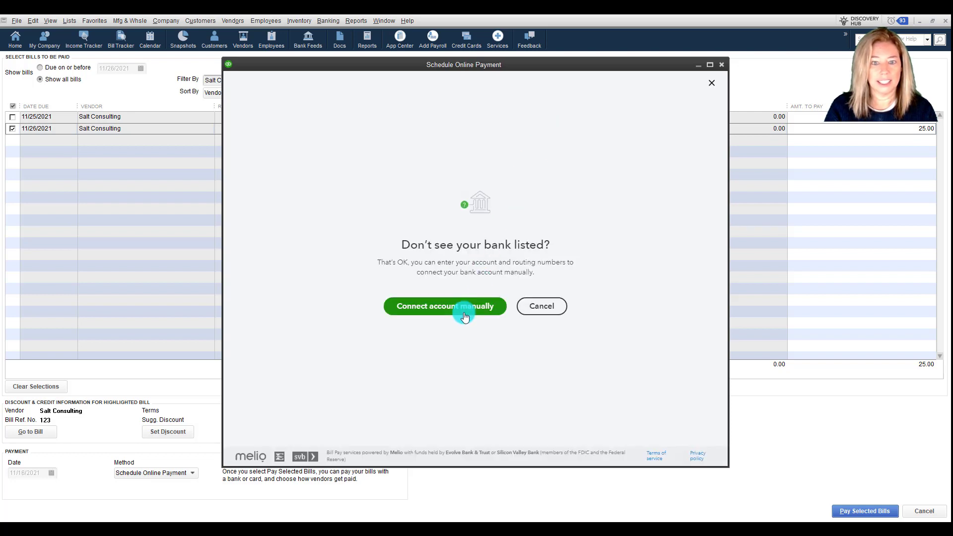
left_click(444, 305)
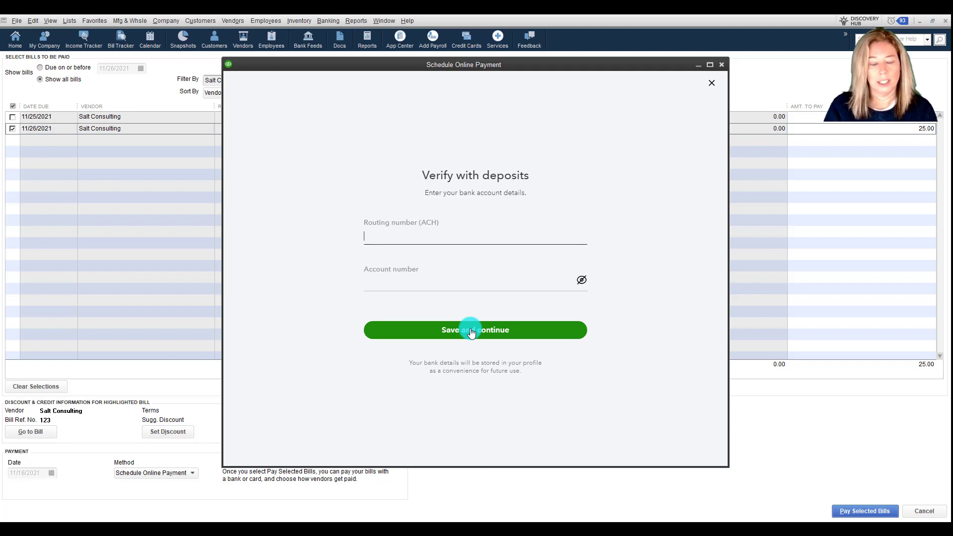
mouse_move(560, 237)
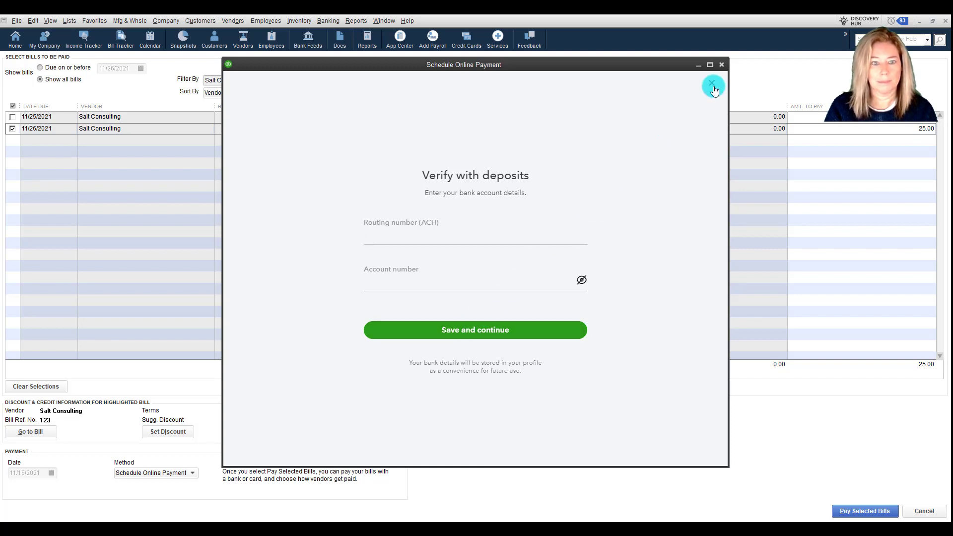
- Switch from the manual form to instant connection and submit First Community Bank login
left_click(713, 84)
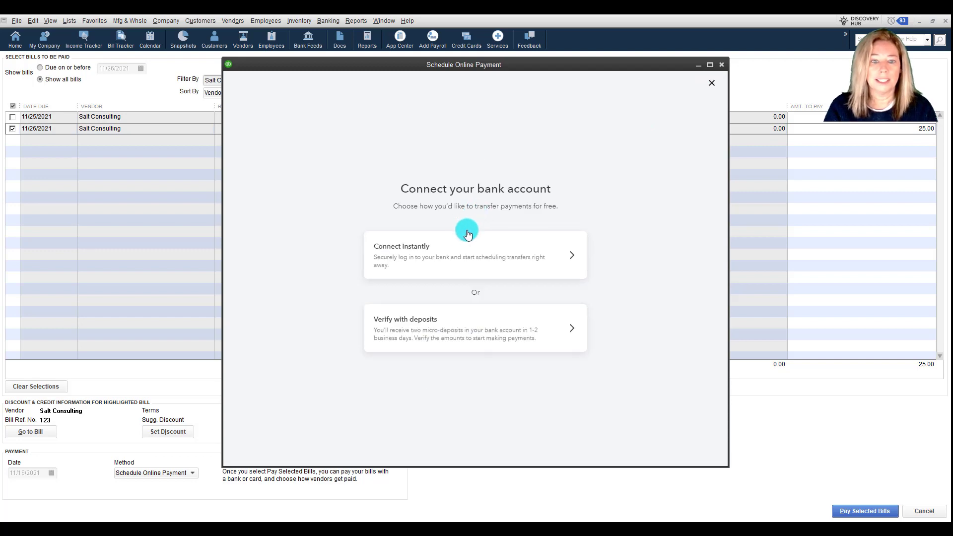
left_click(475, 254)
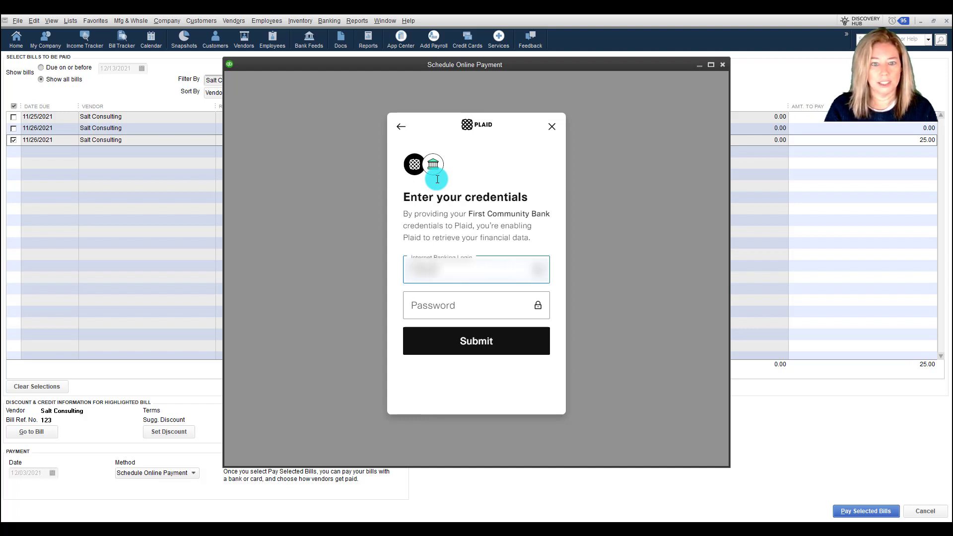
left_click(476, 305)
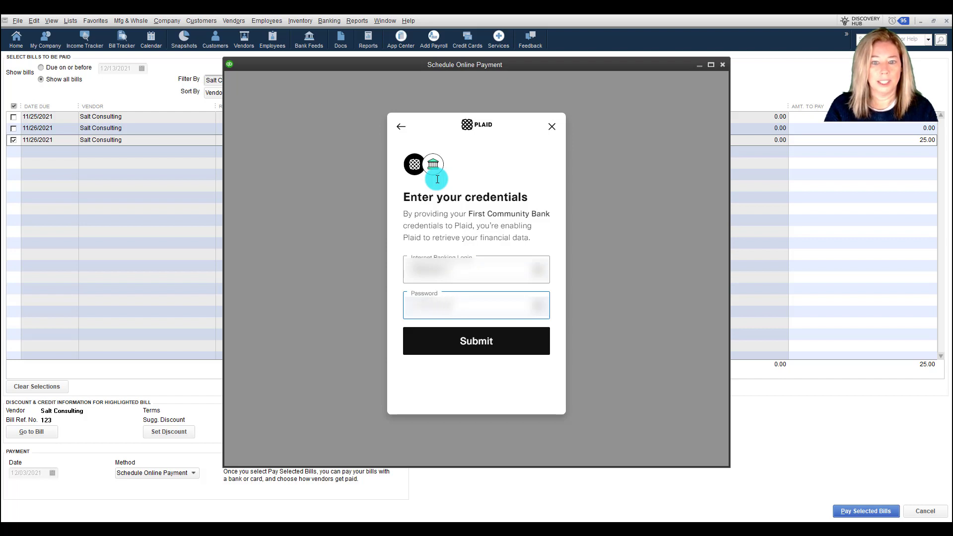
mouse_move(476, 340)
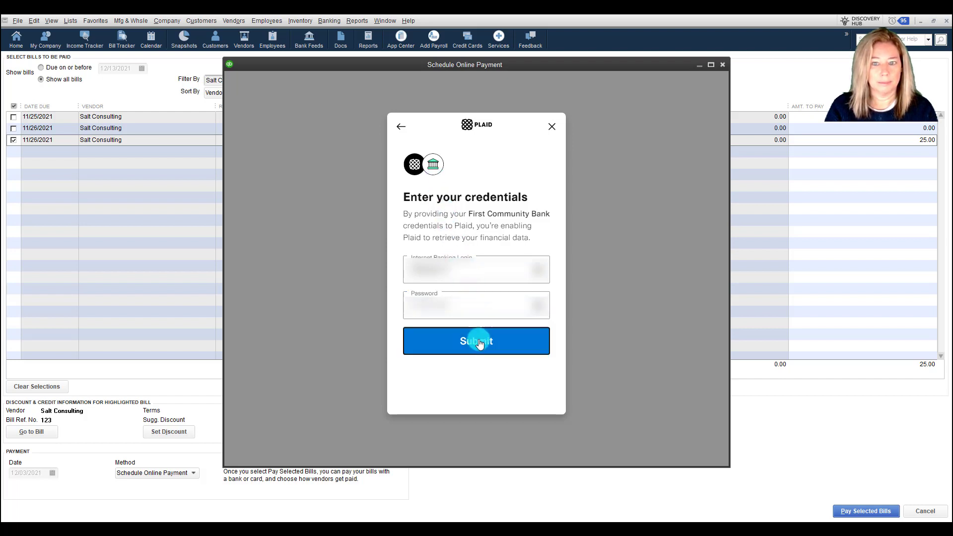
left_click(476, 340)
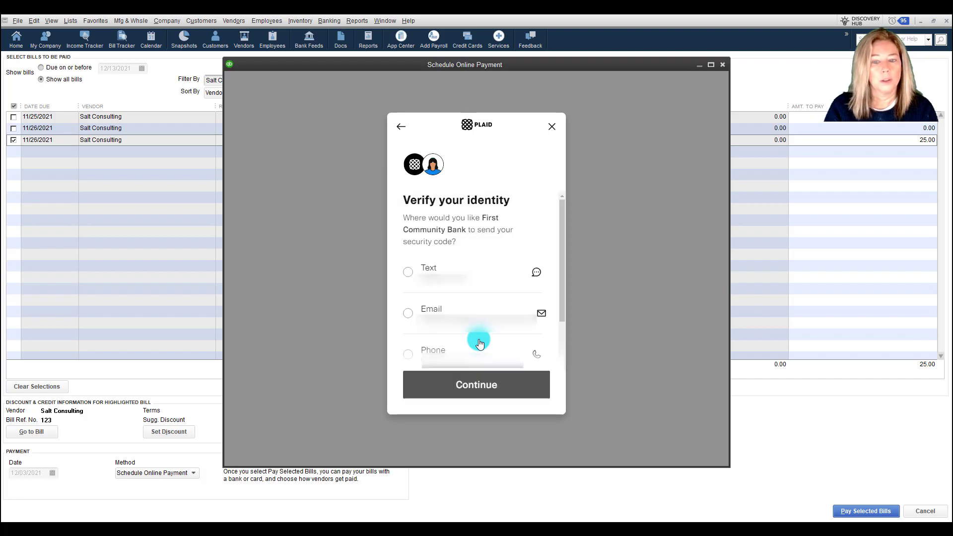
mouse_move(440, 308)
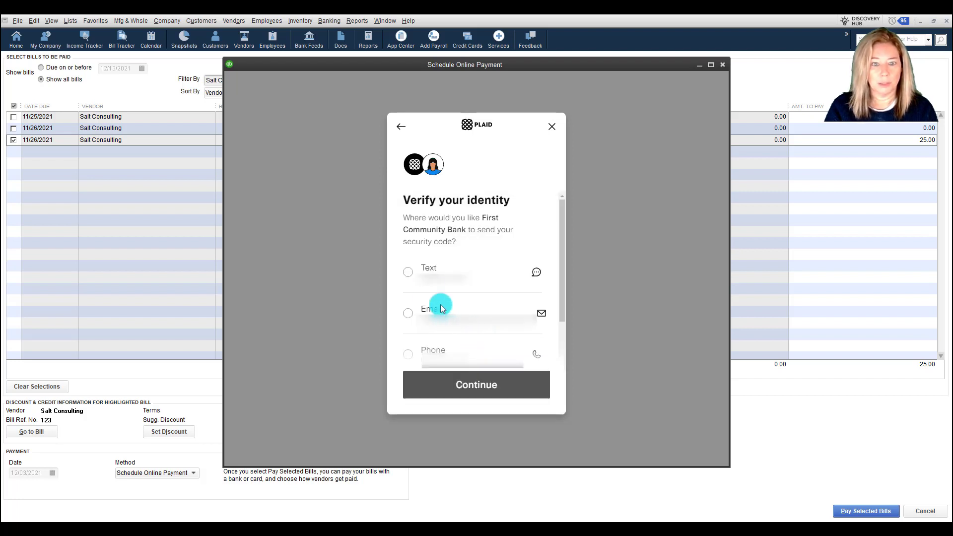
- Get the bank security code by text message and submit it
left_click(407, 271)
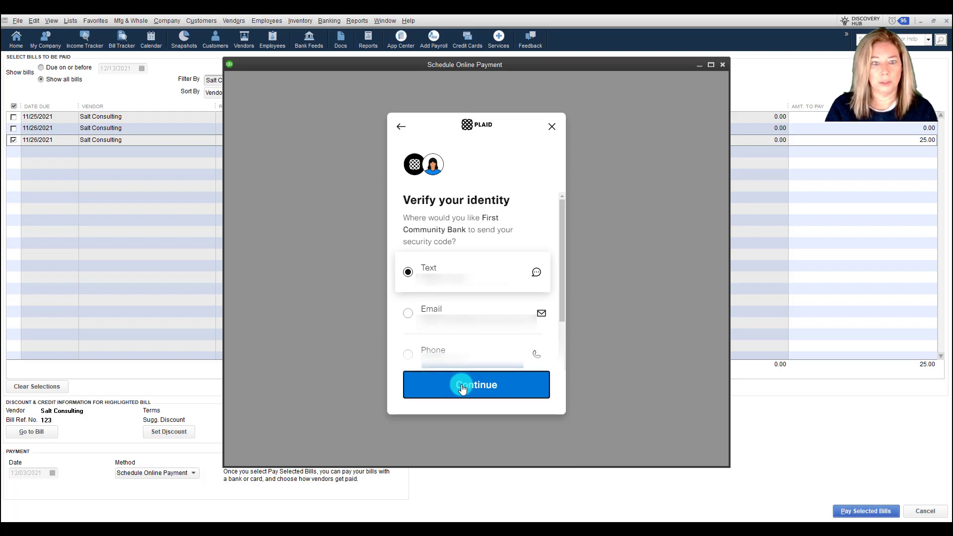
left_click(475, 384)
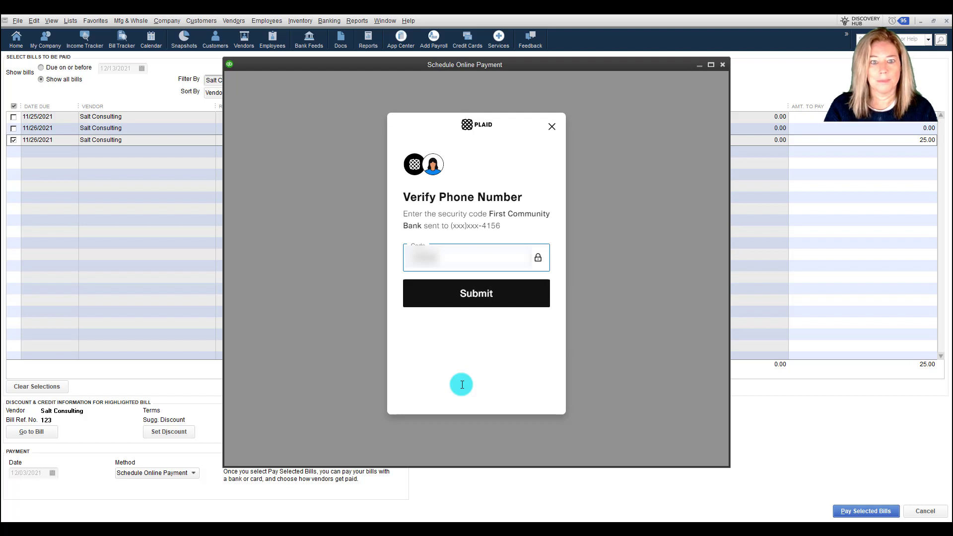
left_click(476, 292)
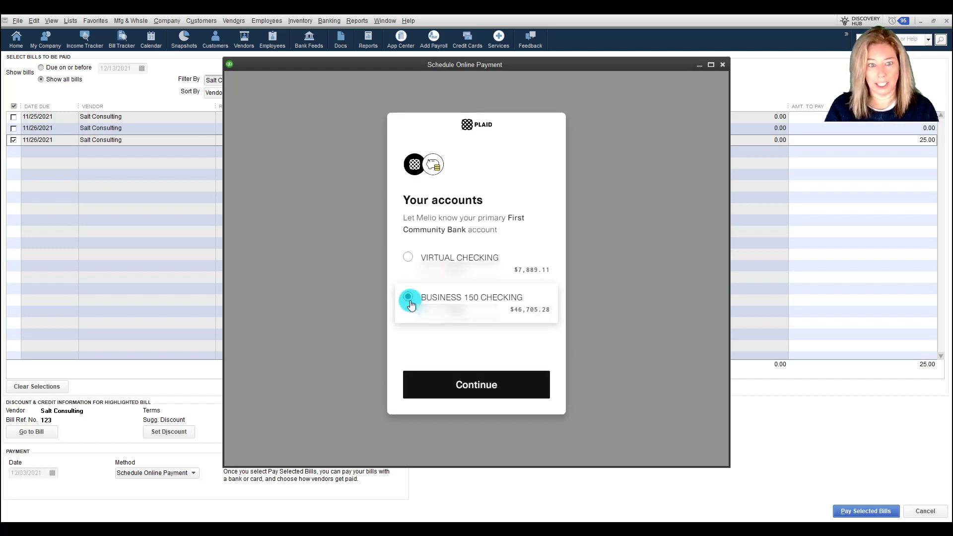
- Pick Business 150 Checking, confirm routing and account numbers, and match it to Checking Account
left_click(476, 384)
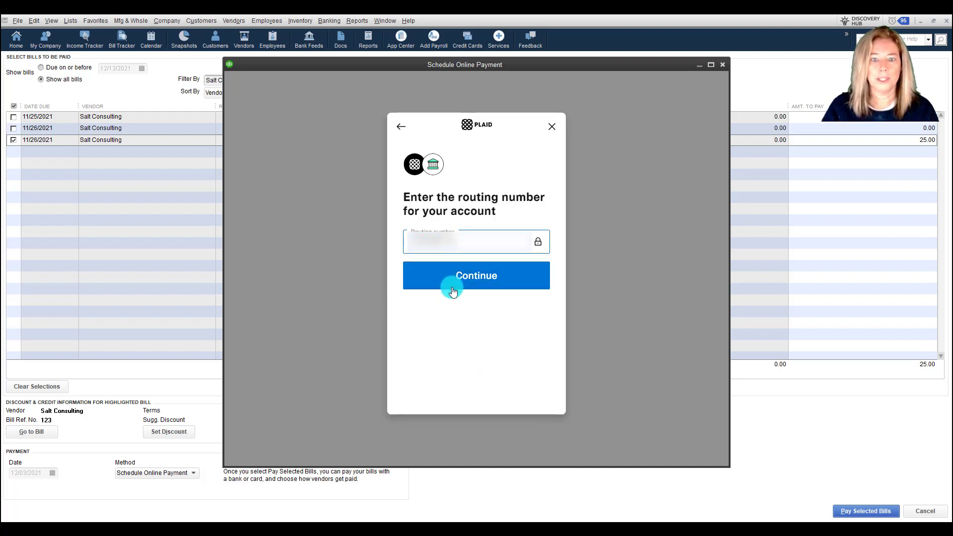
left_click(476, 275)
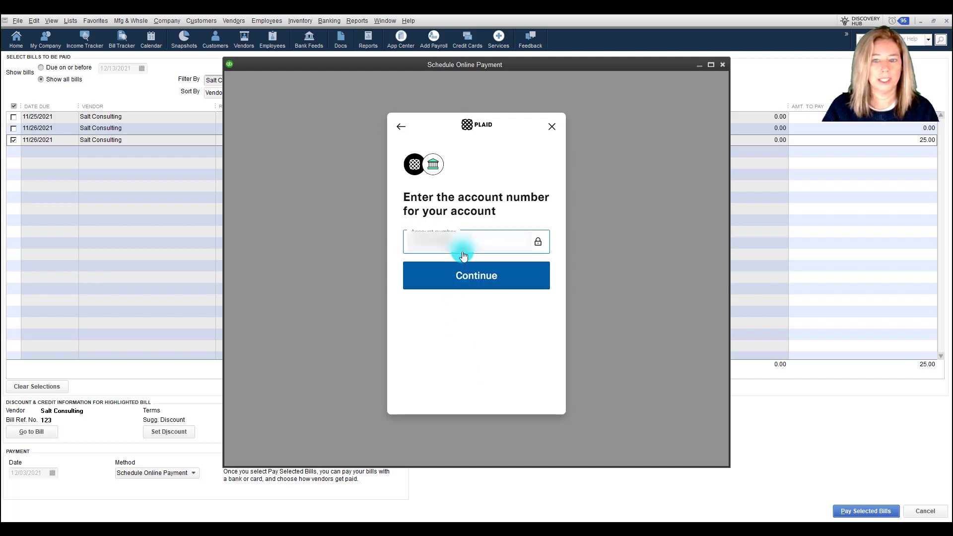
left_click(475, 275)
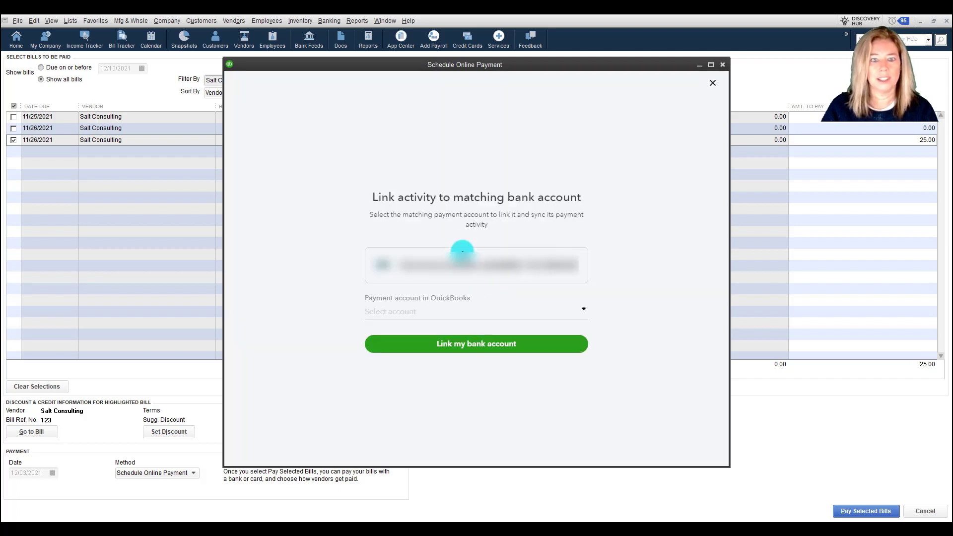
left_click(474, 310)
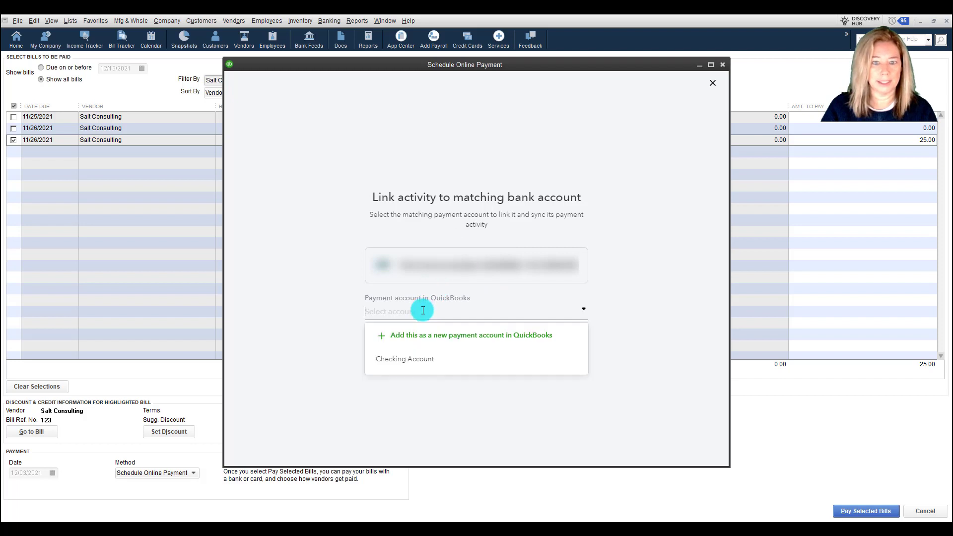
left_click(404, 358)
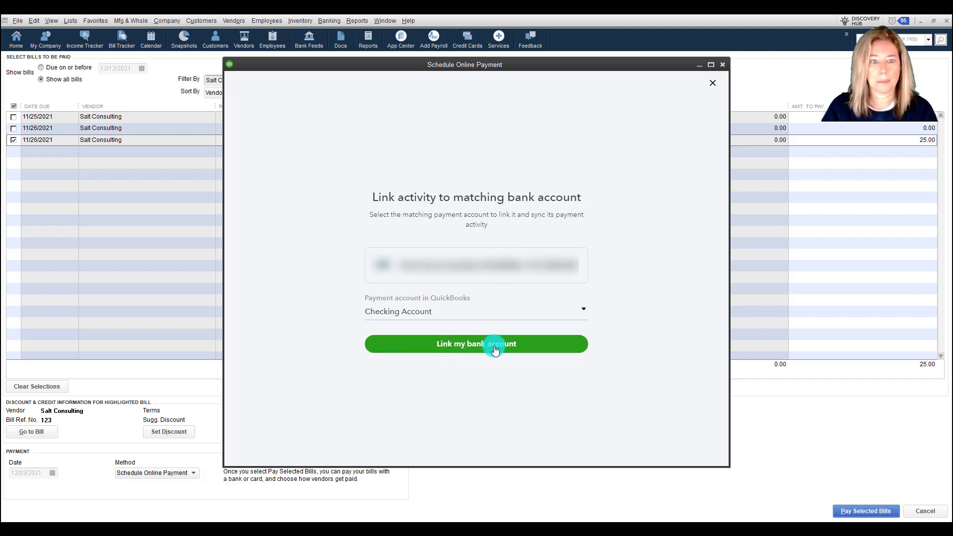
left_click(476, 343)
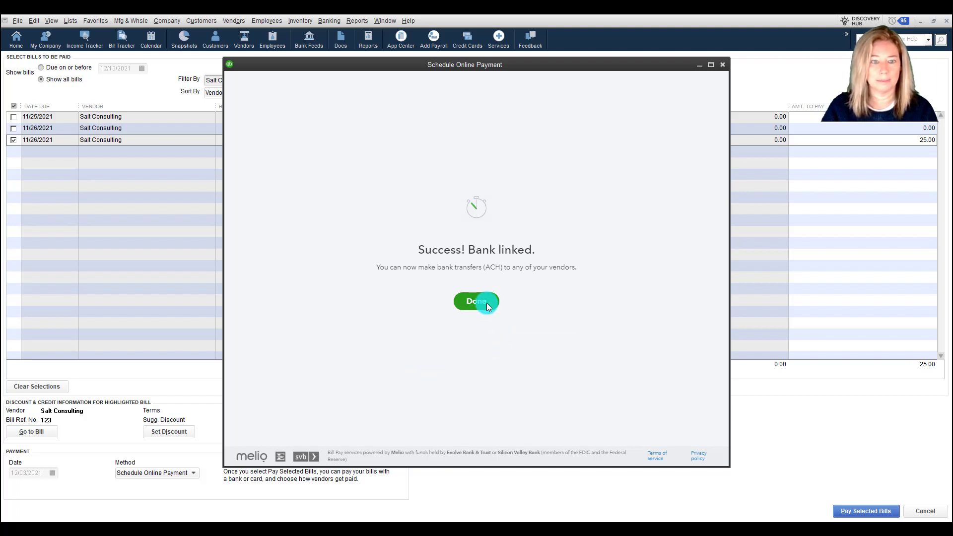
- Finish bank linking, then try Bank transfer (ACH) for Salt Consulting1 and close it
left_click(475, 301)
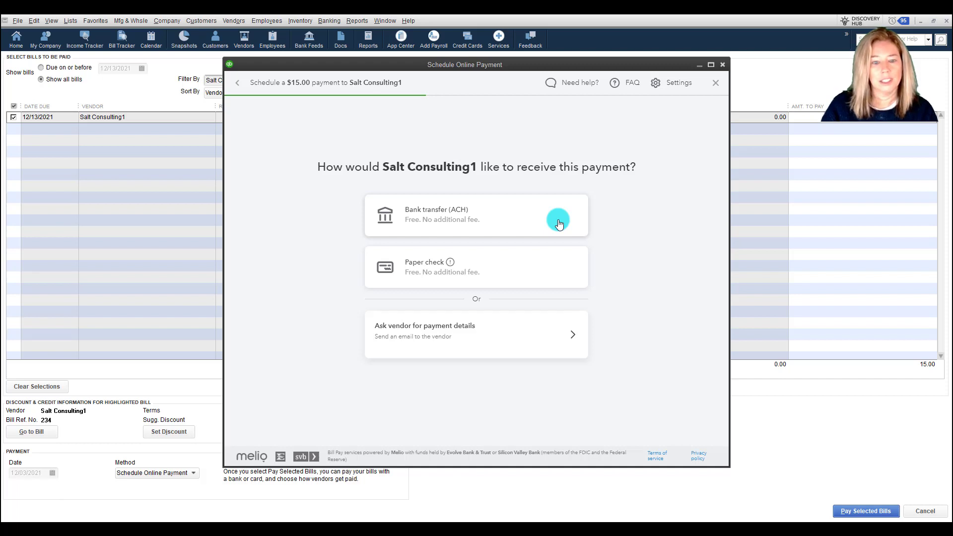
left_click(476, 214)
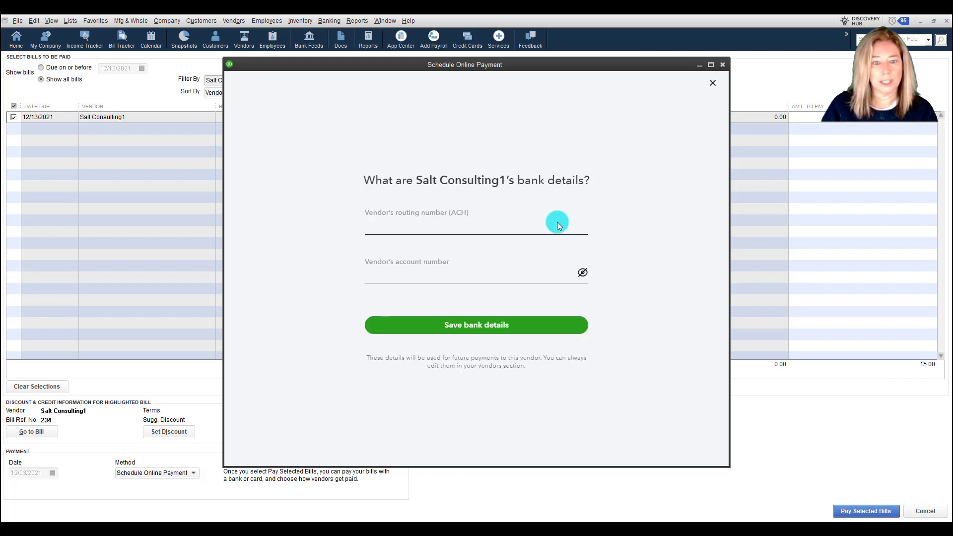
left_click(476, 274)
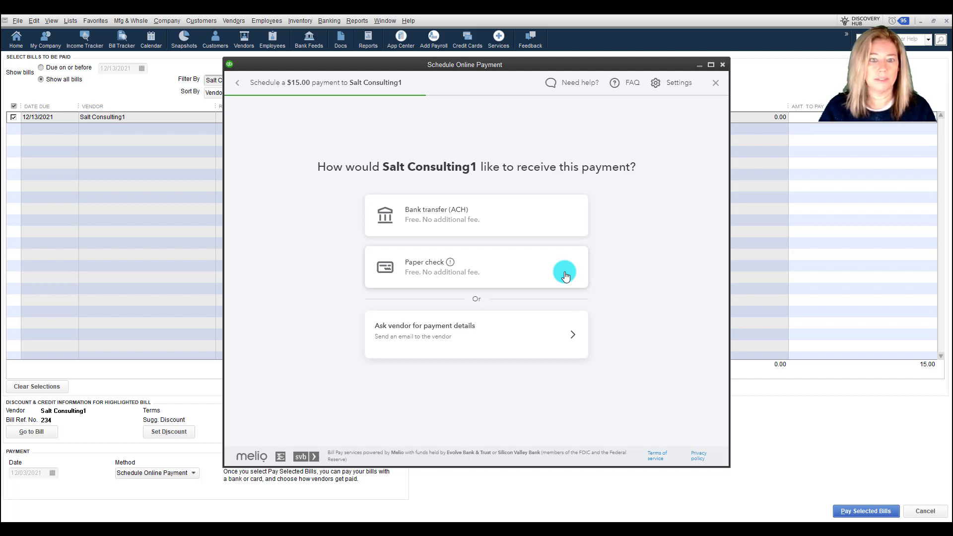
mouse_move(714, 85)
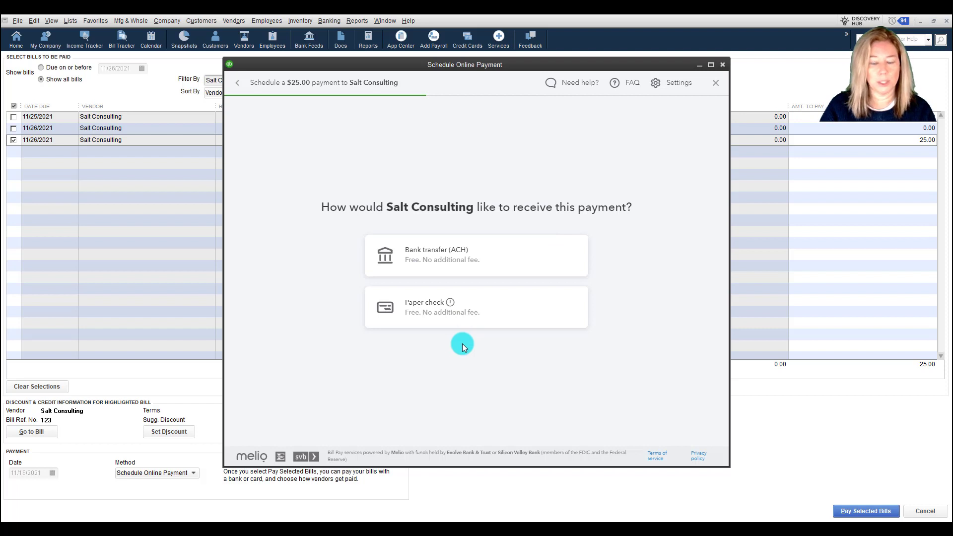
mouse_move(435, 325)
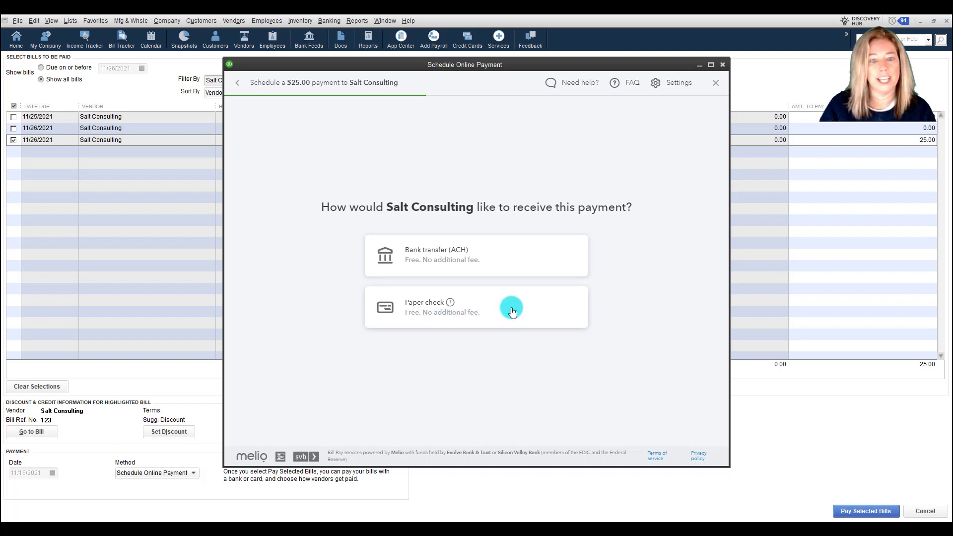
- Choose paper check delivery named SALT CONSULTING and submit the mailing address
left_click(476, 306)
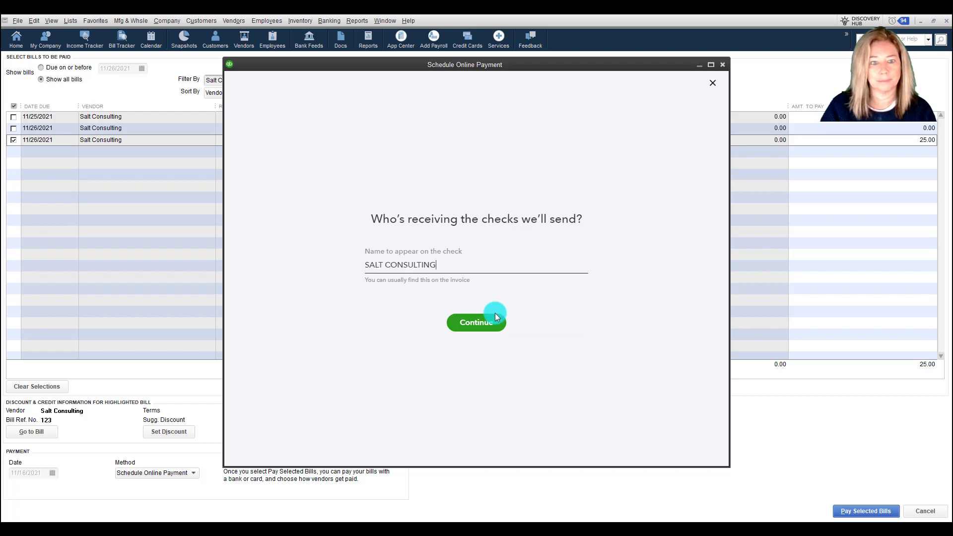
left_click(476, 321)
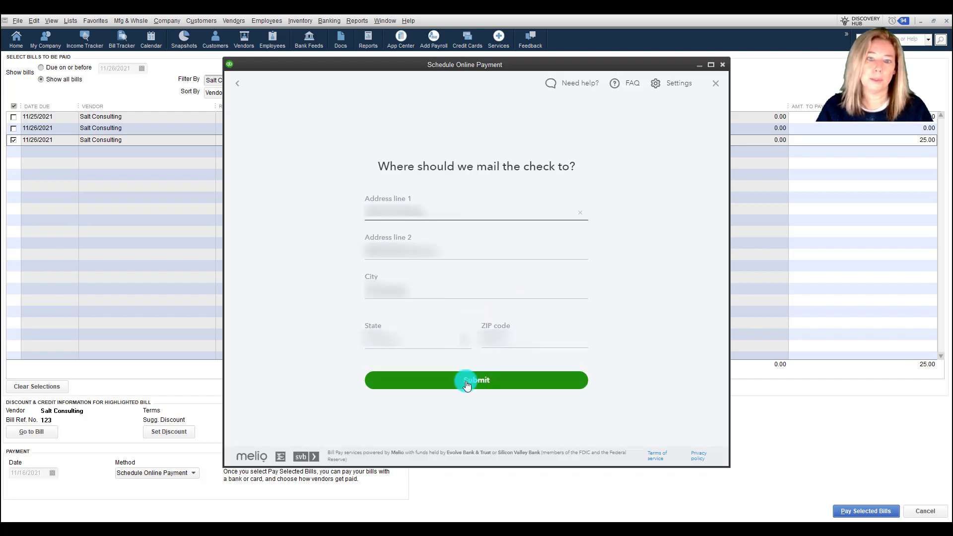
left_click(476, 380)
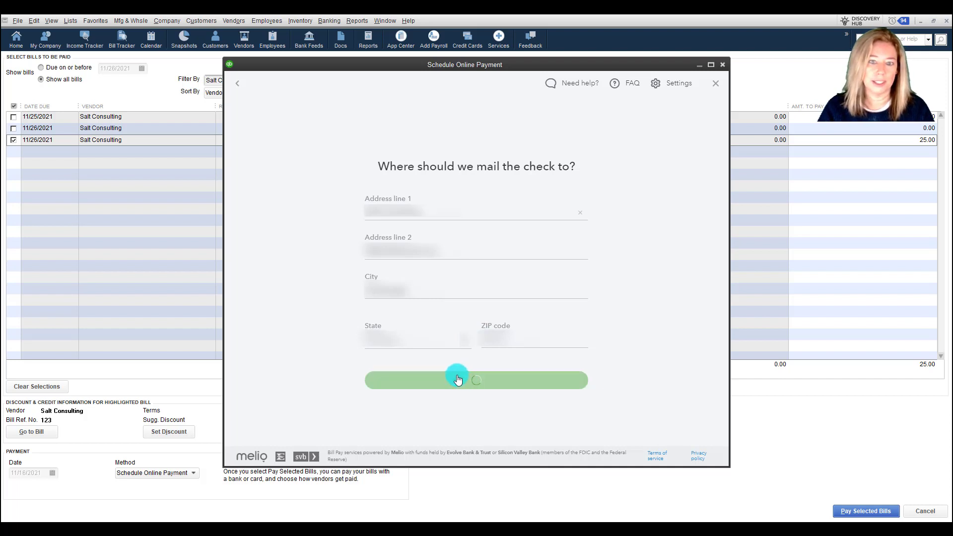
left_click(457, 379)
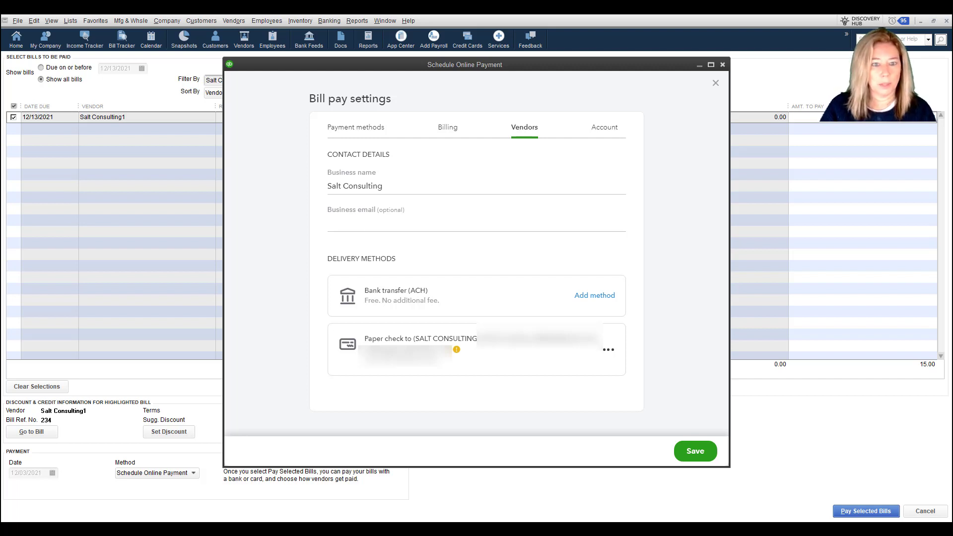
- Save Salt Consulting's delivery methods and set the deduction date to December 3, 2021
left_click(694, 451)
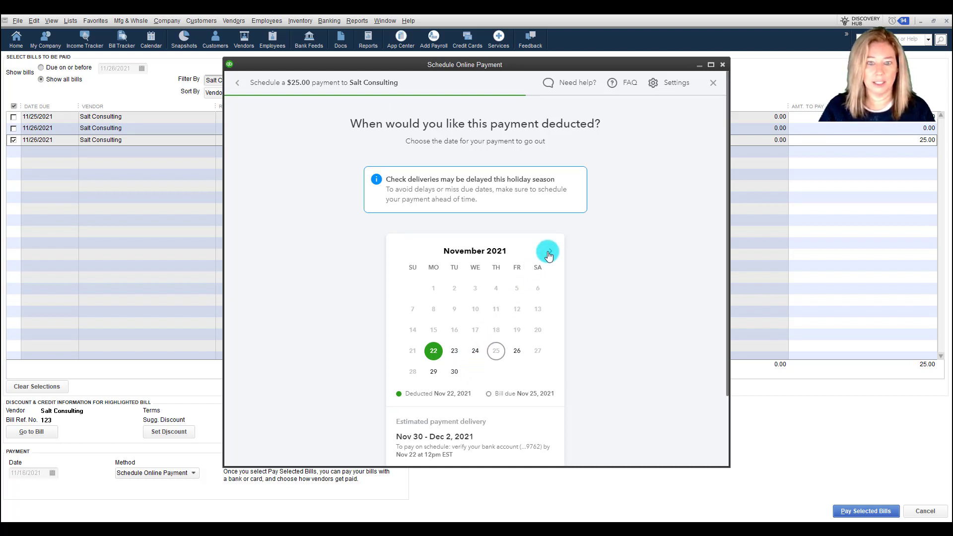
left_click(547, 251)
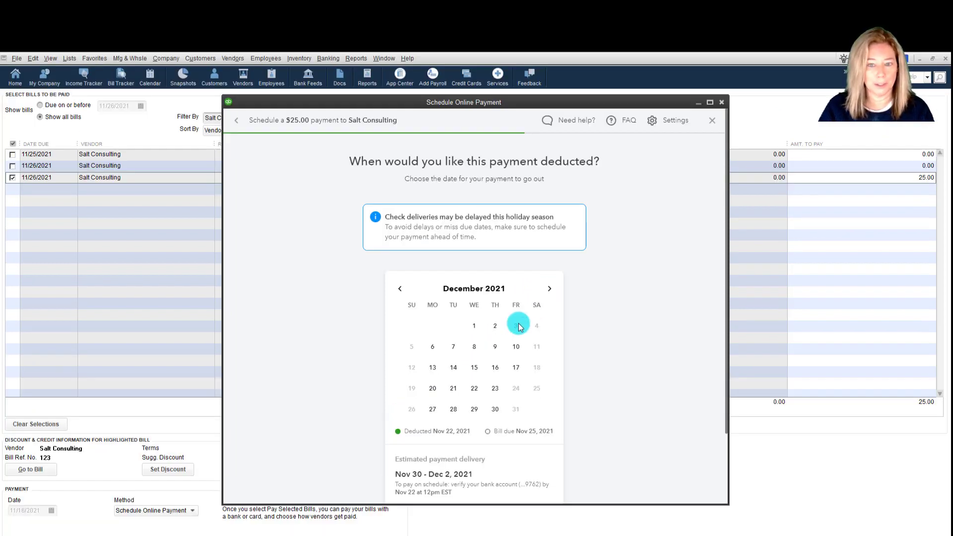
mouse_move(515, 328)
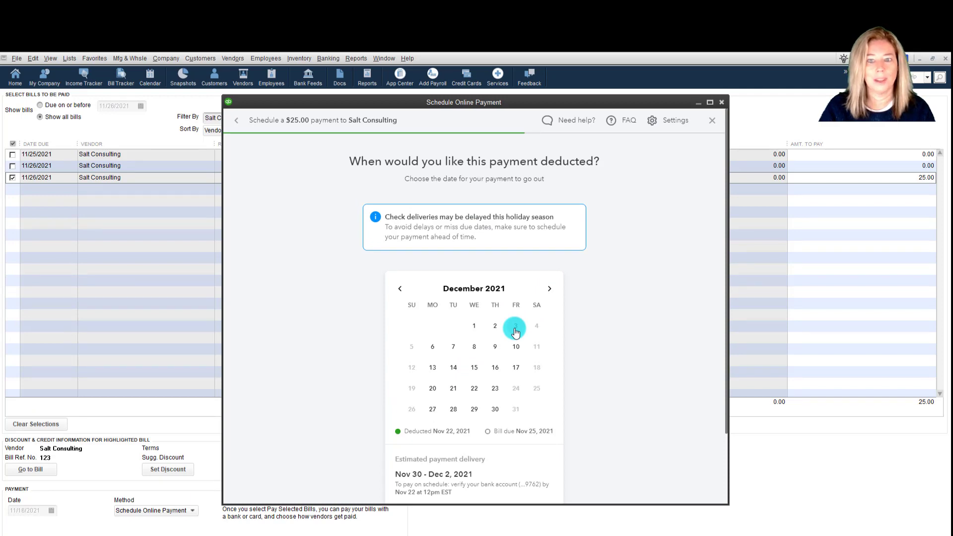
left_click(515, 326)
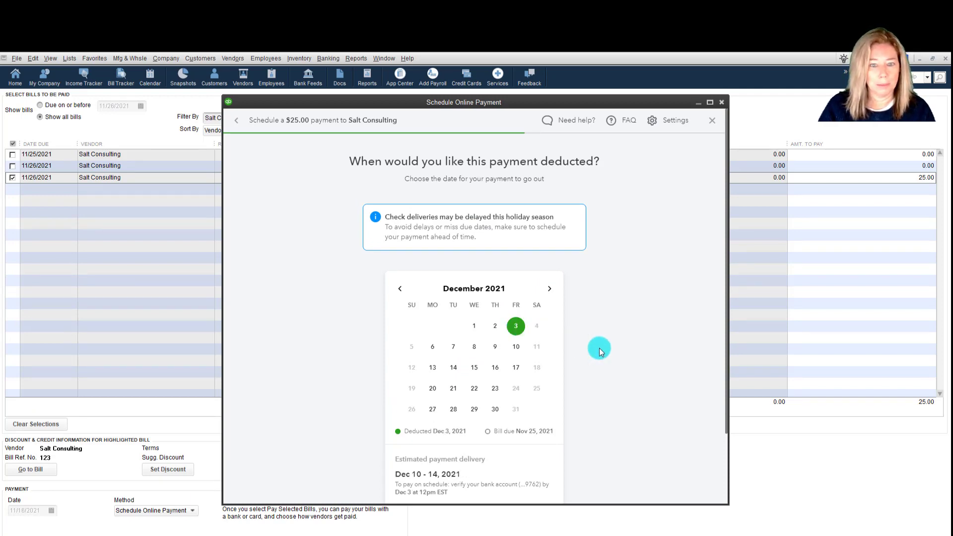
scroll("down", 3)
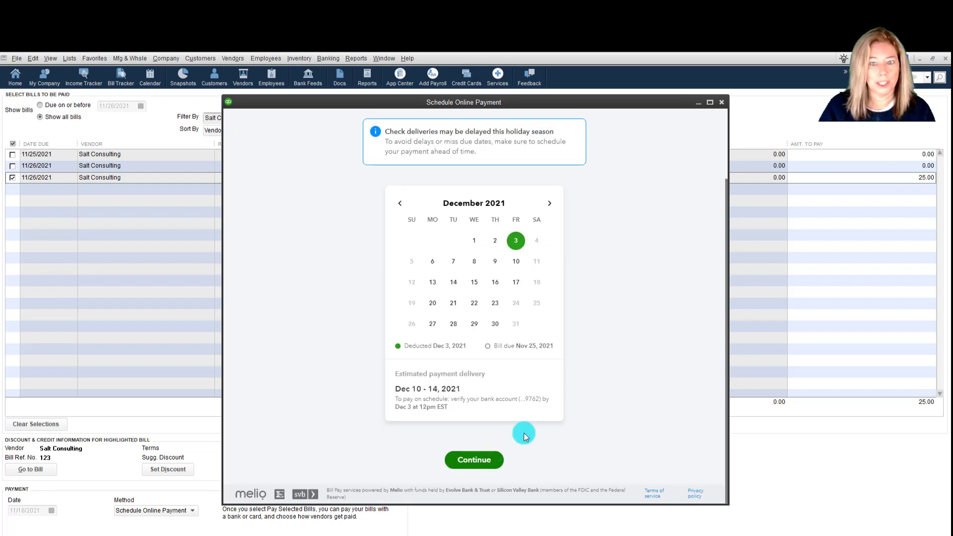
left_click(474, 459)
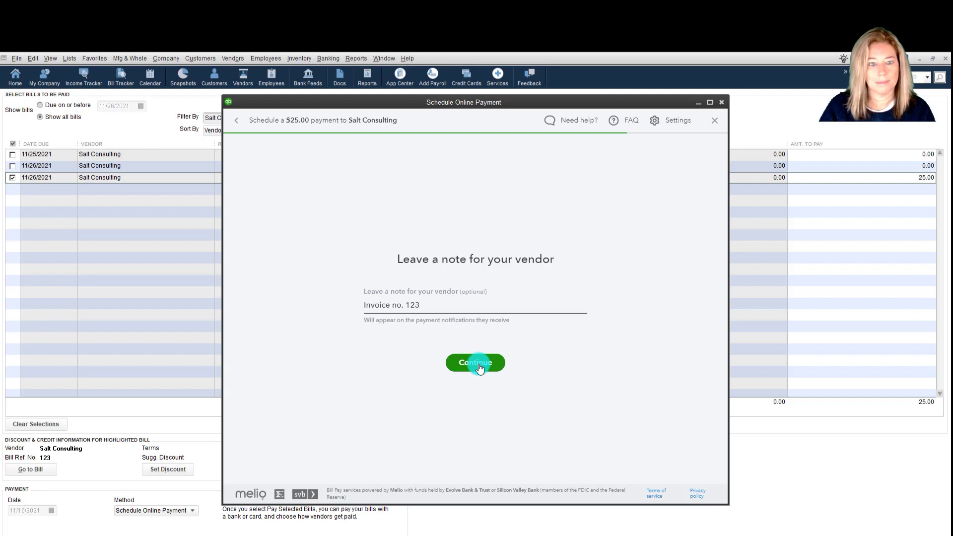
- Keep the 'Invoice no. 123' note, review, and schedule the $25.00 Salt Consulting check
left_click(474, 362)
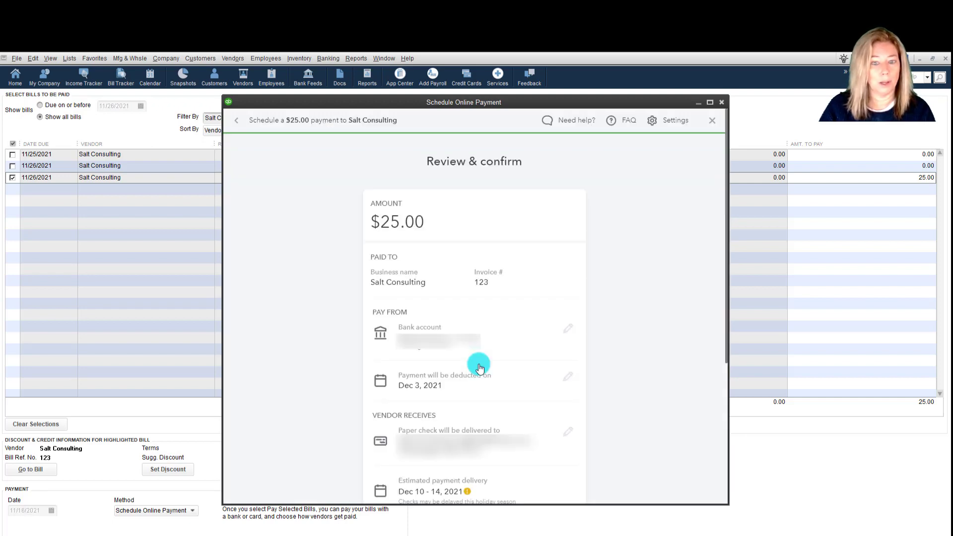
scroll("down", 3)
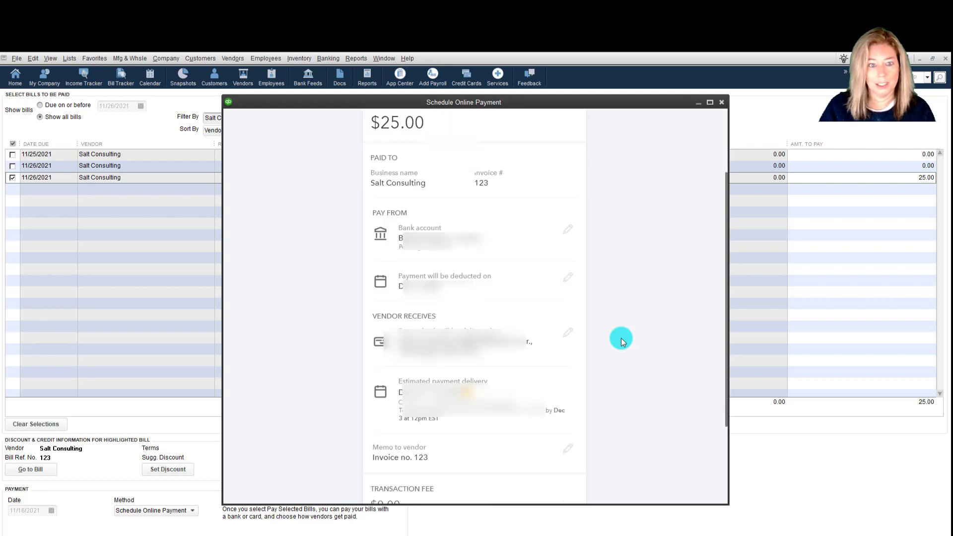
scroll("down", 3)
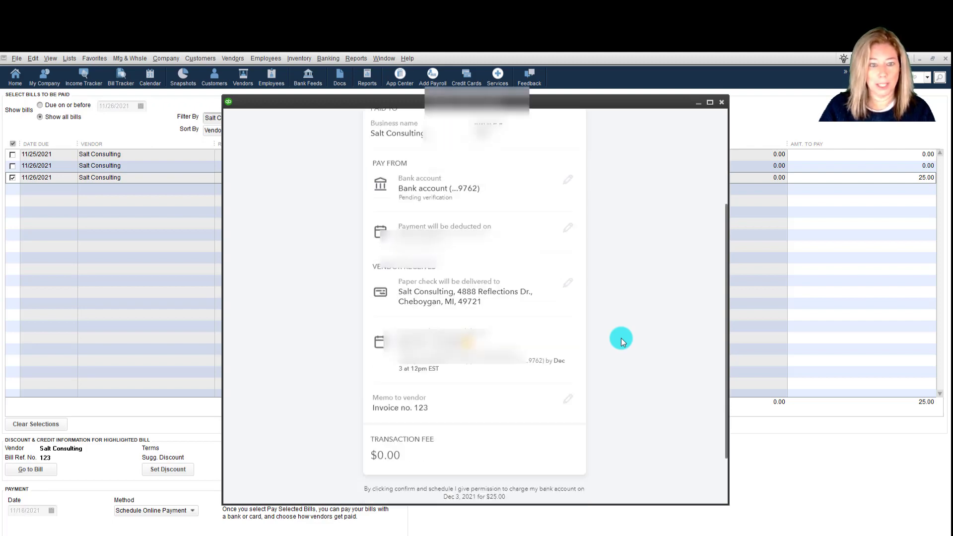
scroll("down", 3)
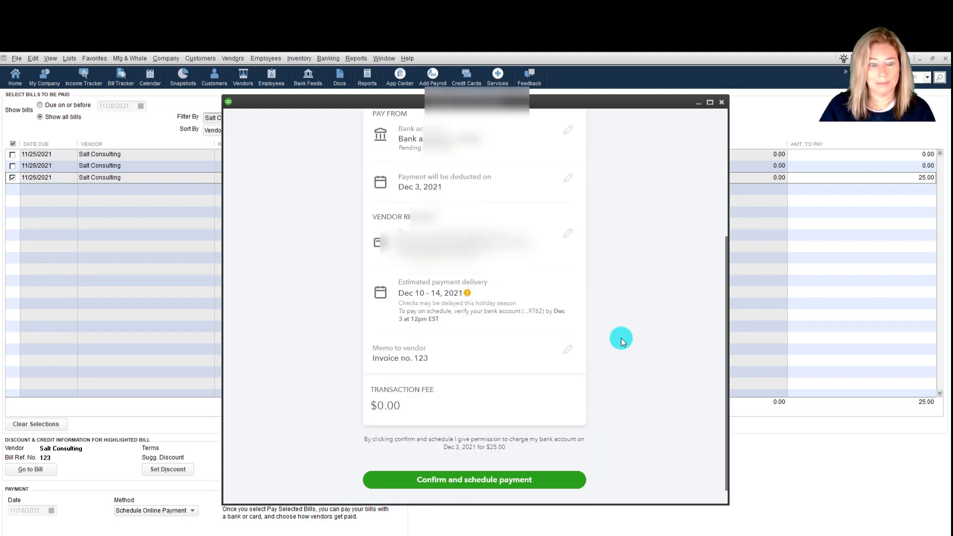
scroll("down", 3)
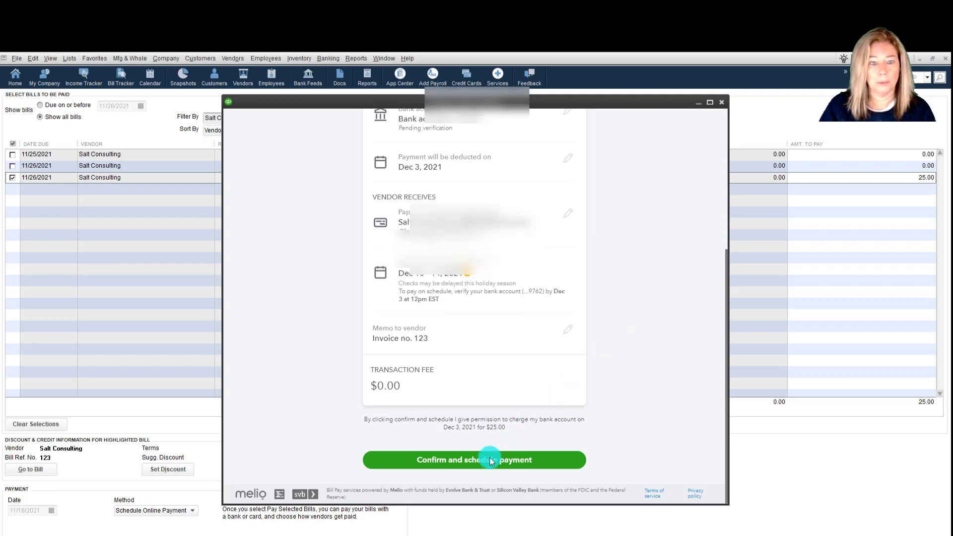
left_click(474, 460)
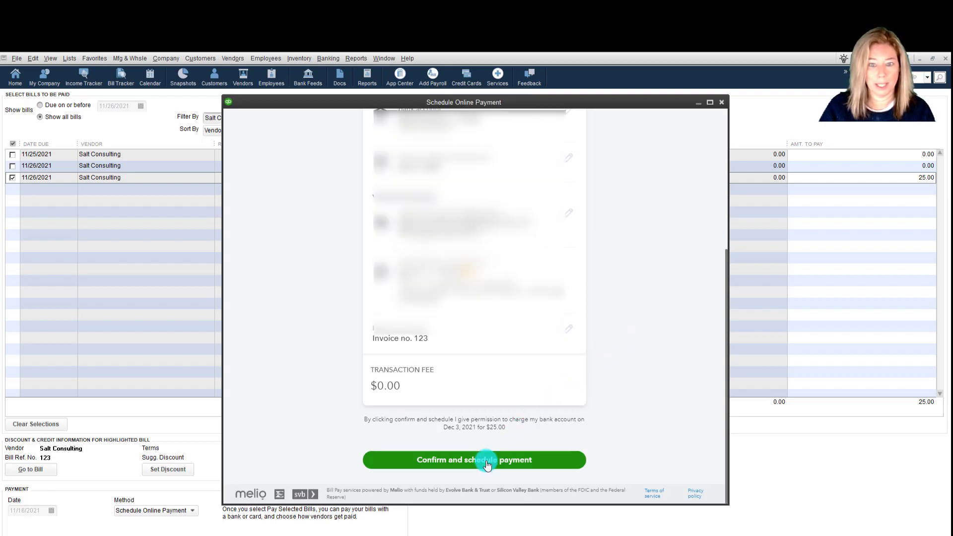
left_click(474, 459)
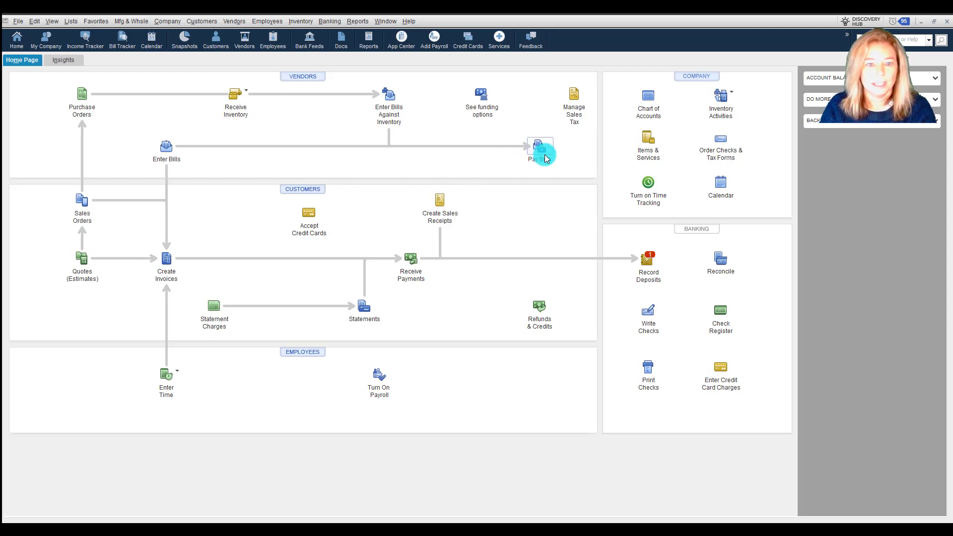
mouse_move(539, 149)
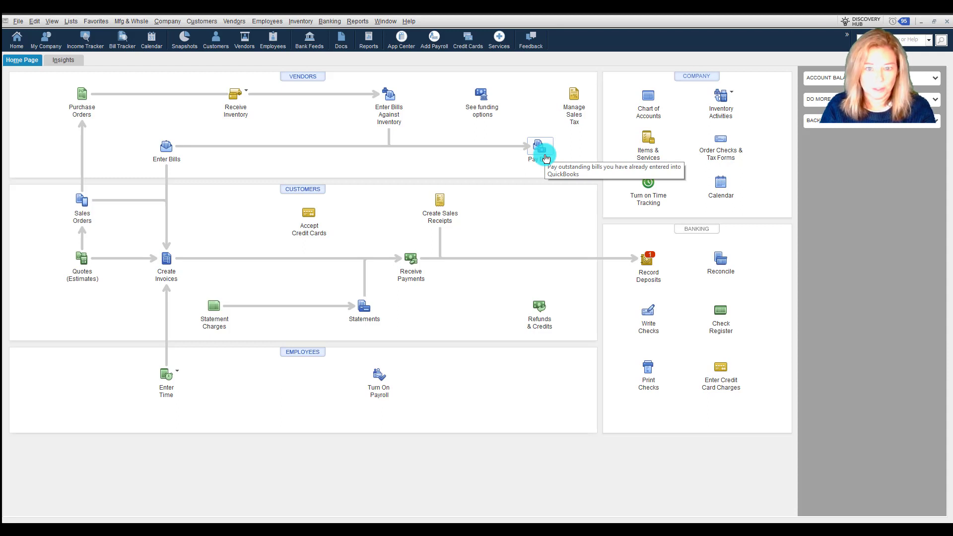
mouse_move(249, 25)
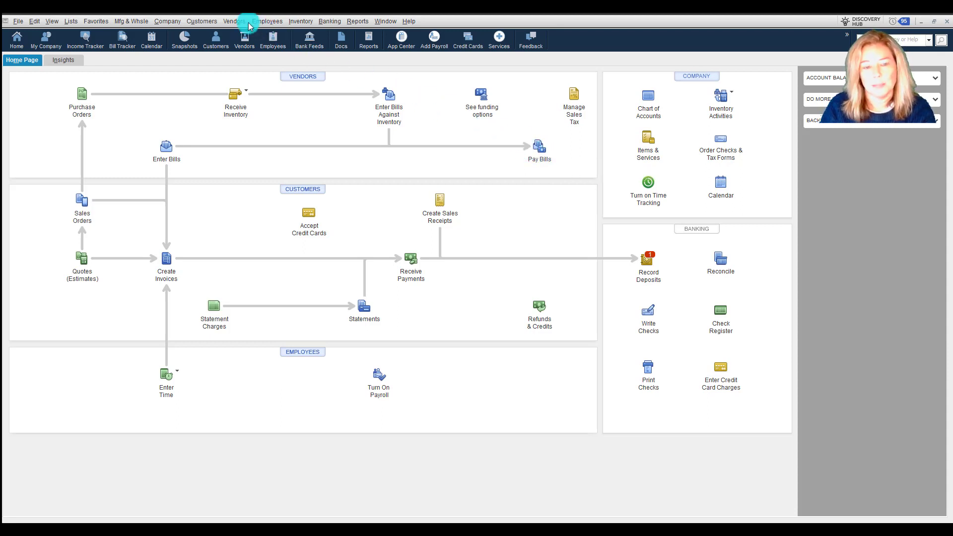
- In Vendors > Pay Bills, tick the $15.00 Salt Consulting bill with Schedule Online Payment
left_click(234, 21)
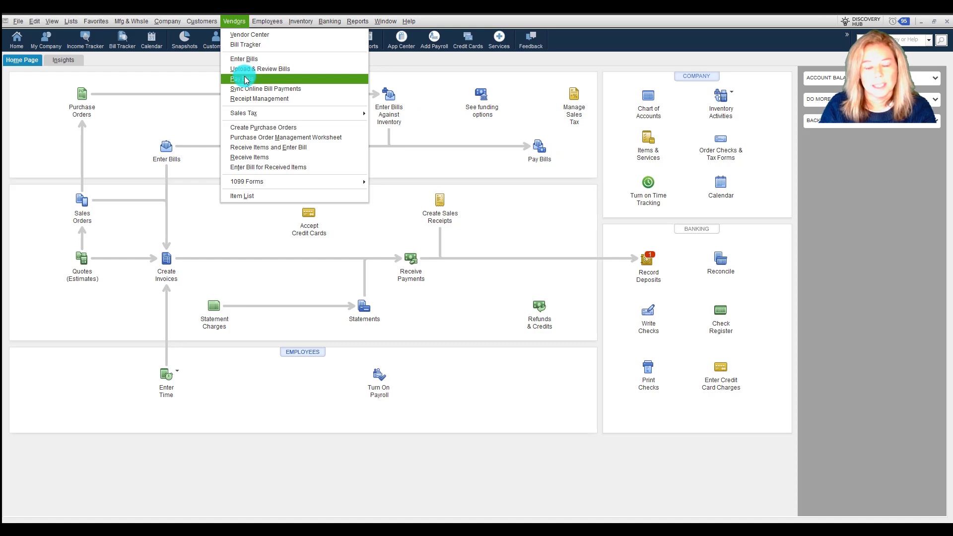
left_click(241, 78)
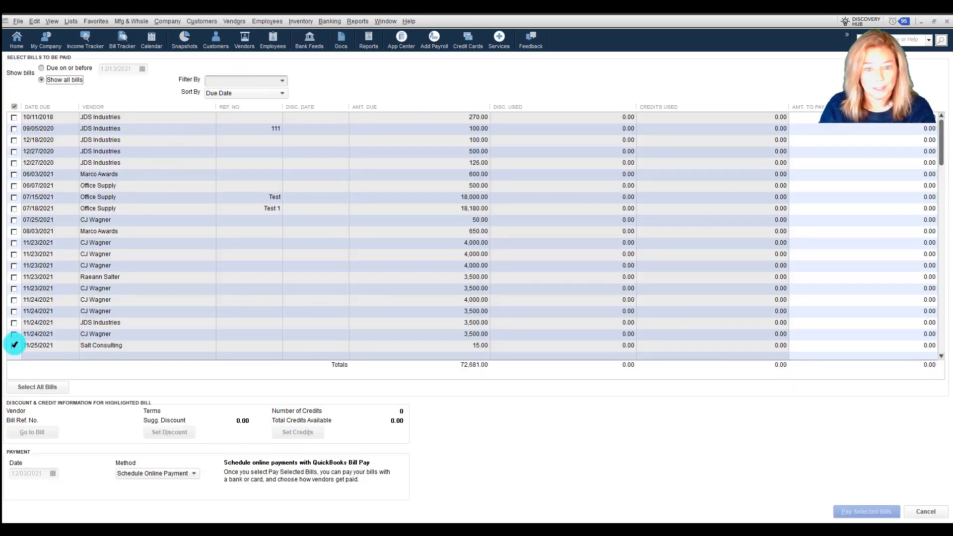
left_click(14, 346)
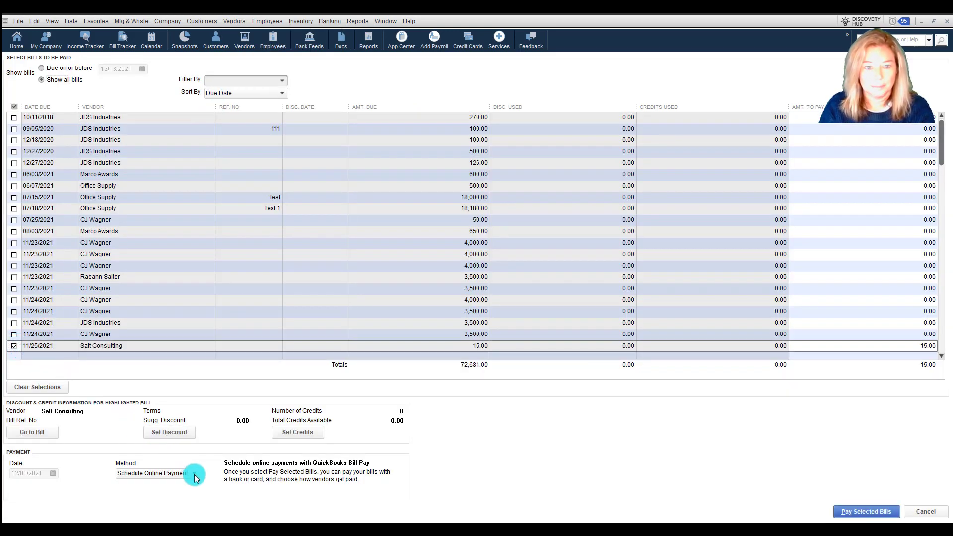
left_click(194, 473)
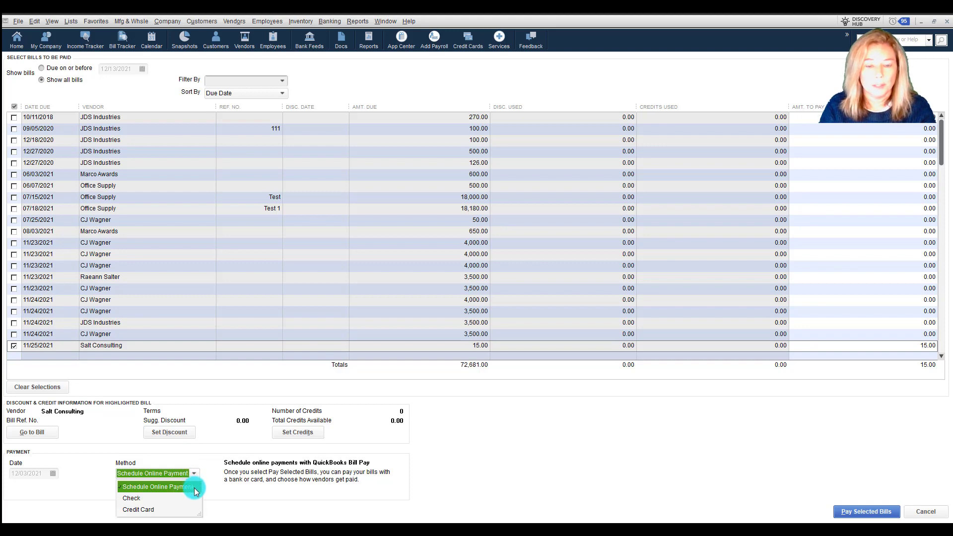
left_click(154, 486)
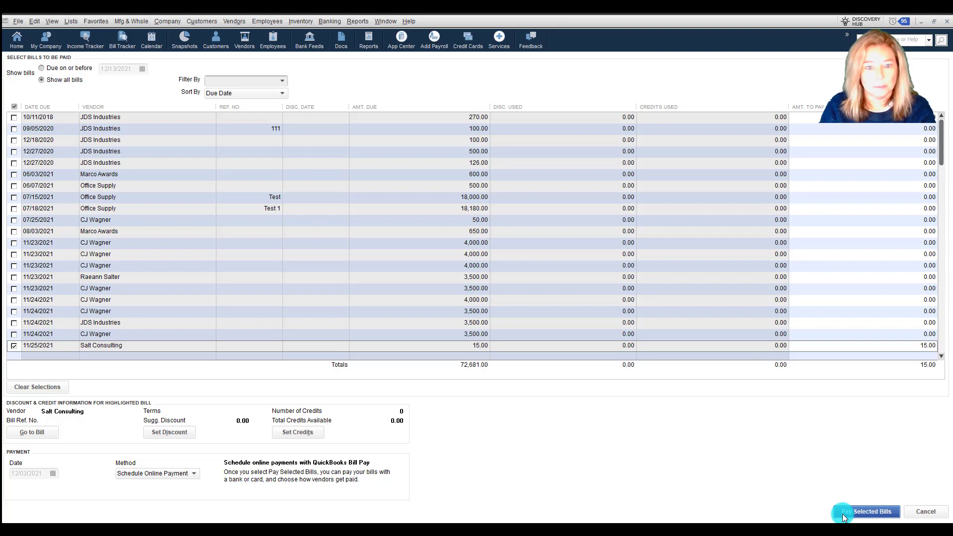
- Pay the selected bill by saving a card's number, expiry, CVV and cardholder details
left_click(871, 511)
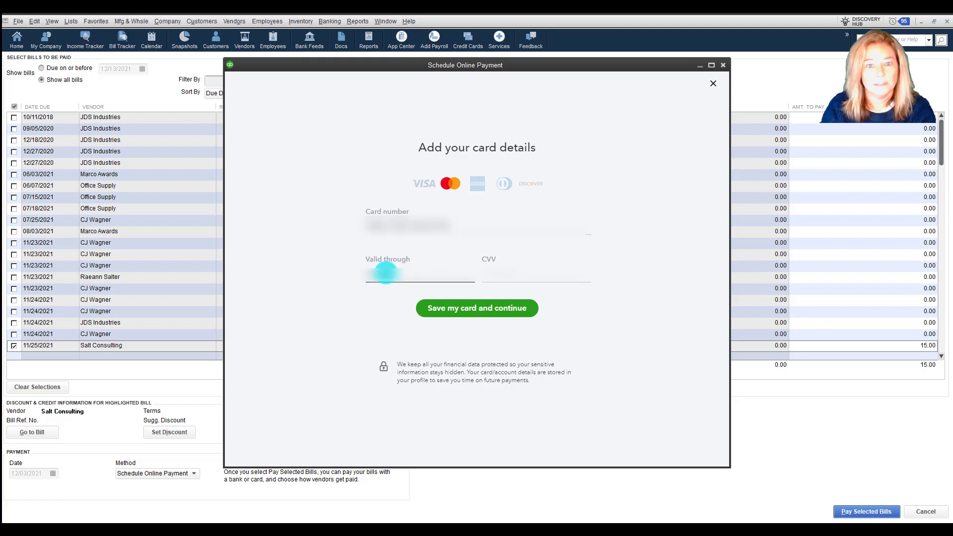
left_click(535, 274)
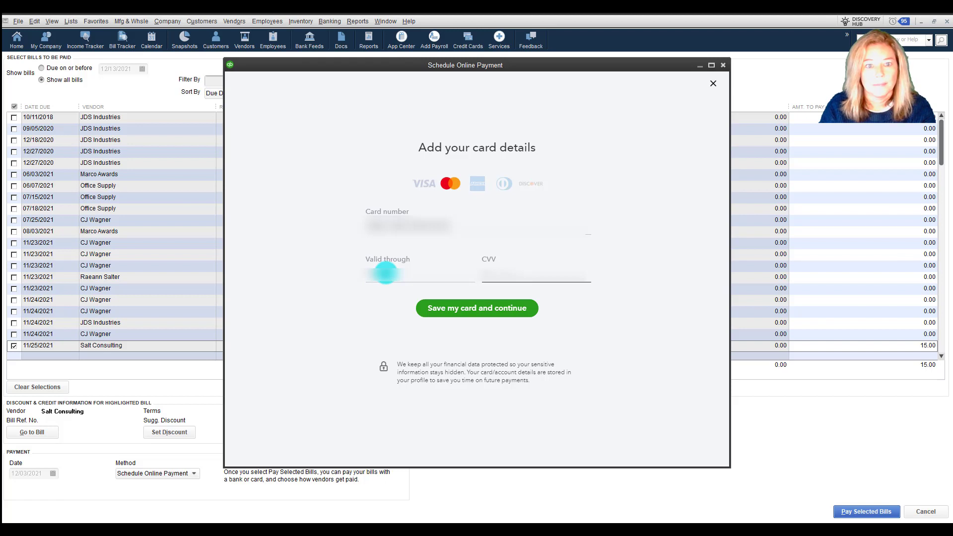
mouse_move(371, 331)
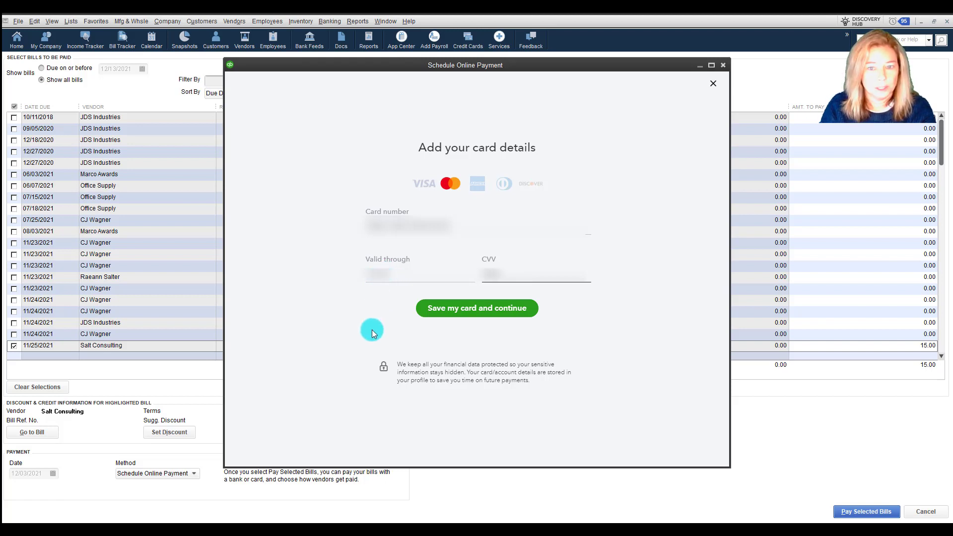
mouse_move(518, 324)
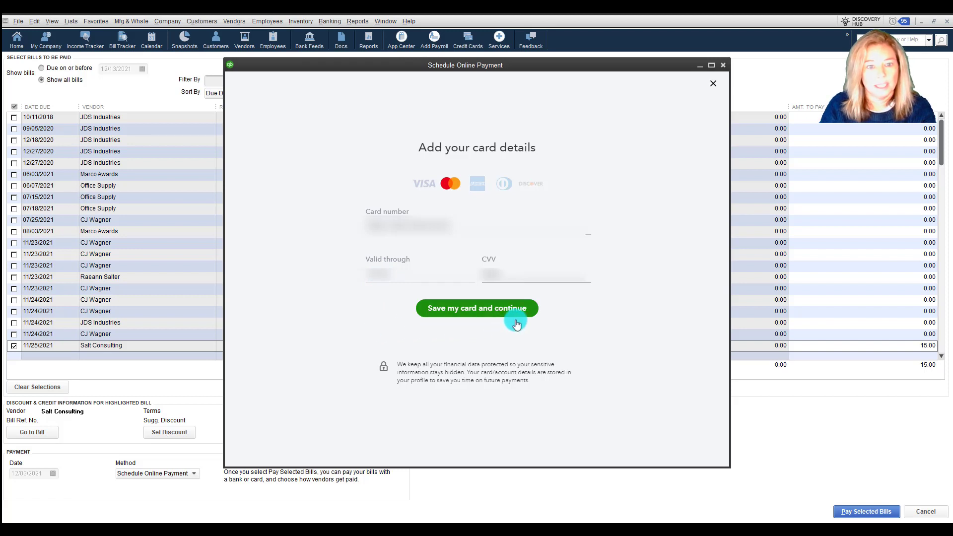
left_click(477, 308)
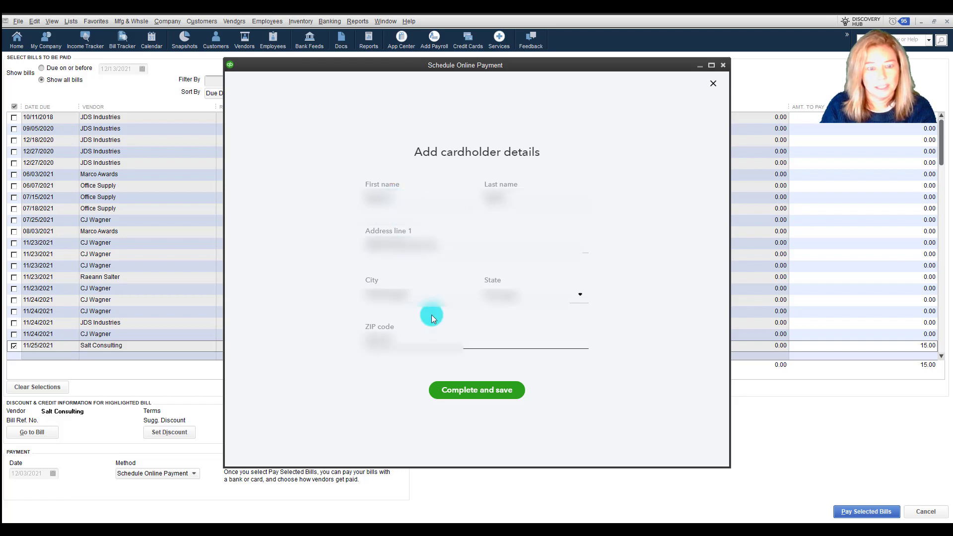
left_click(476, 390)
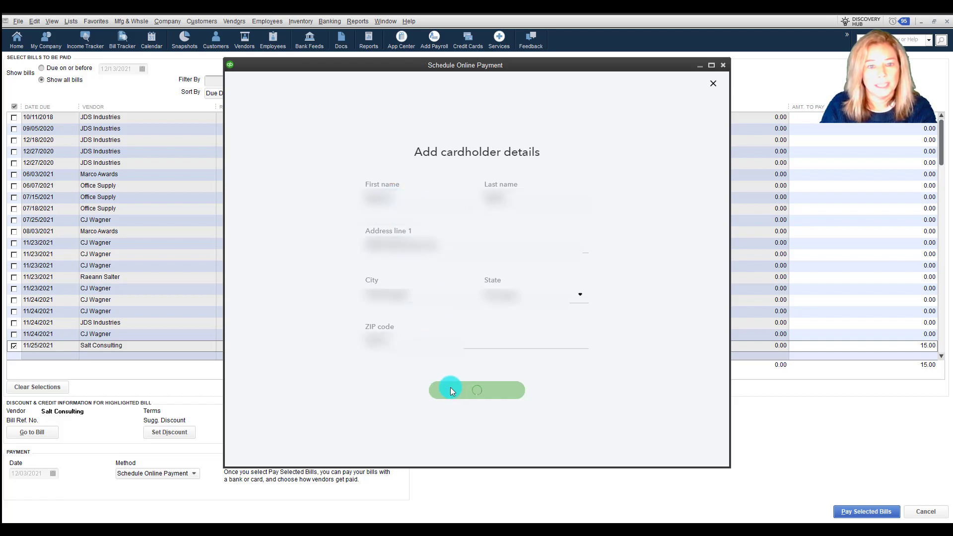
- Dismiss the card-added confirmation and link the card to its QuickBooks payment account
left_click(476, 390)
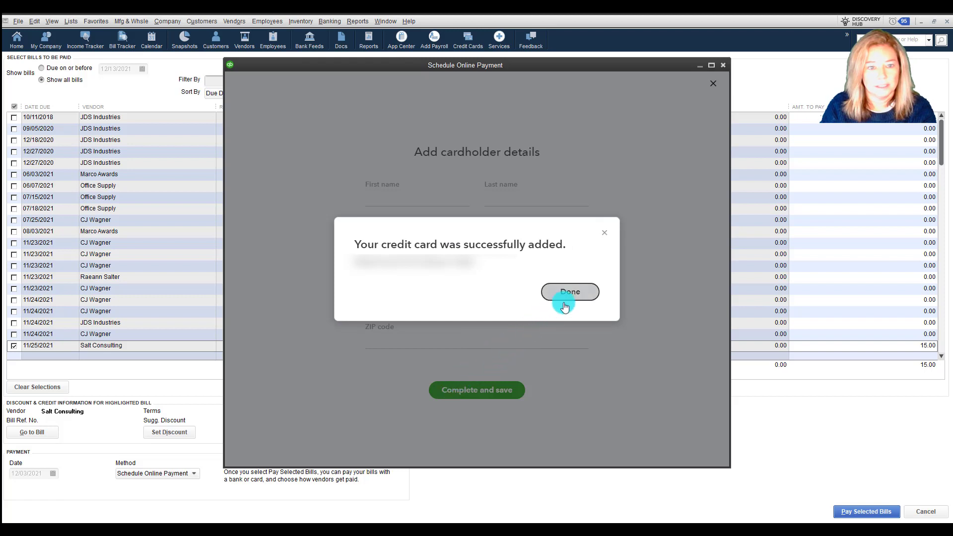
left_click(569, 292)
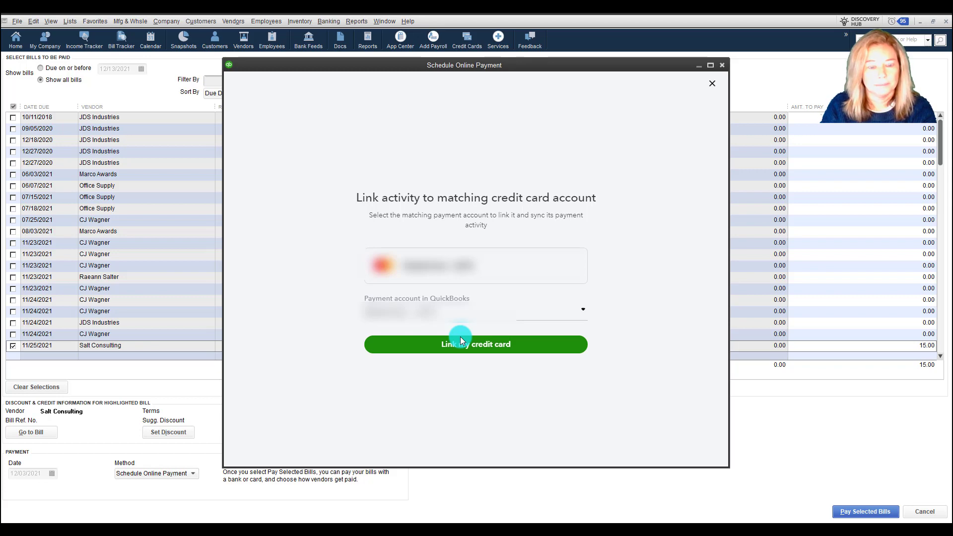
left_click(474, 344)
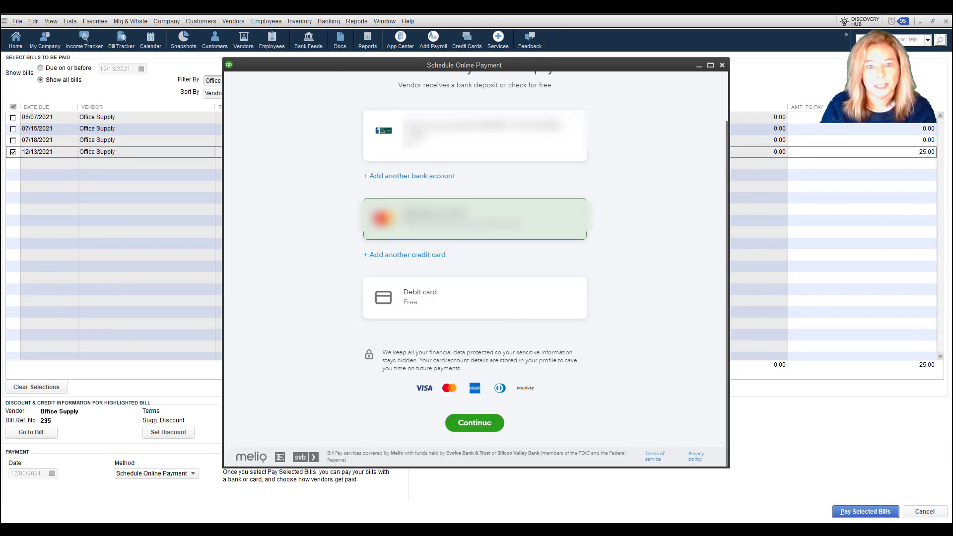
mouse_move(410, 423)
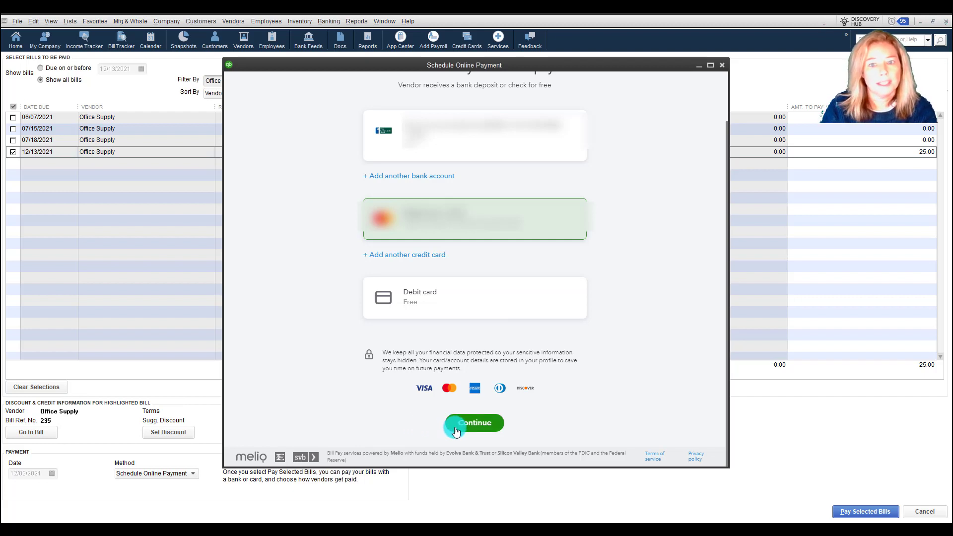
- Continue with the card, try emailing Office Supply for details, then choose Bank transfer (ACH)
left_click(474, 422)
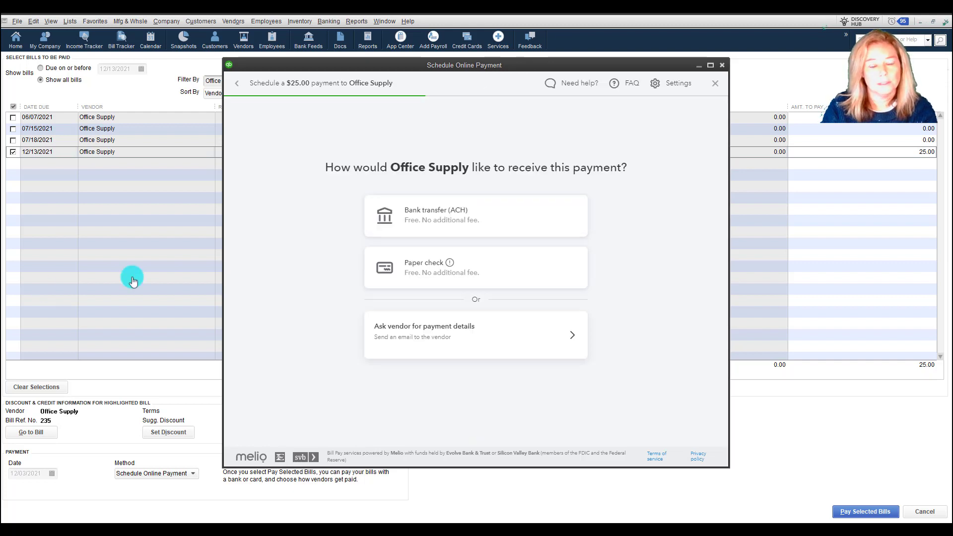
mouse_move(562, 222)
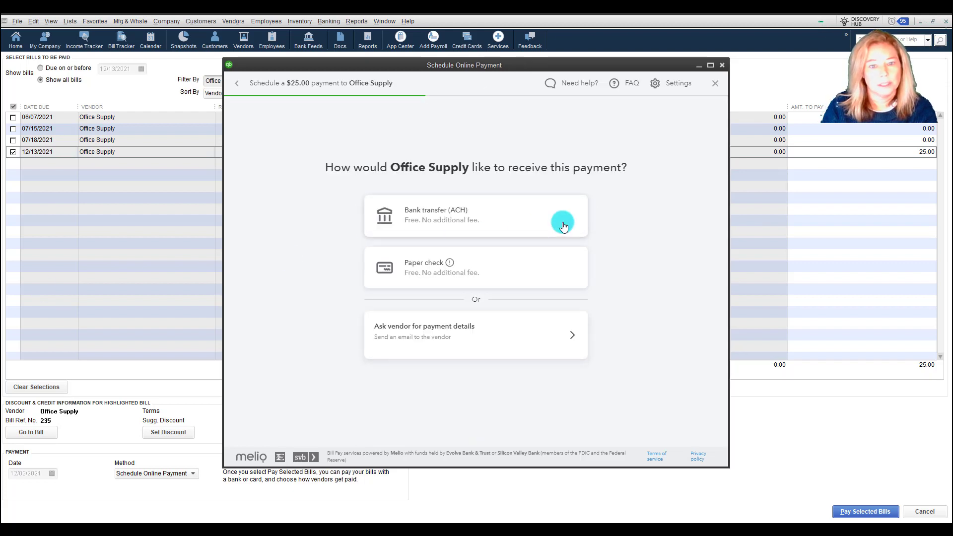
mouse_move(540, 277)
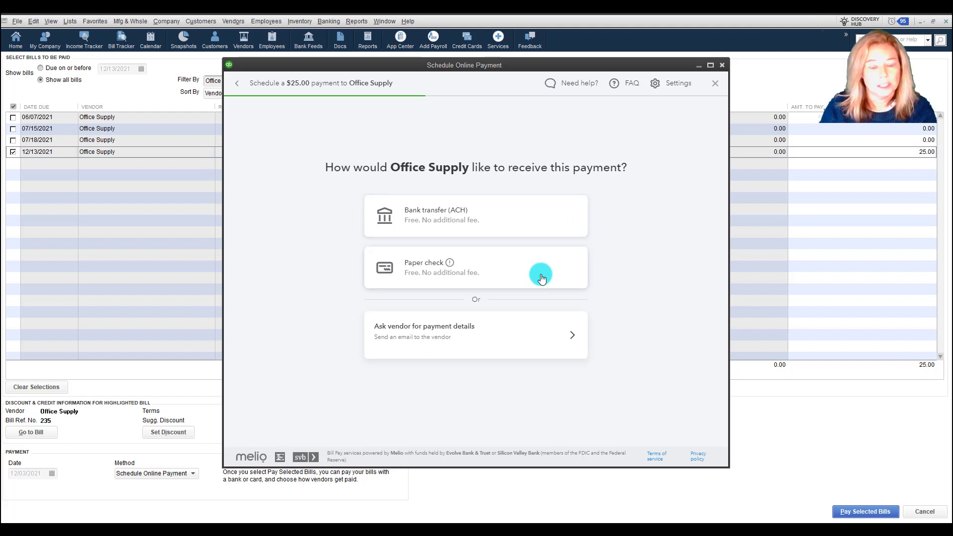
mouse_move(570, 338)
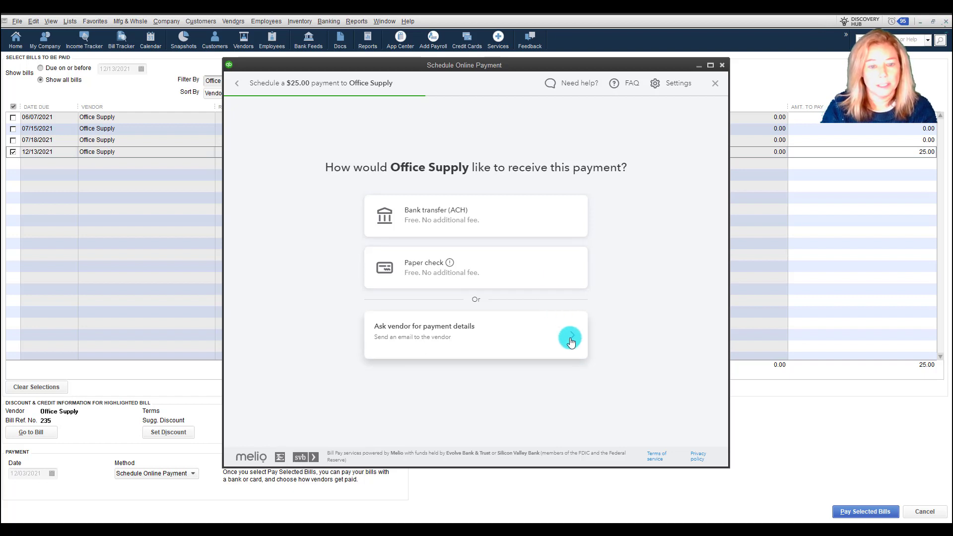
left_click(569, 338)
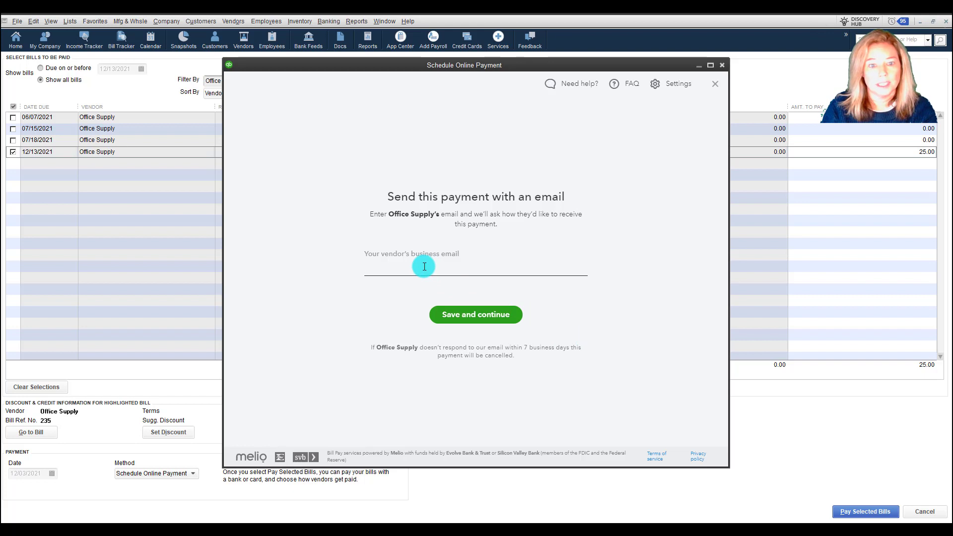
left_click(425, 267)
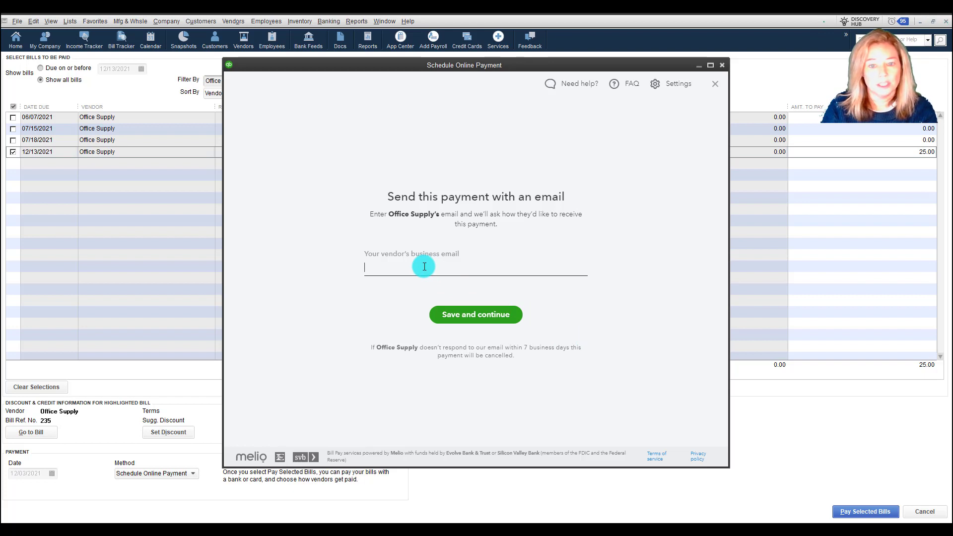
mouse_move(424, 269)
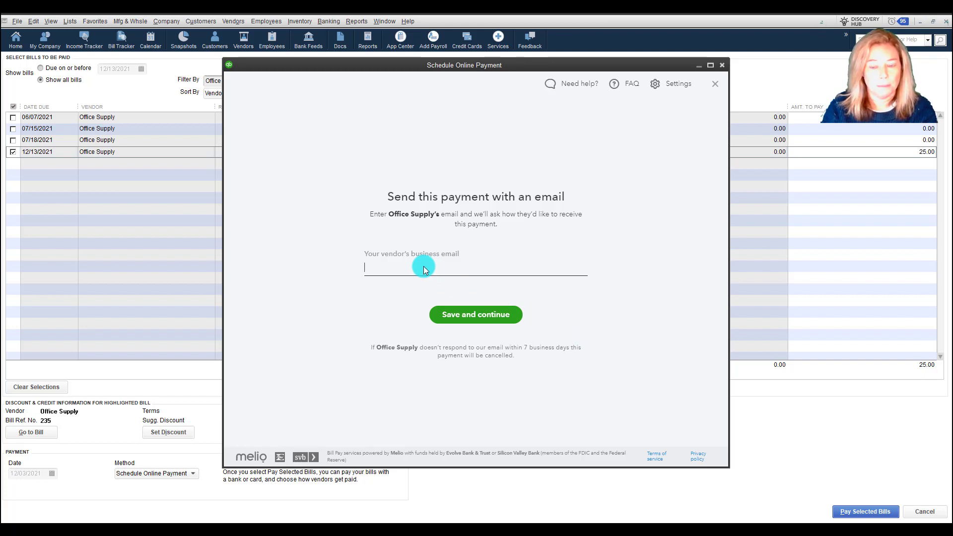
mouse_move(715, 89)
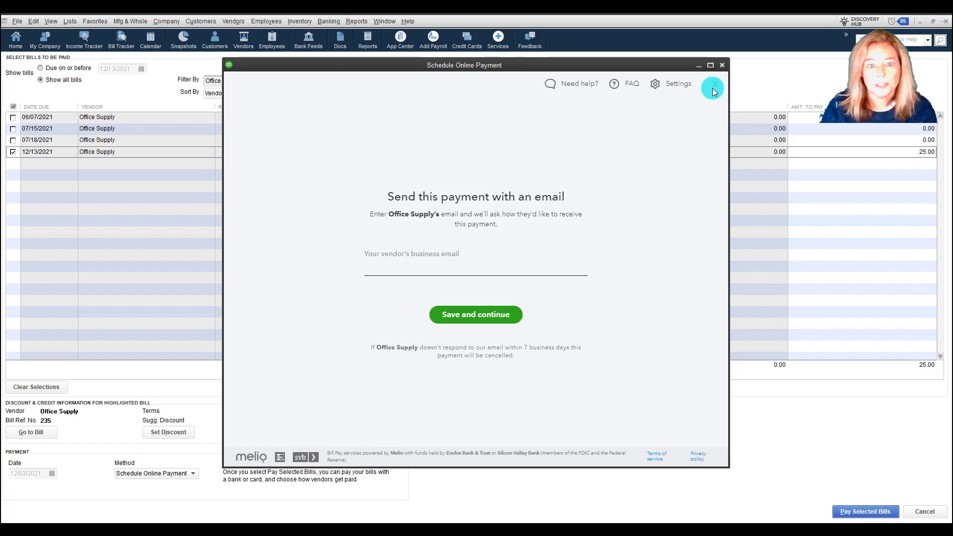
left_click(475, 268)
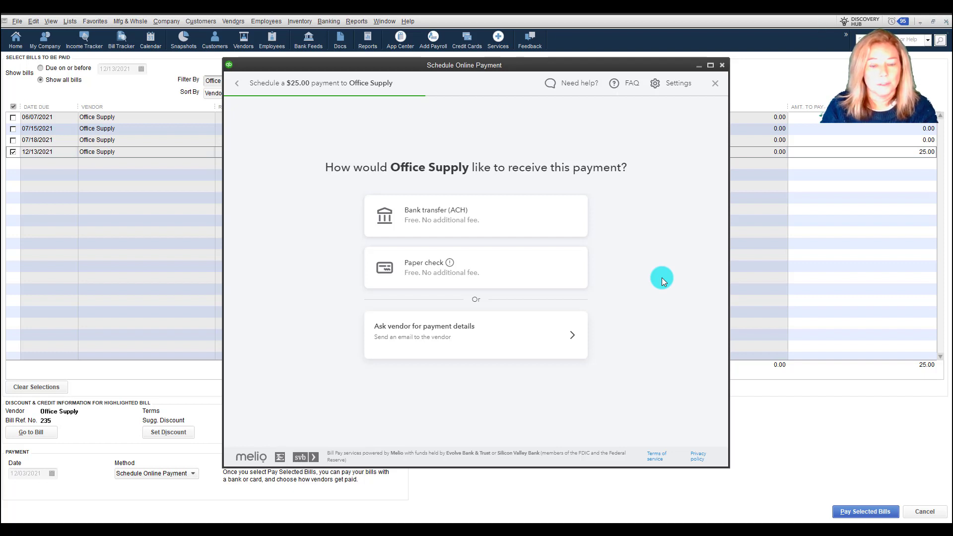
left_click(669, 84)
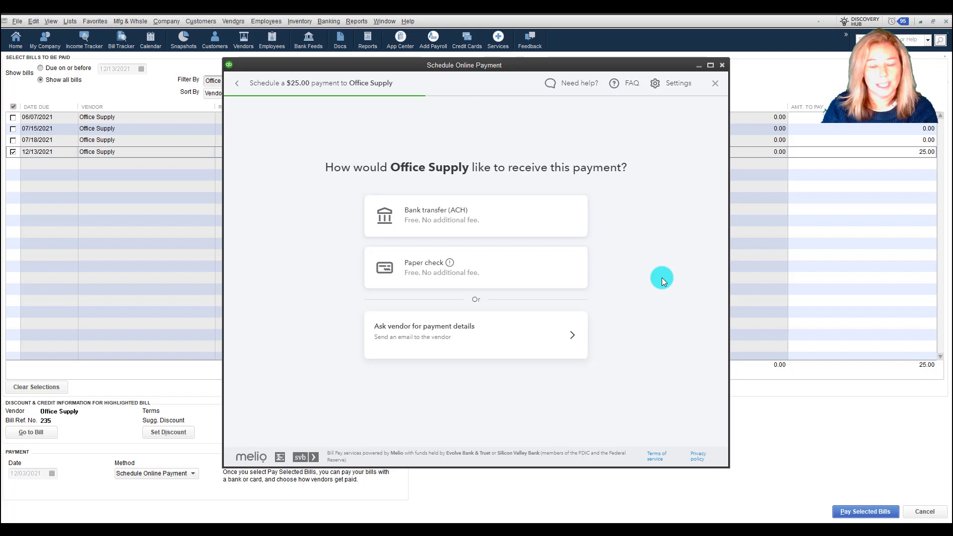
left_click(476, 216)
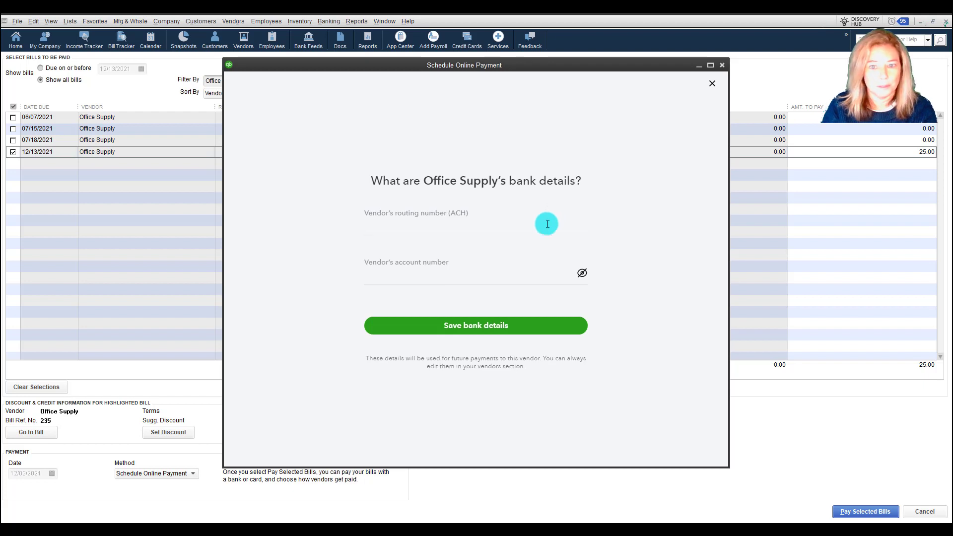
mouse_move(503, 324)
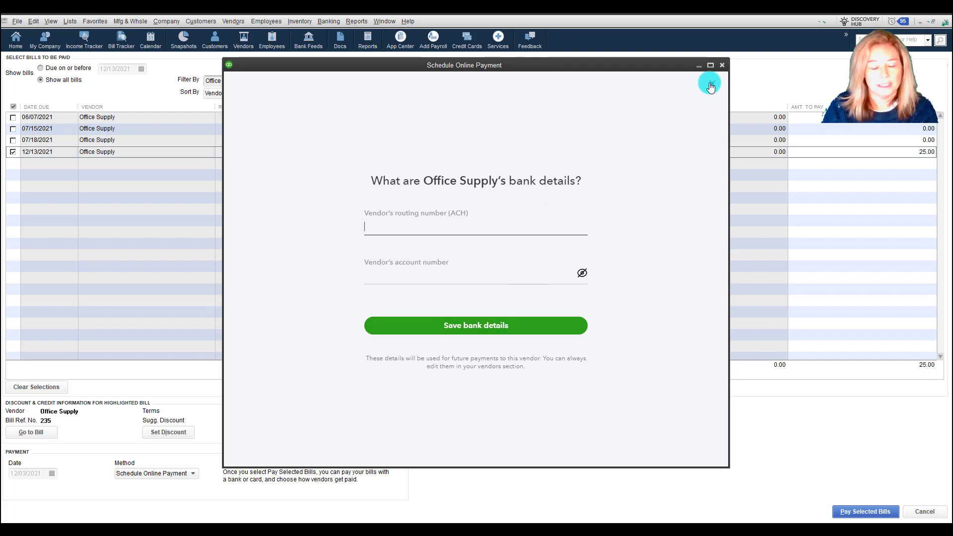
- Leave the bank details form and accept OFFICE SUPPLY as the name on the check
left_click(237, 83)
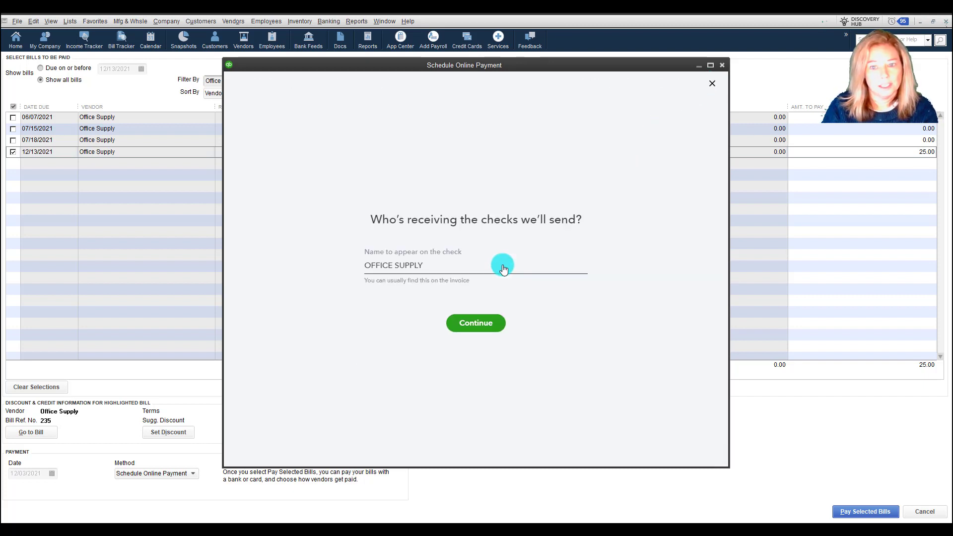
left_click(476, 323)
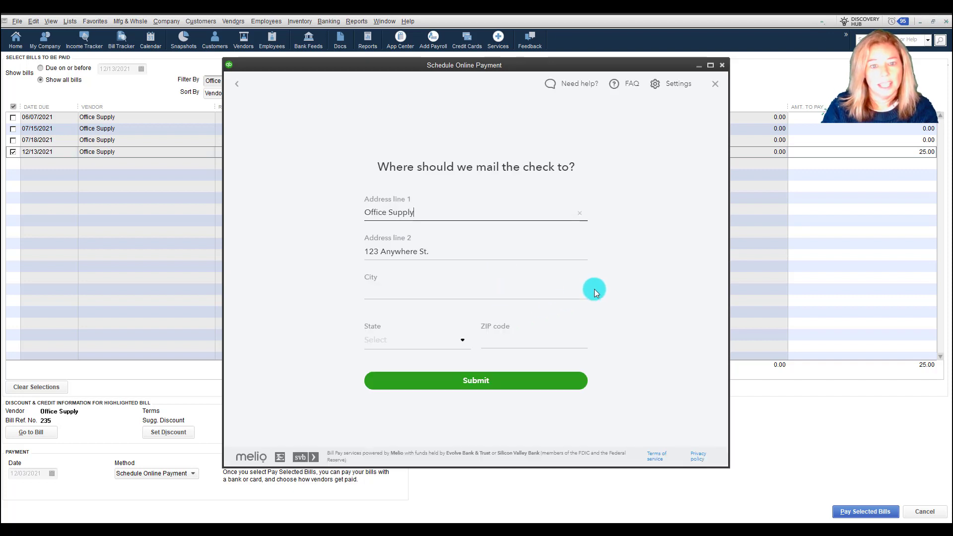
mouse_move(419, 304)
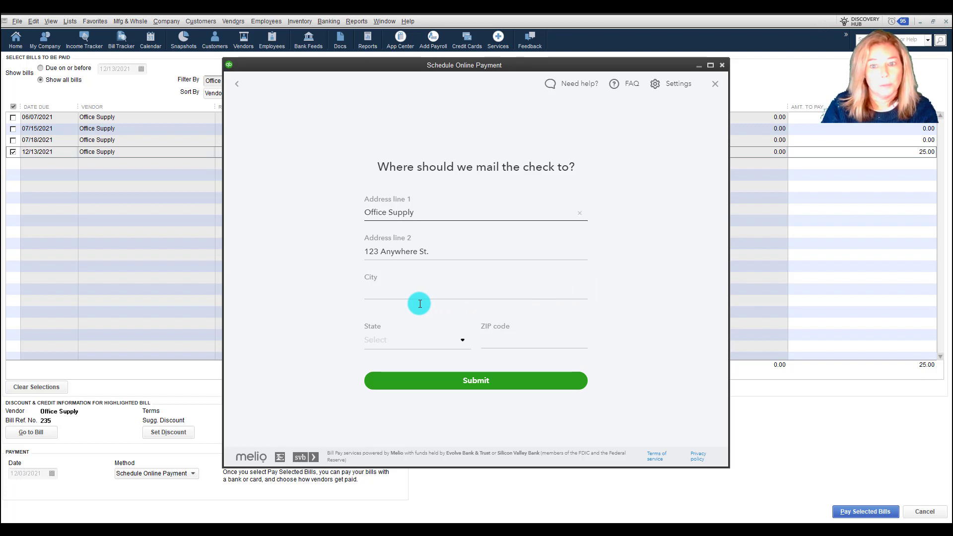
mouse_move(492, 378)
type("49721")
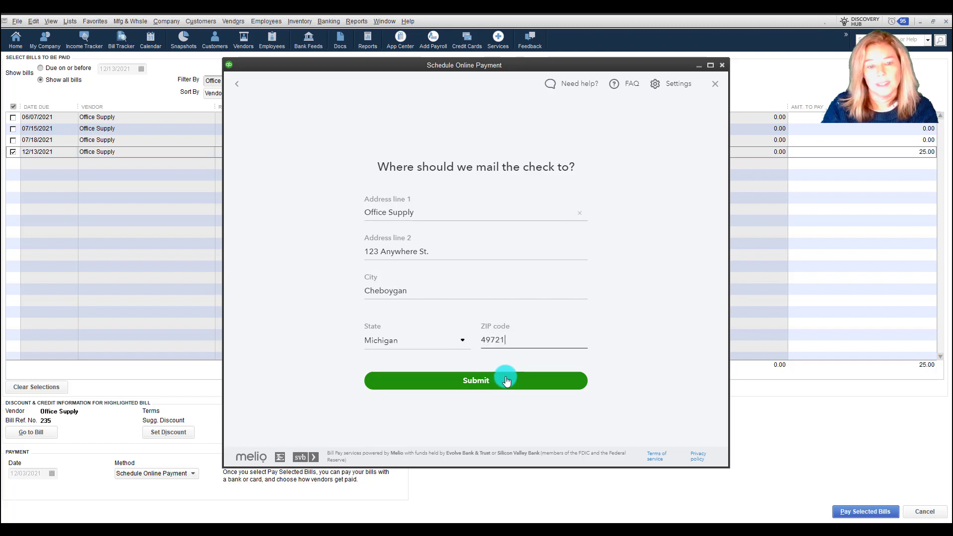
- Submit the mailing address and set deduction to December 15 with 5–7 business day delivery
left_click(475, 379)
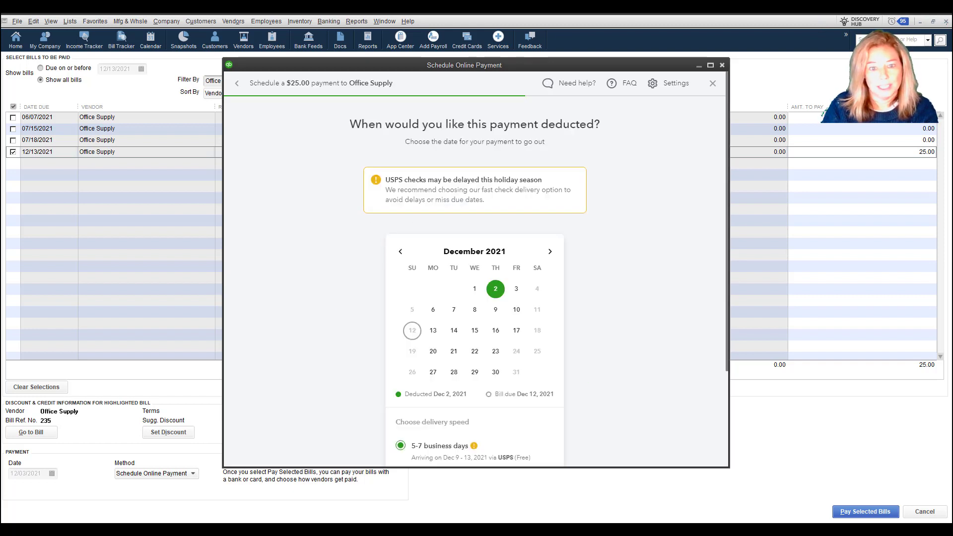
mouse_move(727, 360)
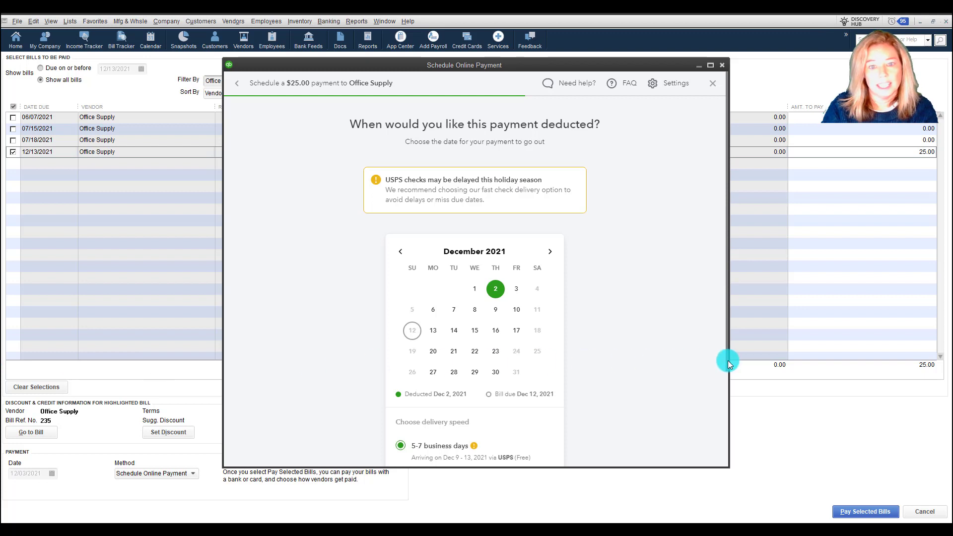
scroll("down", 3)
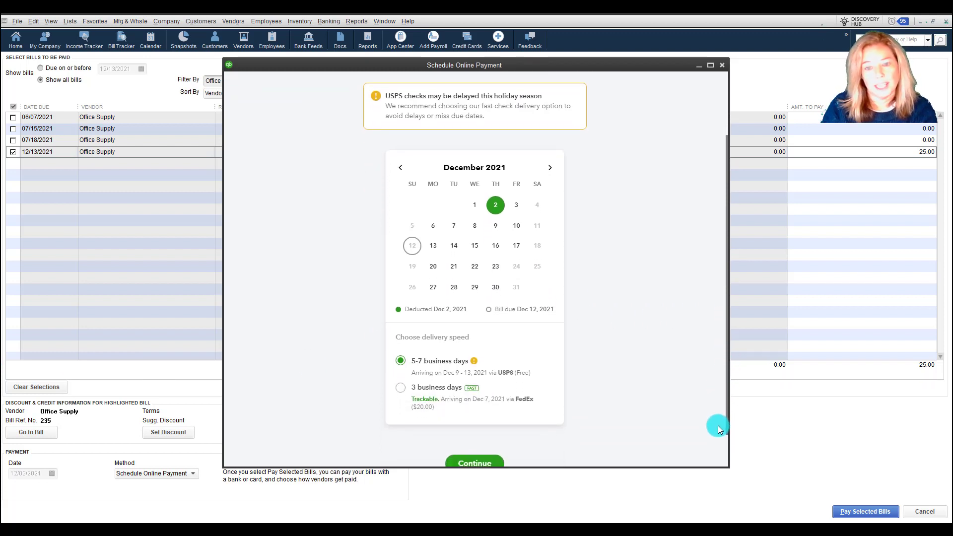
scroll("down", 3)
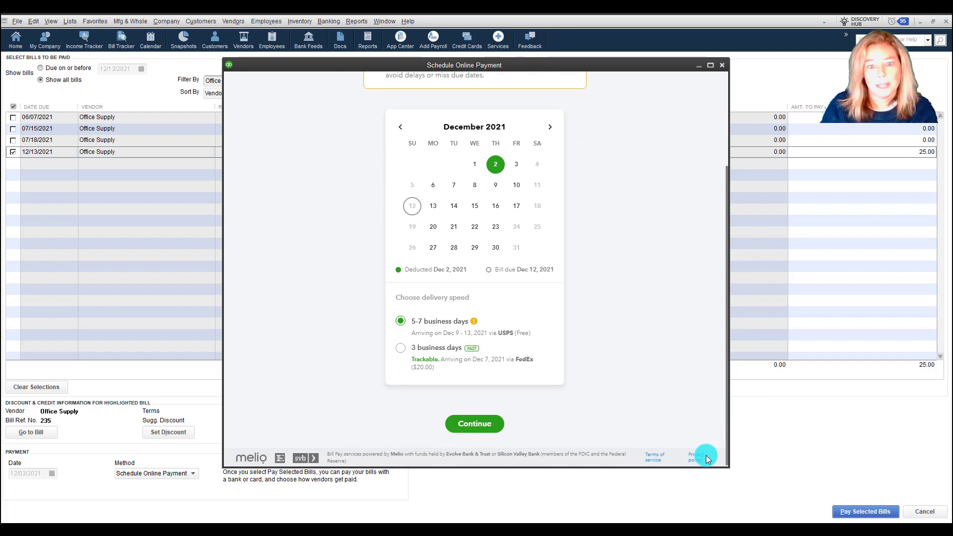
mouse_move(628, 306)
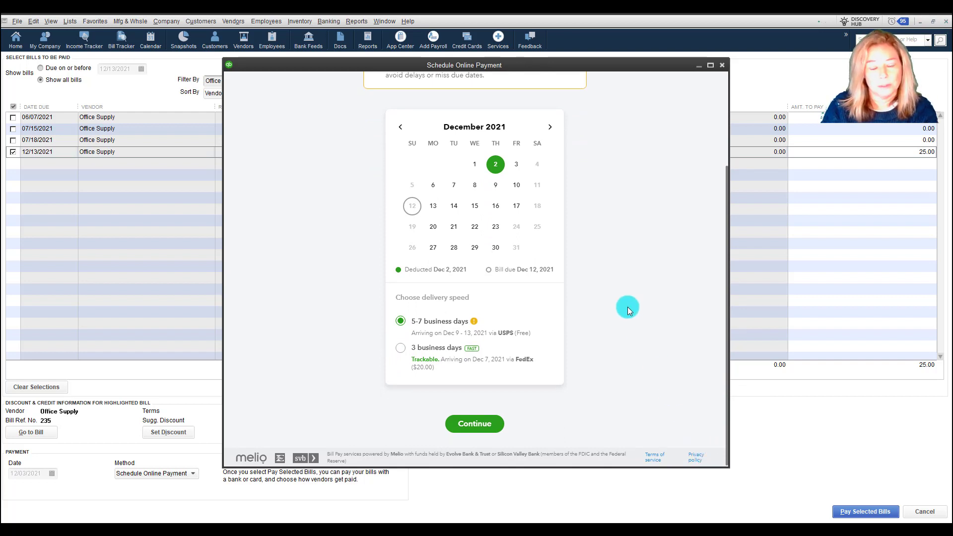
left_click(473, 423)
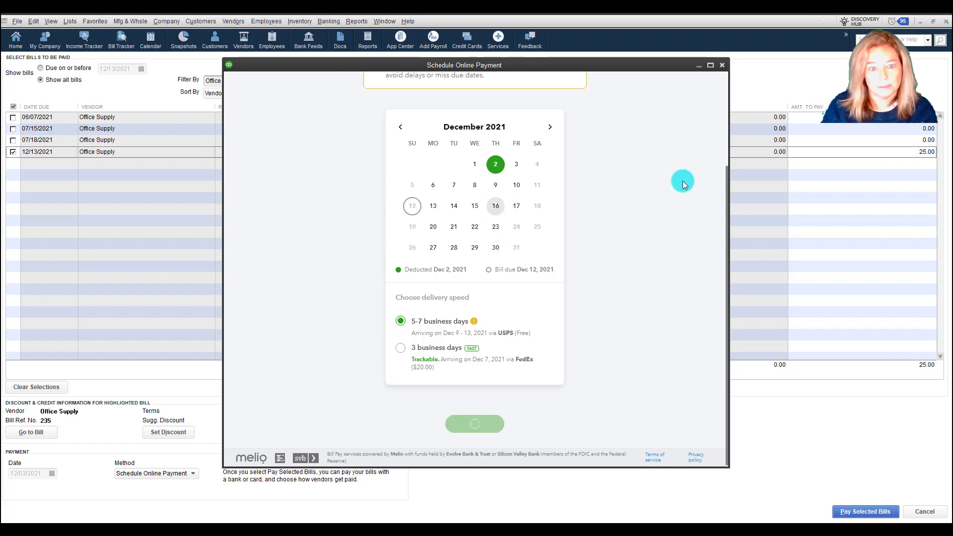
left_click(474, 206)
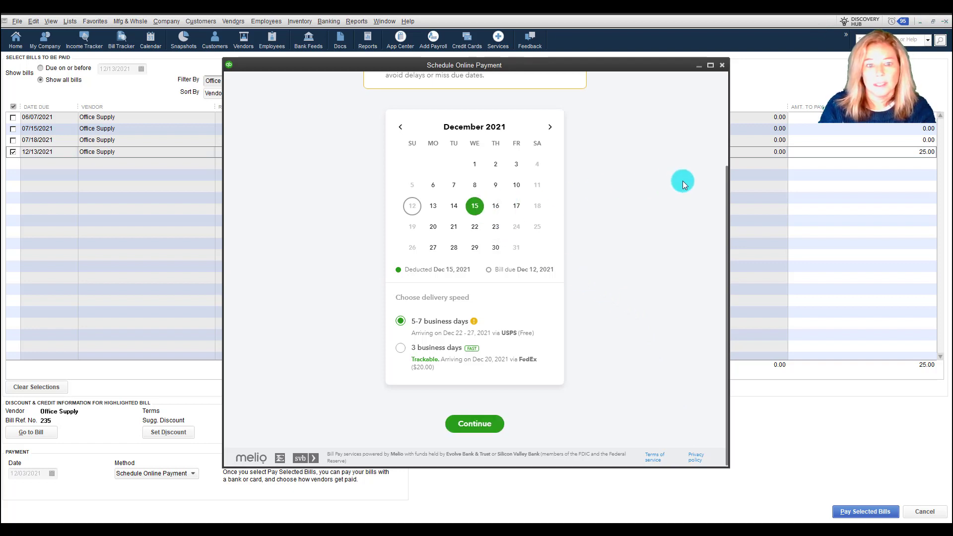
mouse_move(454, 281)
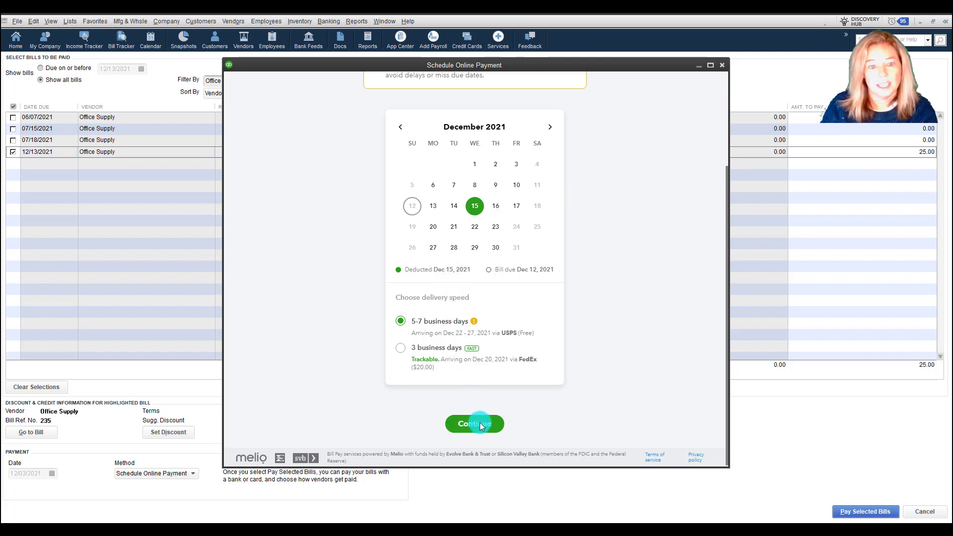
left_click(474, 423)
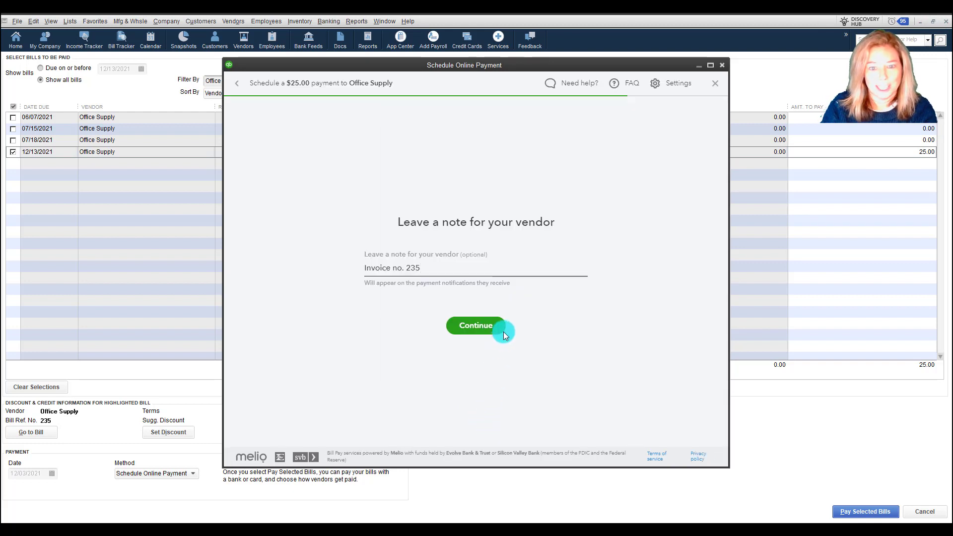
- Keep the 'Invoice no. 235' note, review, and schedule the $25.00 Office Supply check
left_click(476, 325)
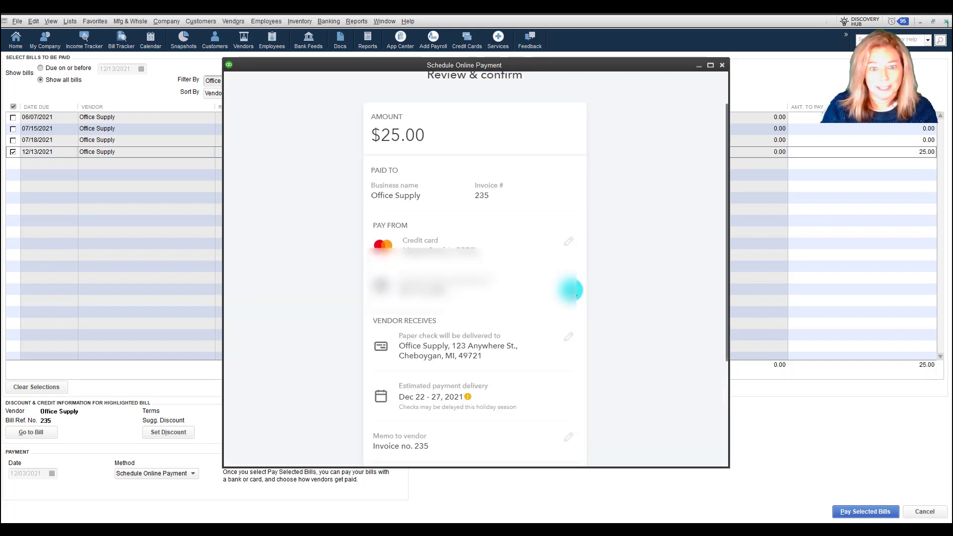
scroll("down", 3)
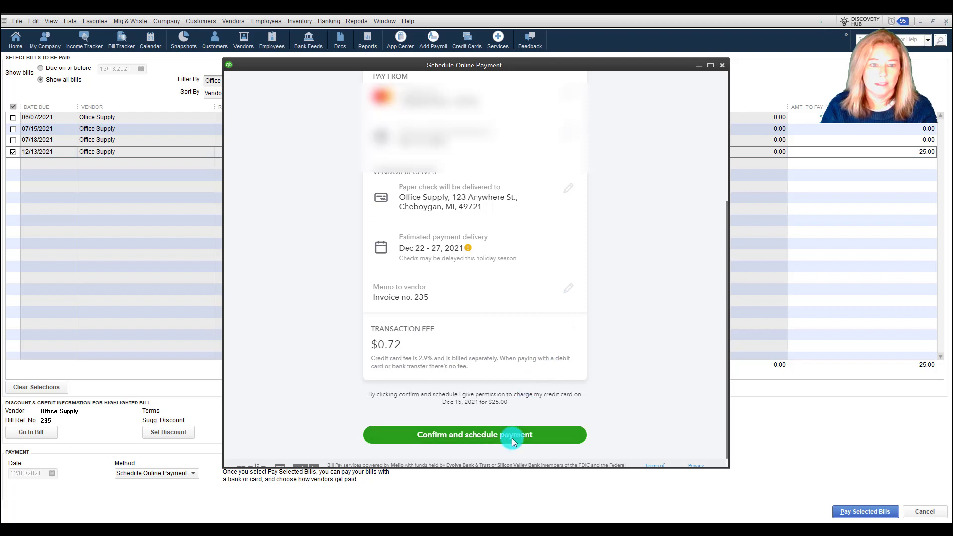
mouse_move(693, 266)
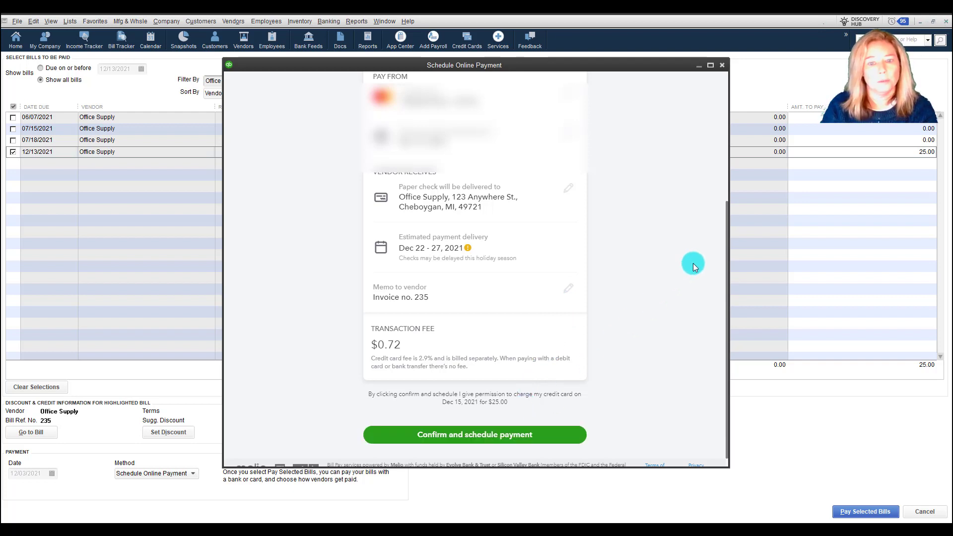
left_click(12, 151)
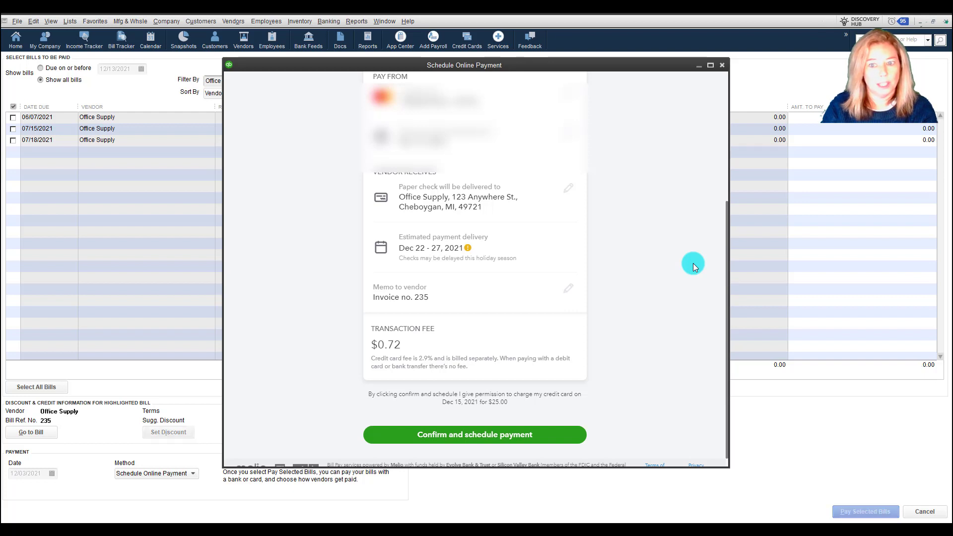
- Advance to the Payment scheduled! screen for $25.00 to Office Supply on Dec 15, 2021
left_click(474, 434)
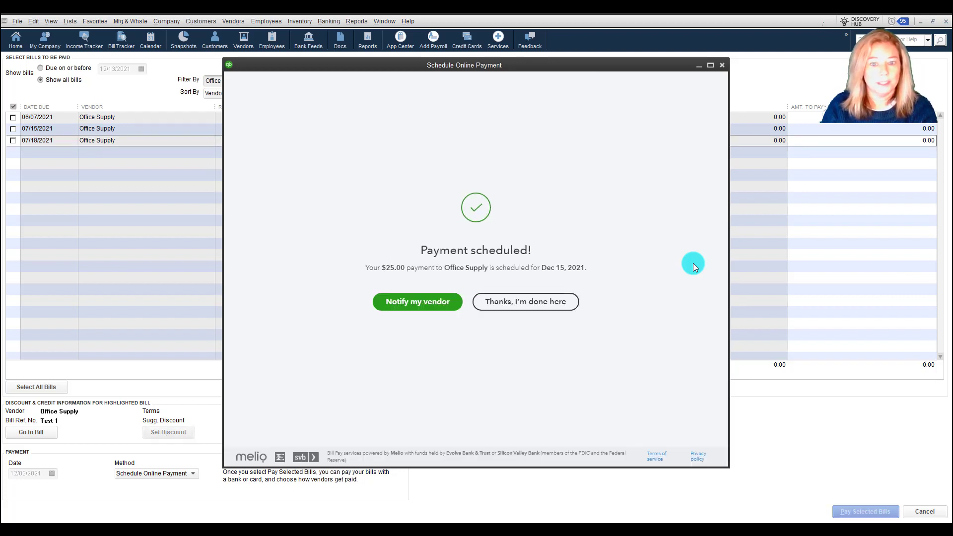
mouse_move(417, 302)
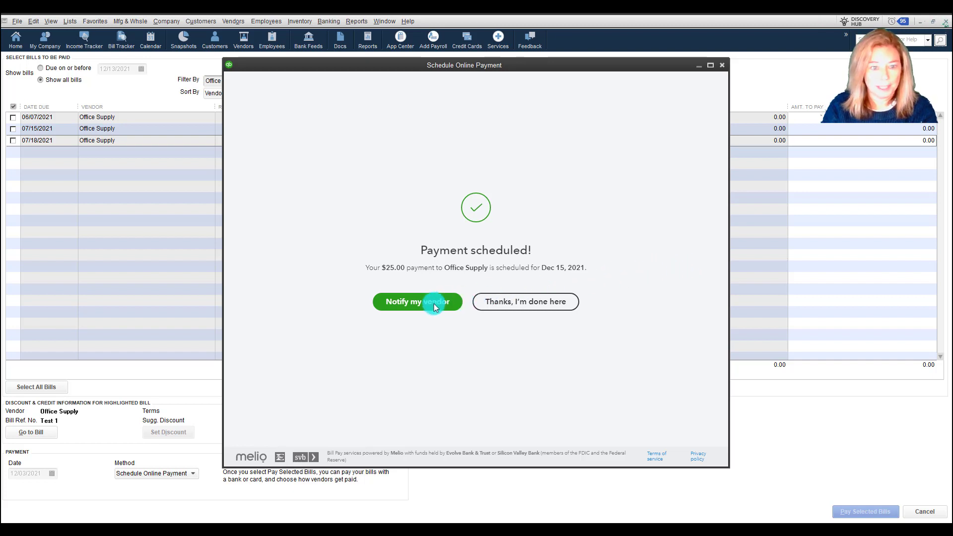
mouse_move(417, 311)
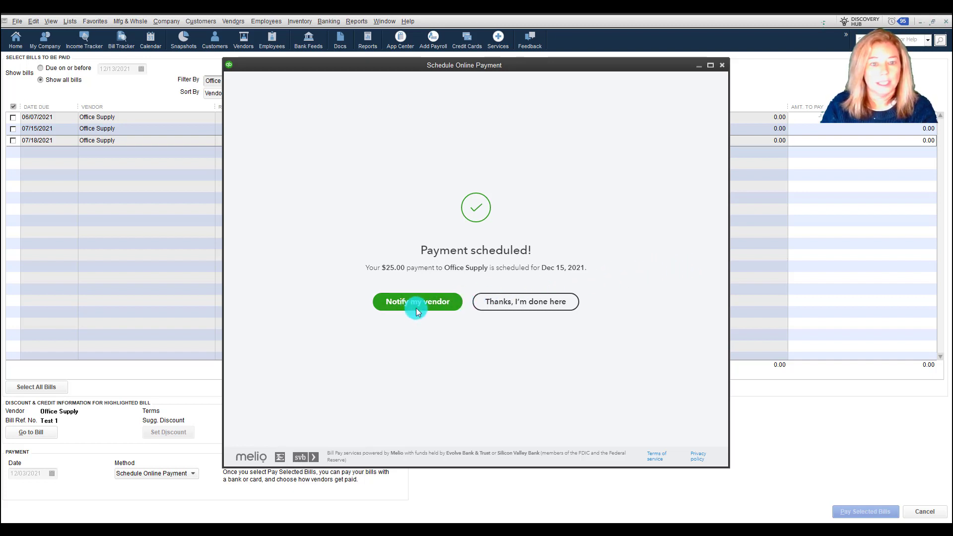
mouse_move(566, 339)
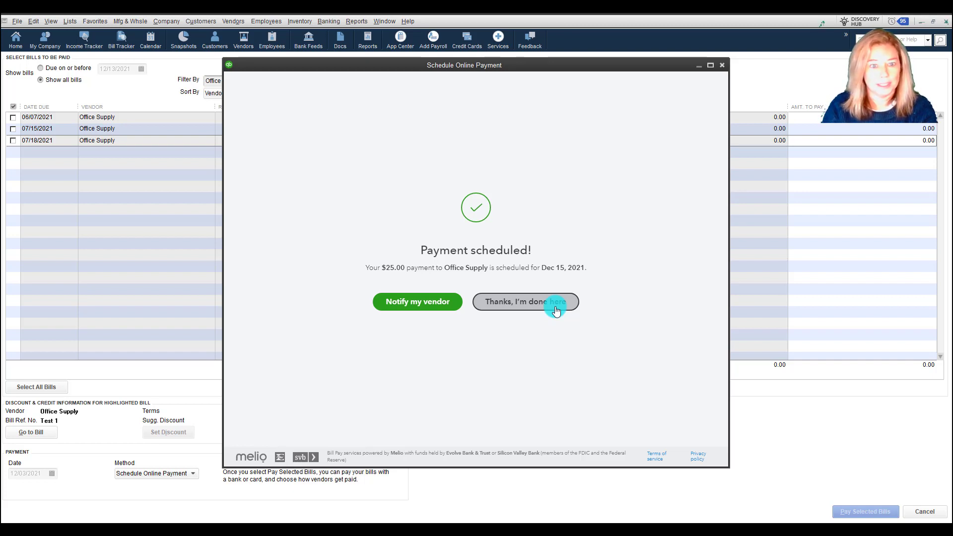
- Finish without notifying the vendor and close the Payment Summary
left_click(524, 302)
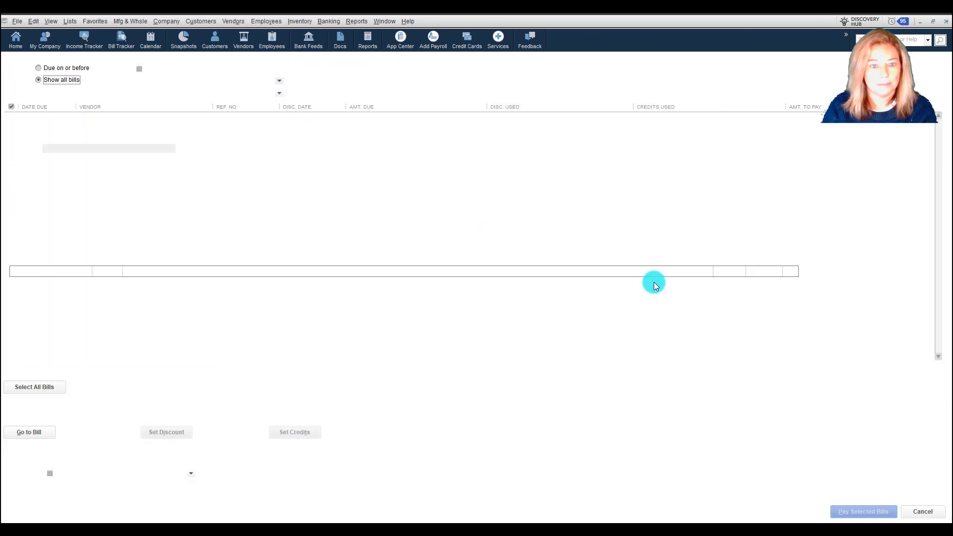
left_click(862, 511)
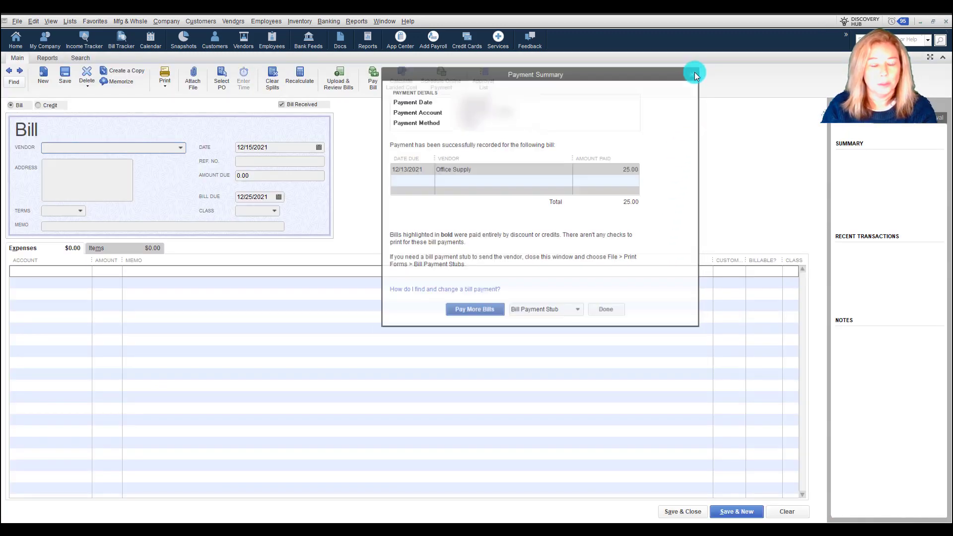
left_click(605, 308)
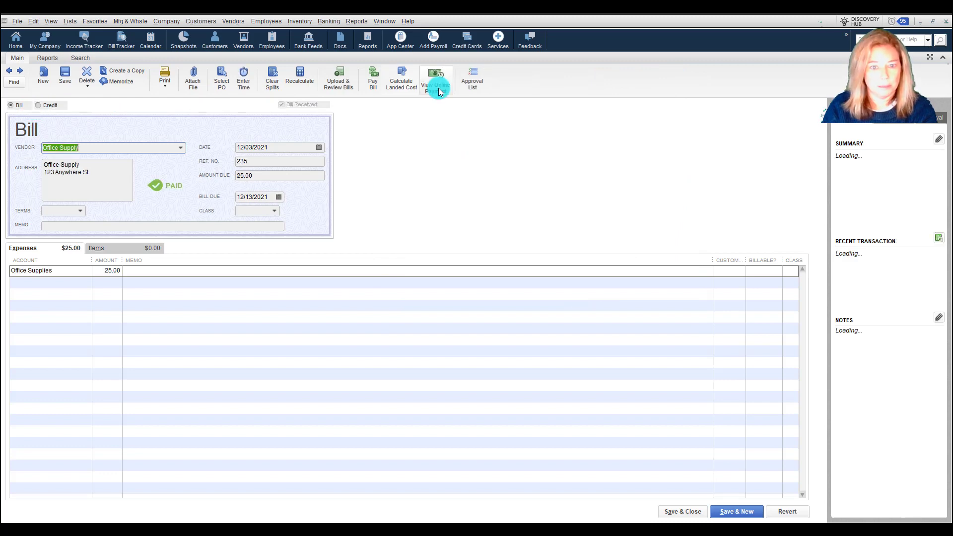
- View the Office Supply bill's scheduled online payment details
left_click(435, 79)
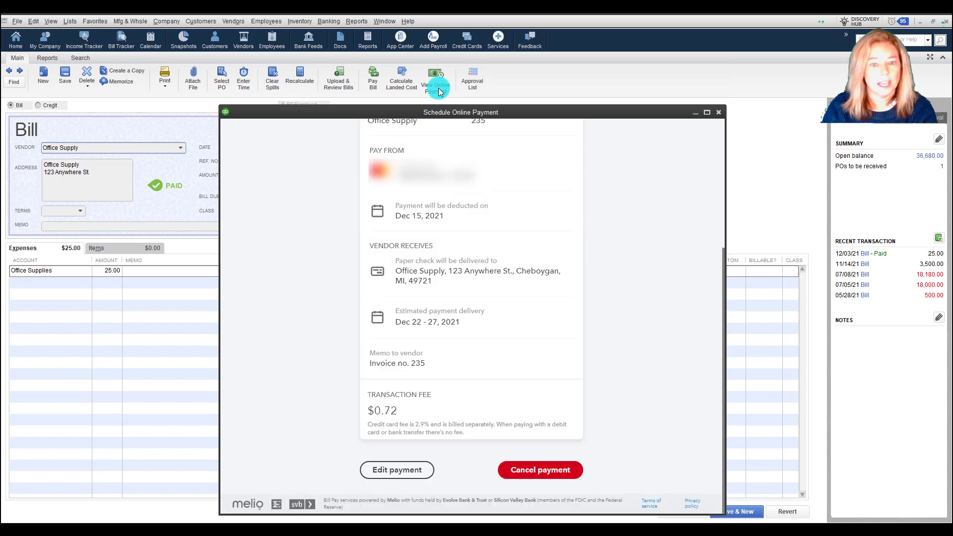
mouse_move(357, 114)
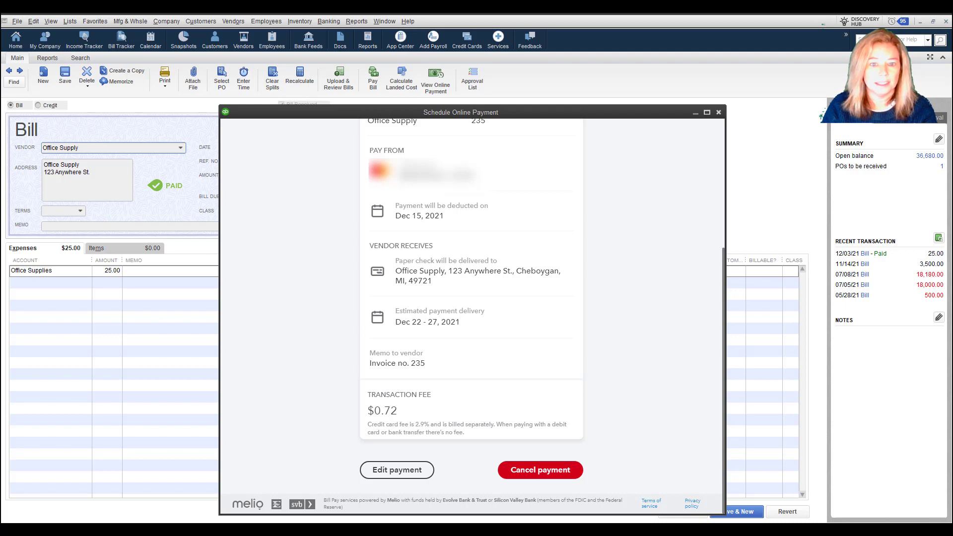
scroll("up", 3)
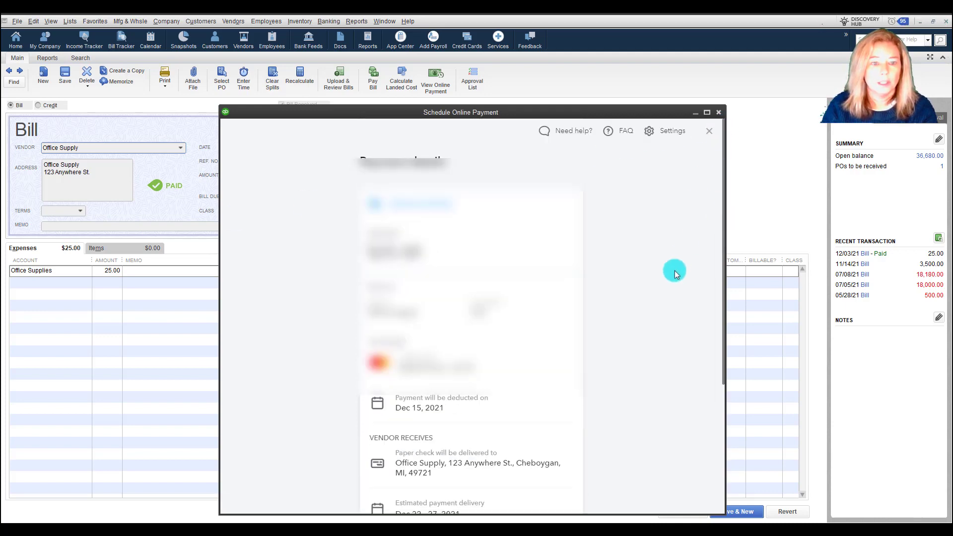
scroll("down", 3)
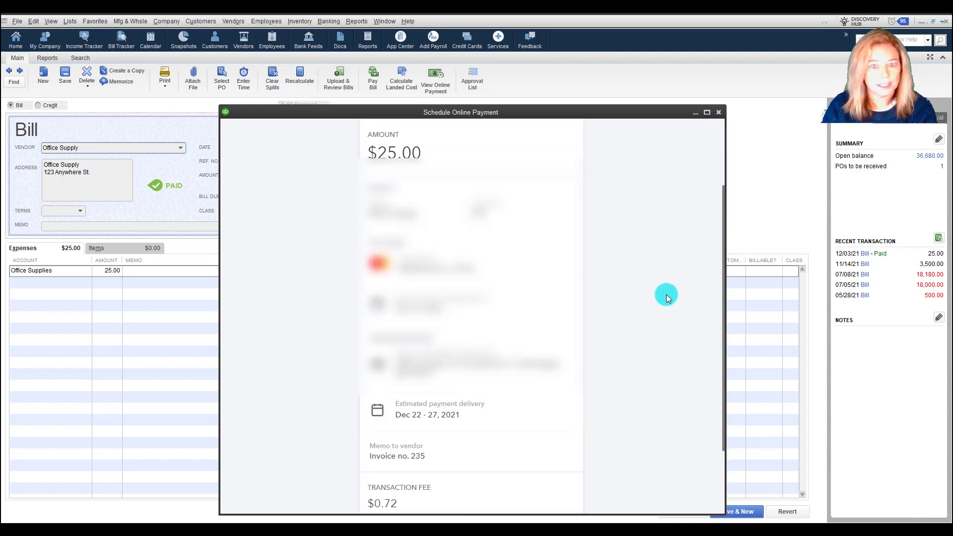
scroll("down", 3)
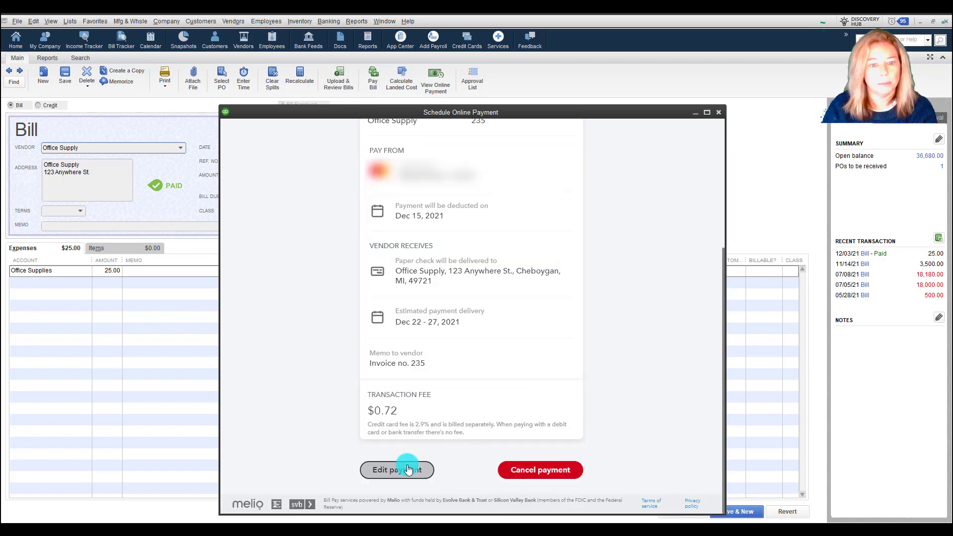
mouse_move(671, 437)
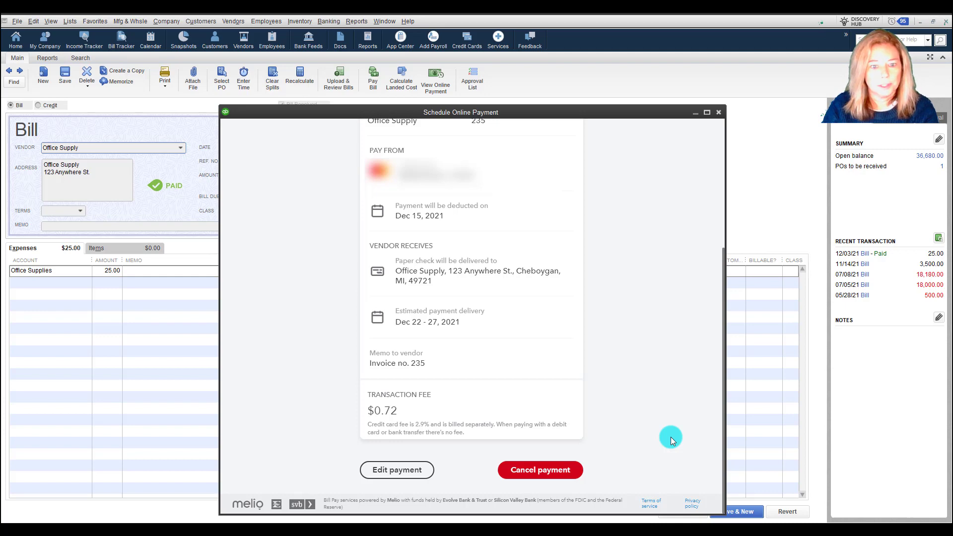
- Check Salt Consulting's bank-transfer and check delivery methods in Bill Pay vendor settings, then return to Pay Bills
left_click(396, 469)
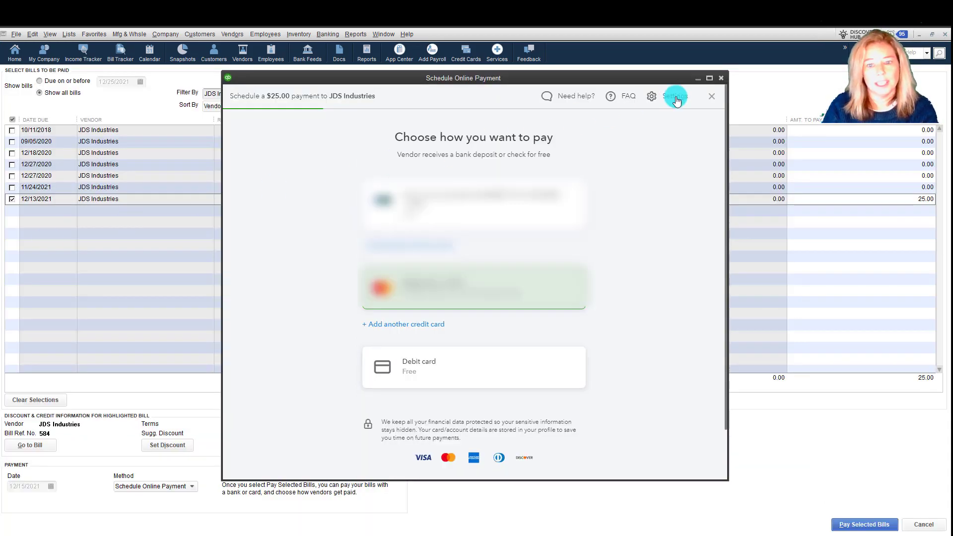
left_click(675, 96)
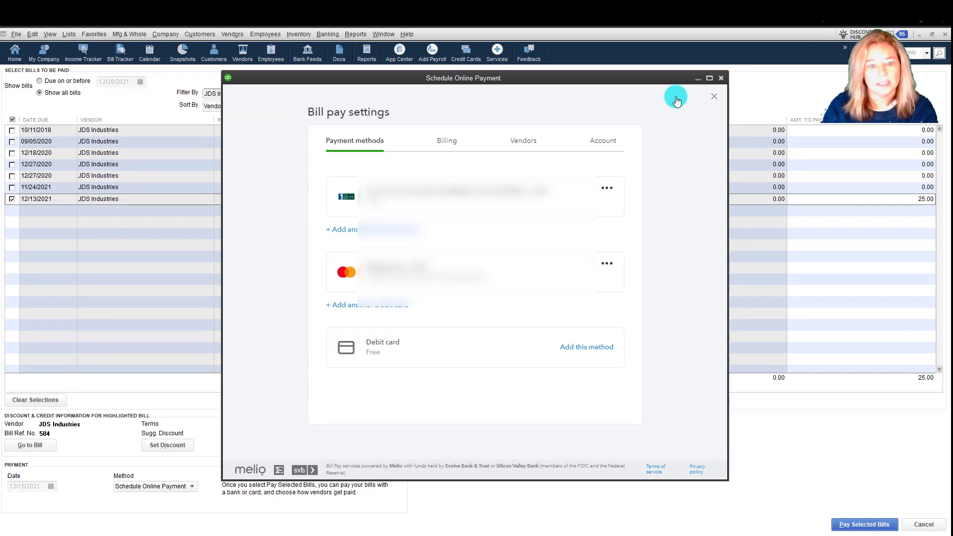
mouse_move(547, 141)
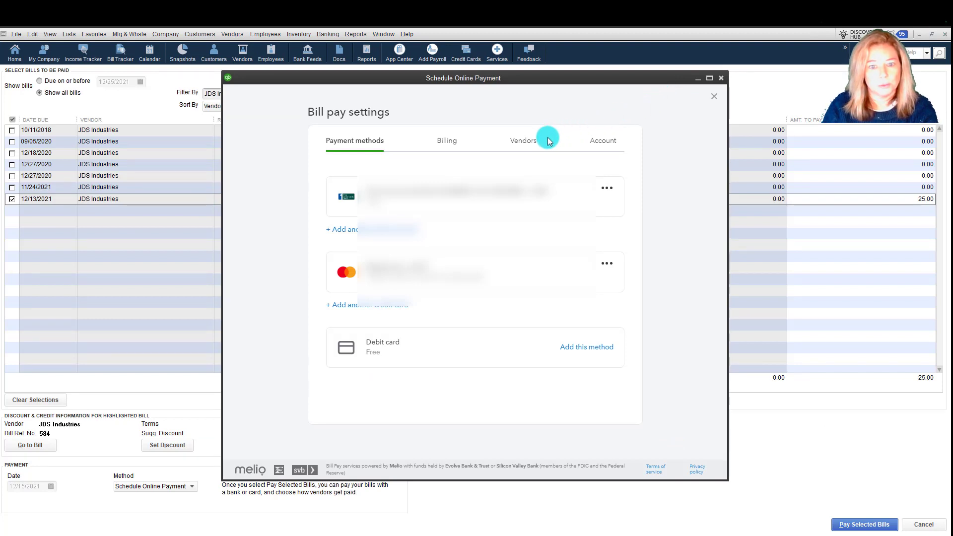
left_click(520, 141)
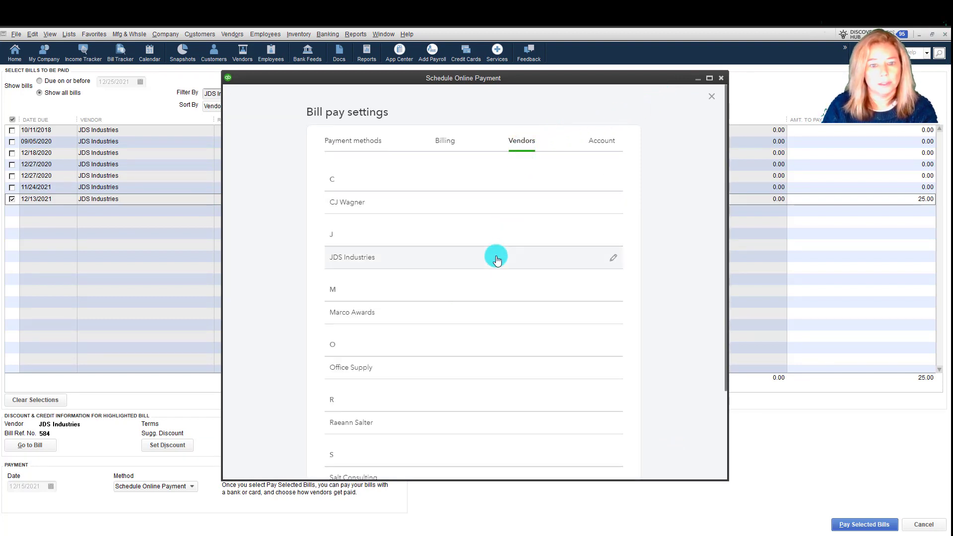
scroll("down", 3)
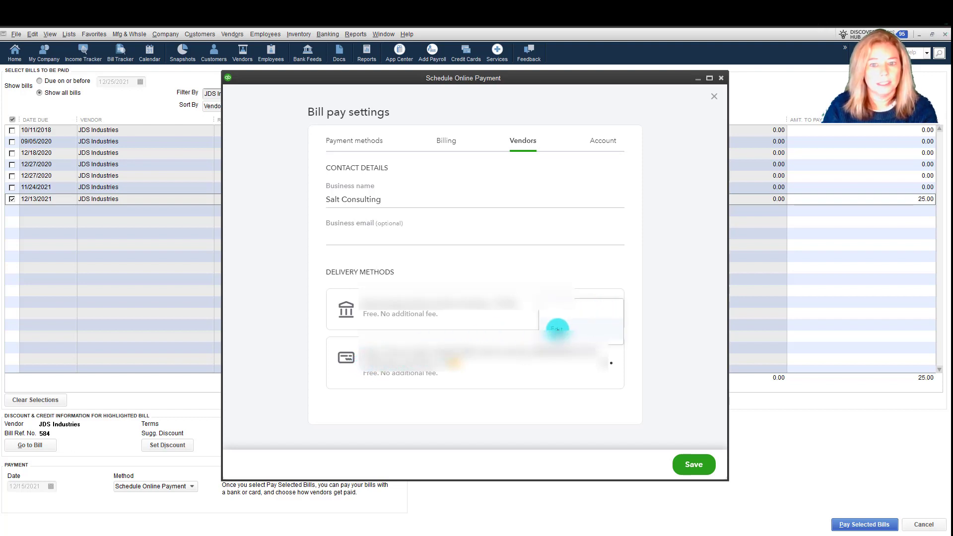
left_click(474, 308)
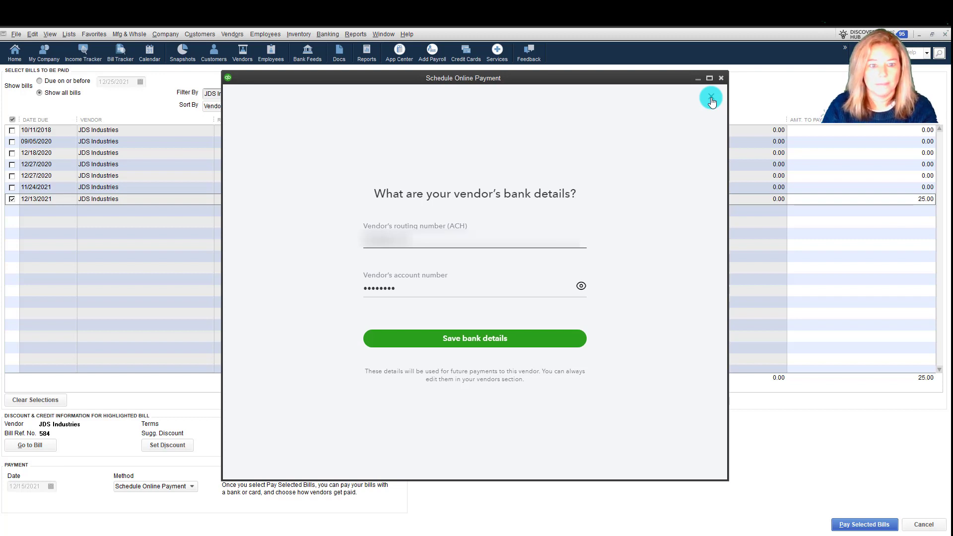
left_click(474, 338)
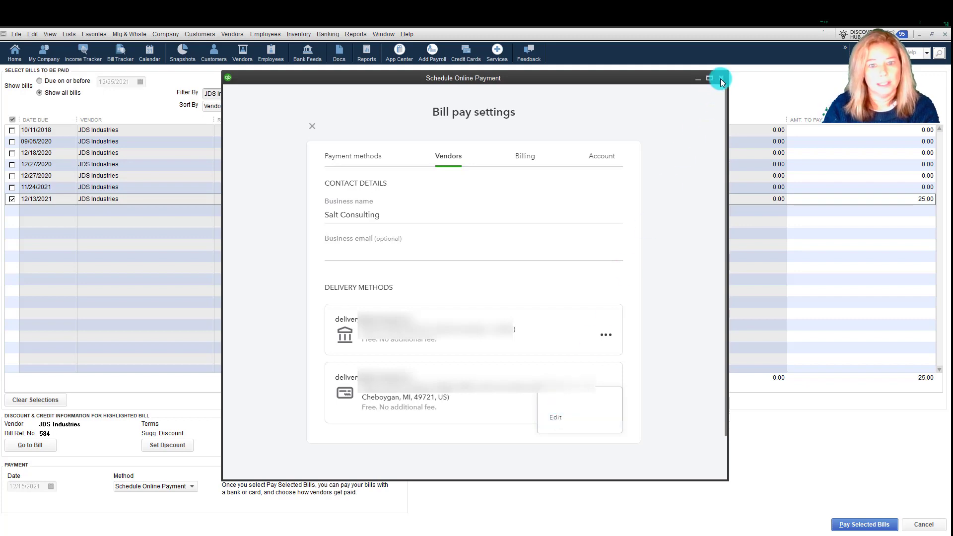
left_click(719, 79)
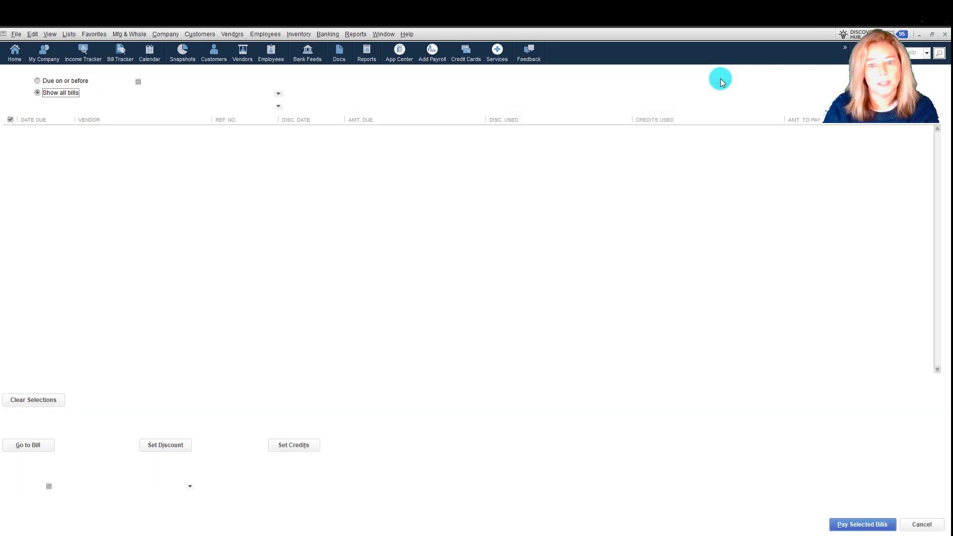
- Review the Office Supply bill's $25.00 online payment: check delivery Dec 22–27, $0.72 fee
left_click(28, 445)
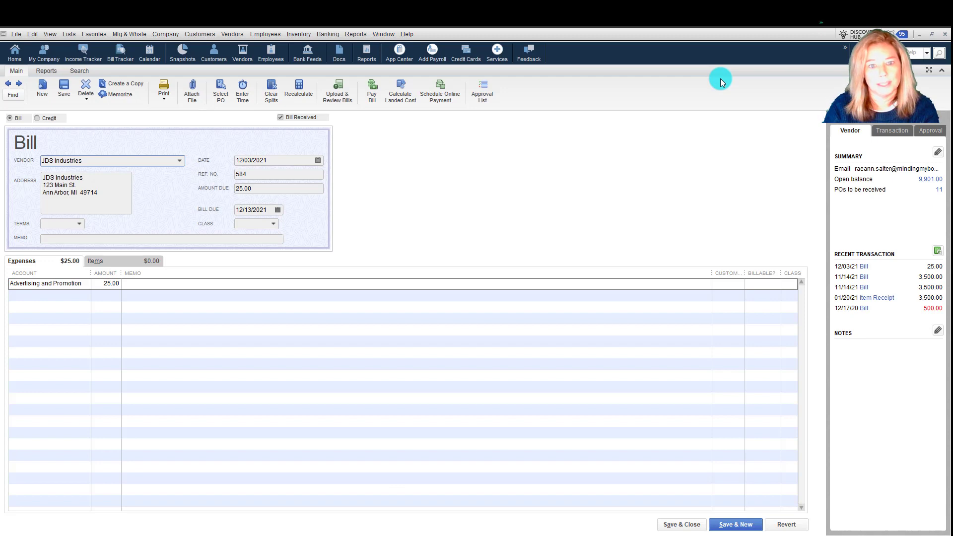
mouse_move(137, 85)
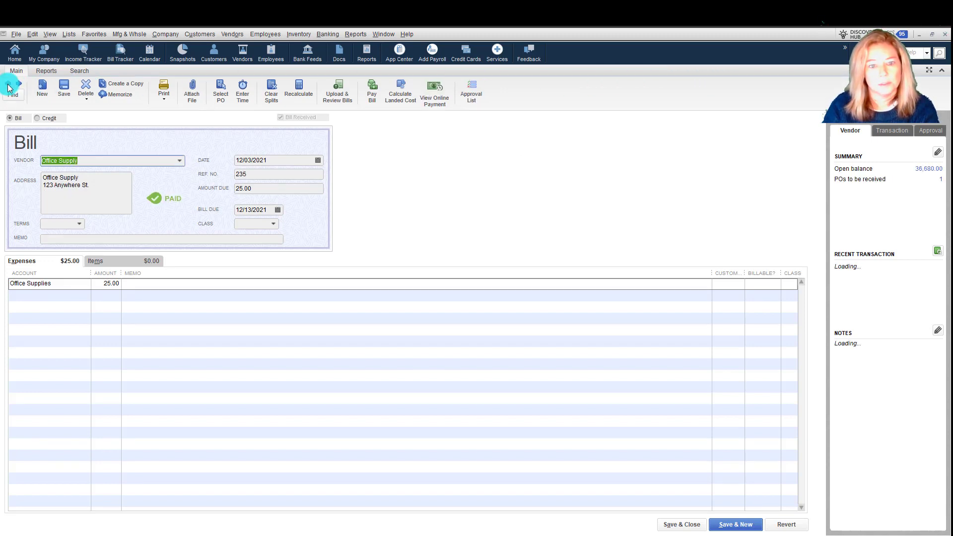
left_click(434, 91)
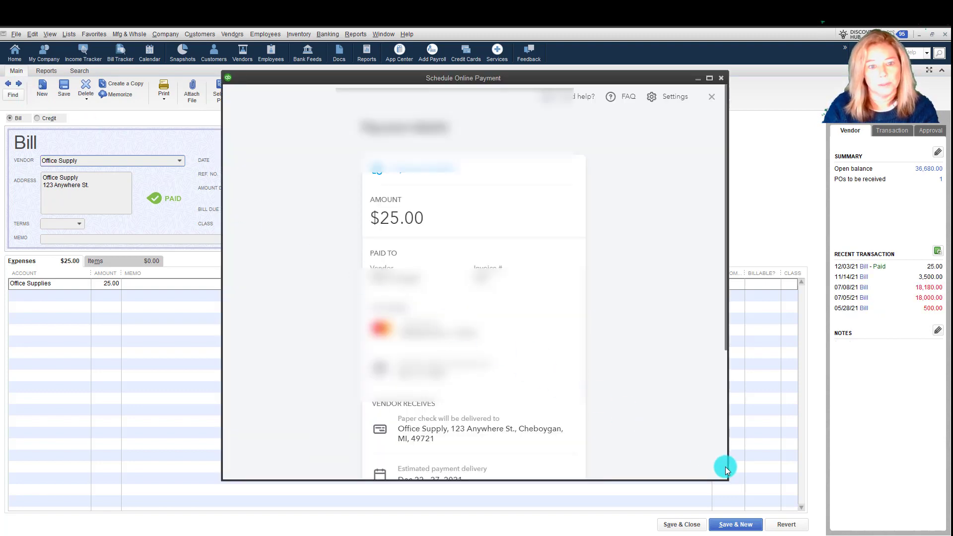
scroll("down", 3)
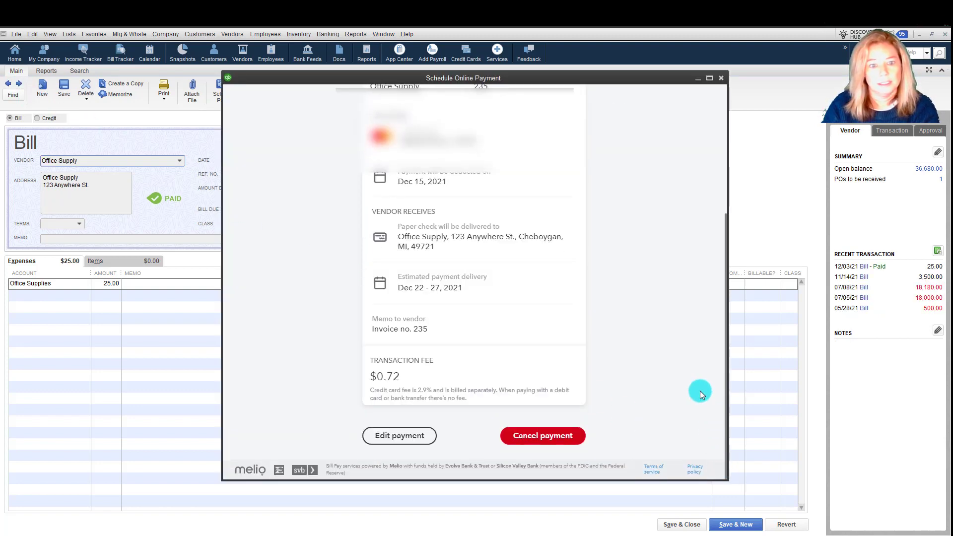
scroll("up", 3)
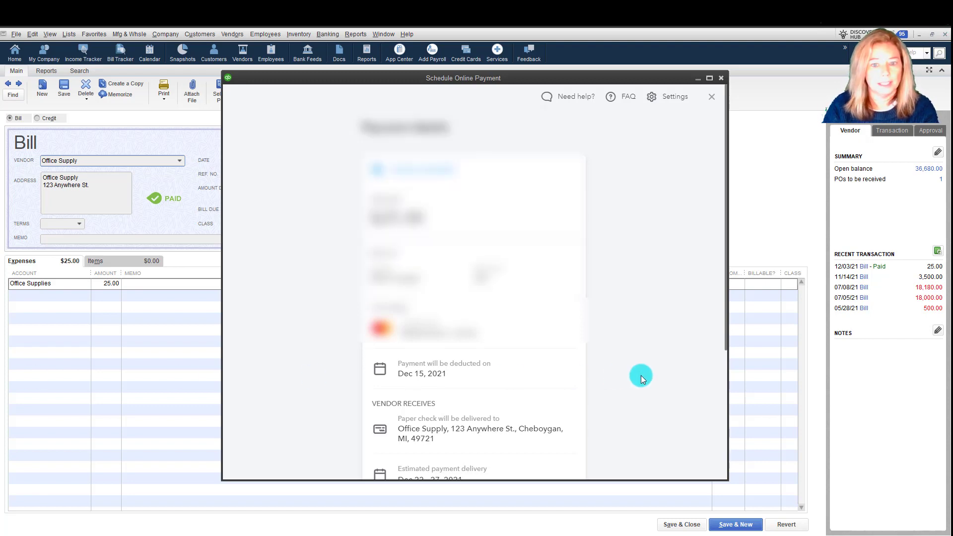
scroll("down", 3)
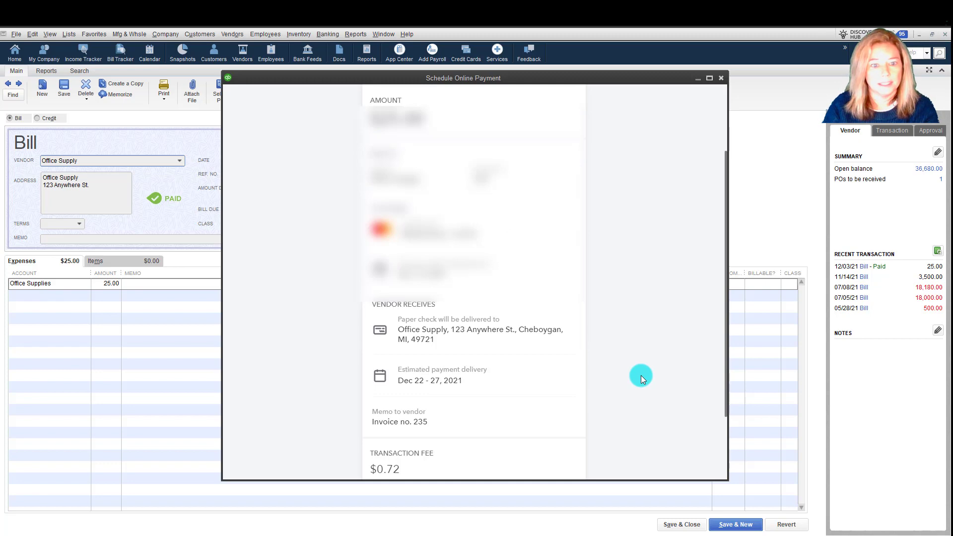
scroll("down", 3)
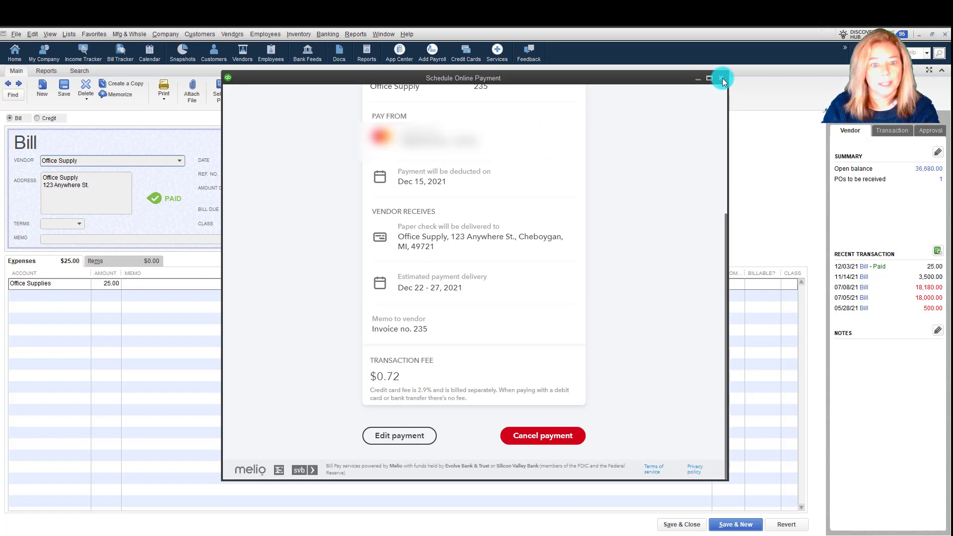
mouse_move(723, 79)
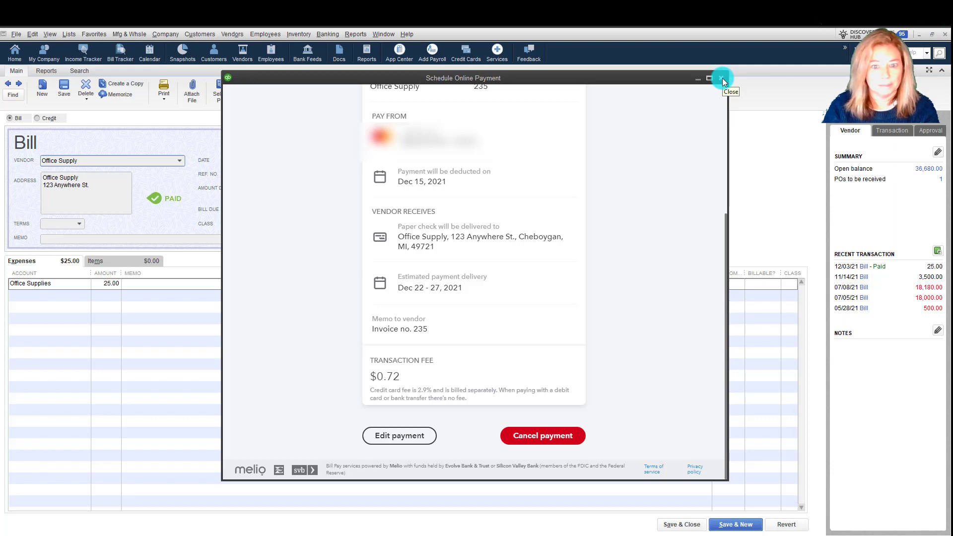
mouse_move(722, 78)
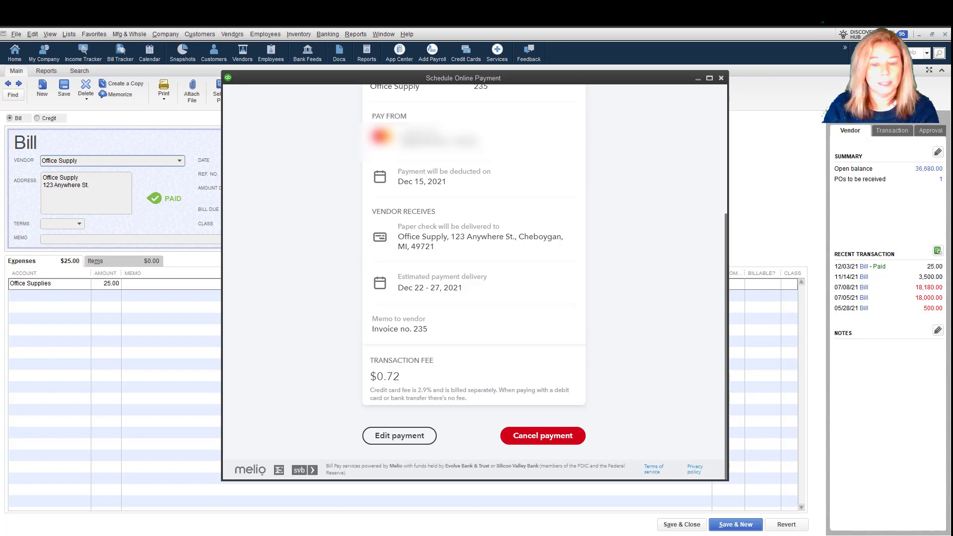
mouse_move(725, 93)
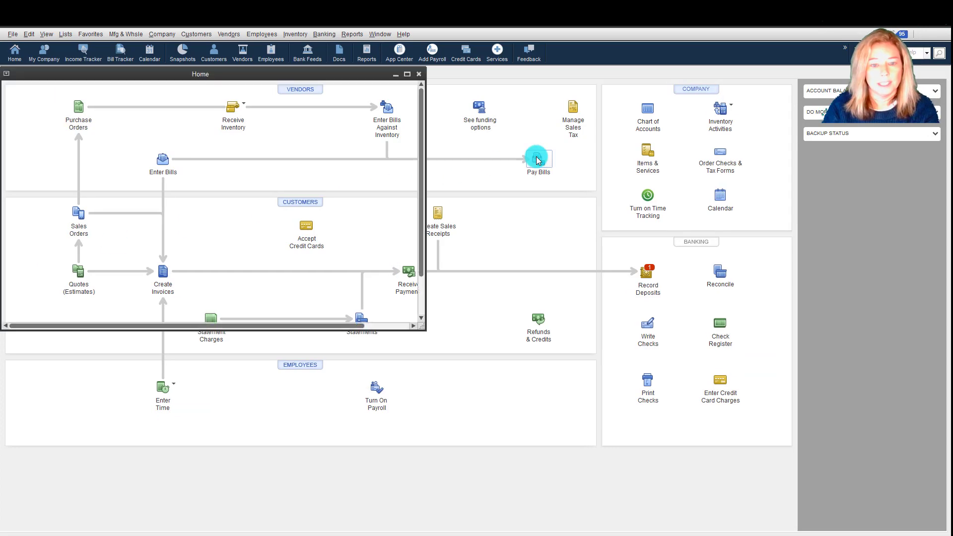
left_click(537, 159)
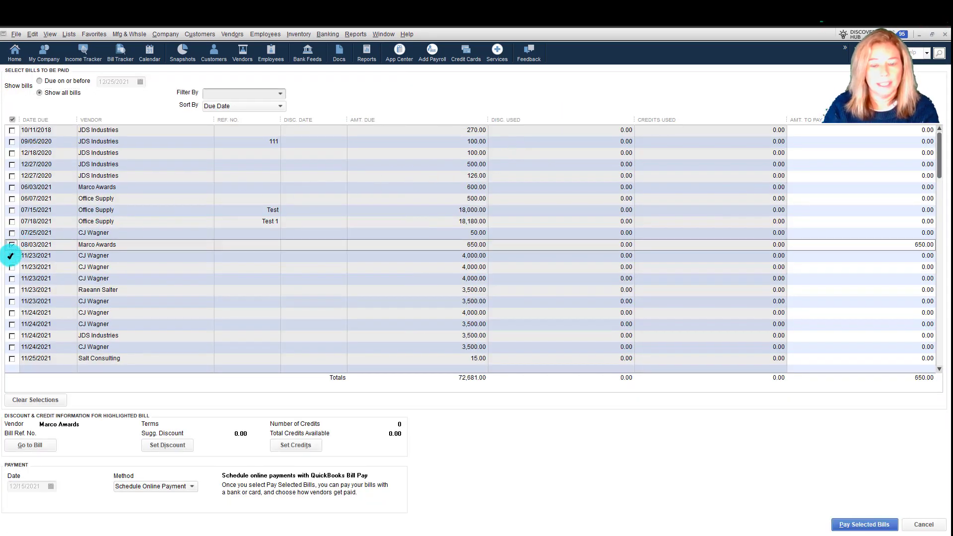
left_click(12, 278)
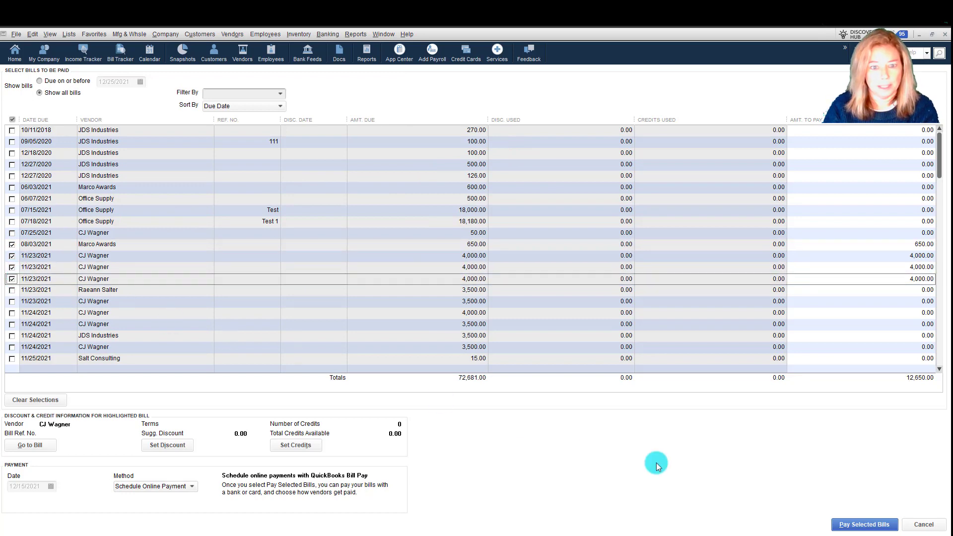
mouse_move(864, 525)
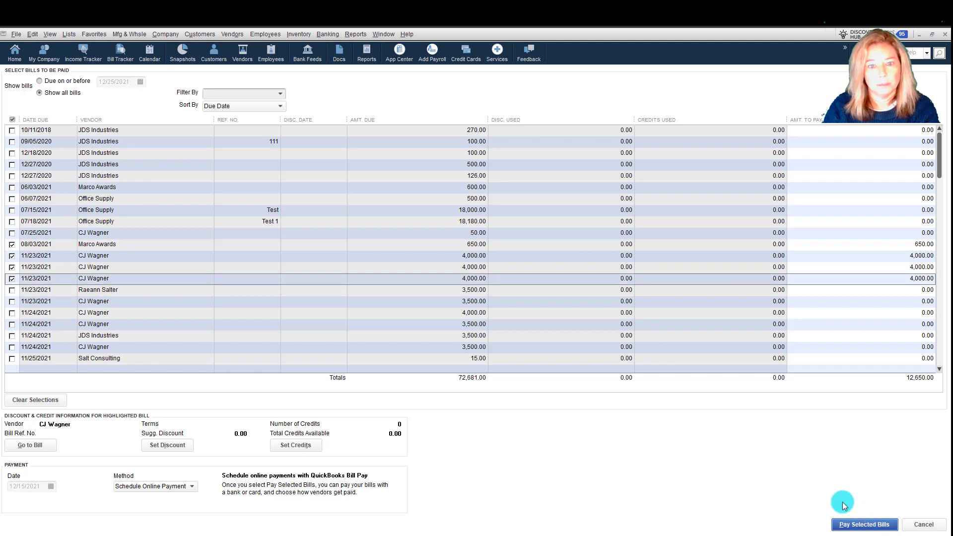
left_click(864, 524)
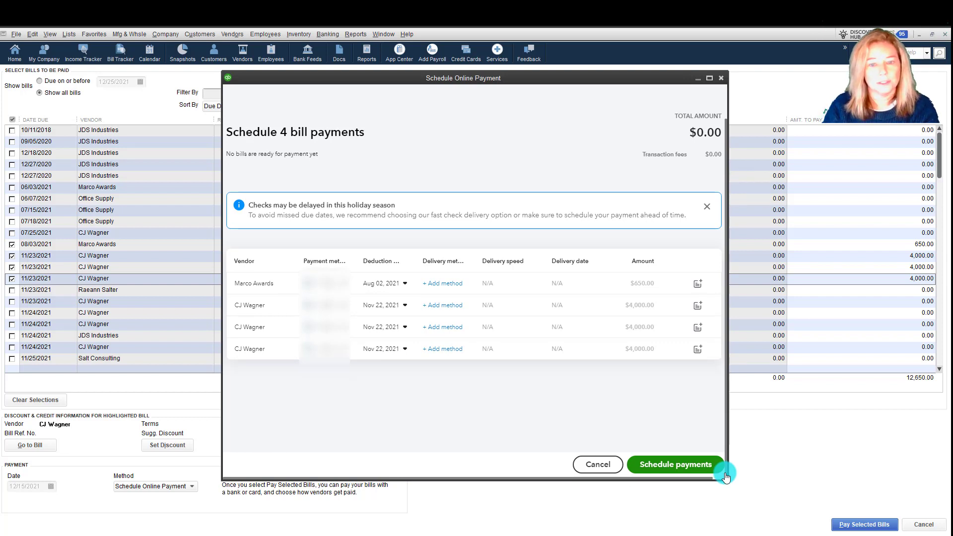
mouse_move(725, 454)
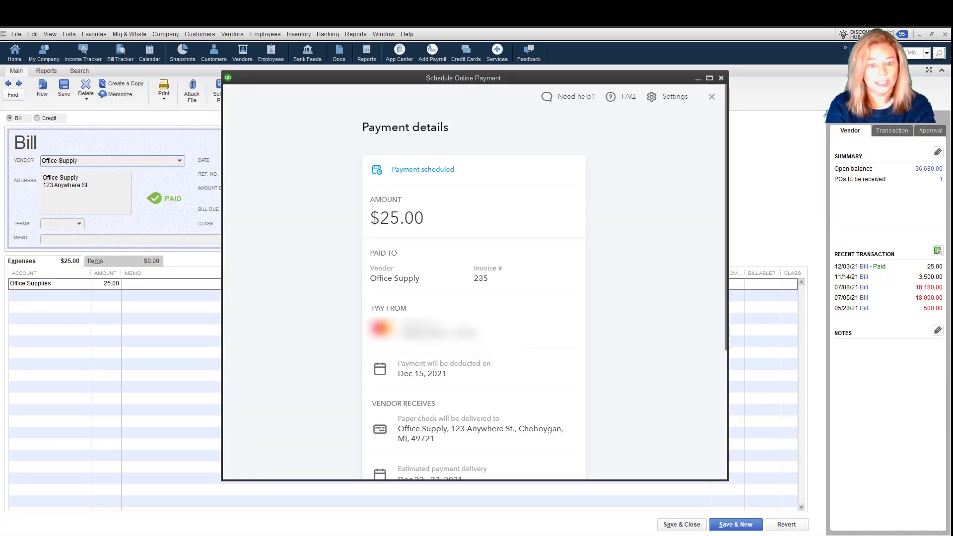
mouse_move(574, 97)
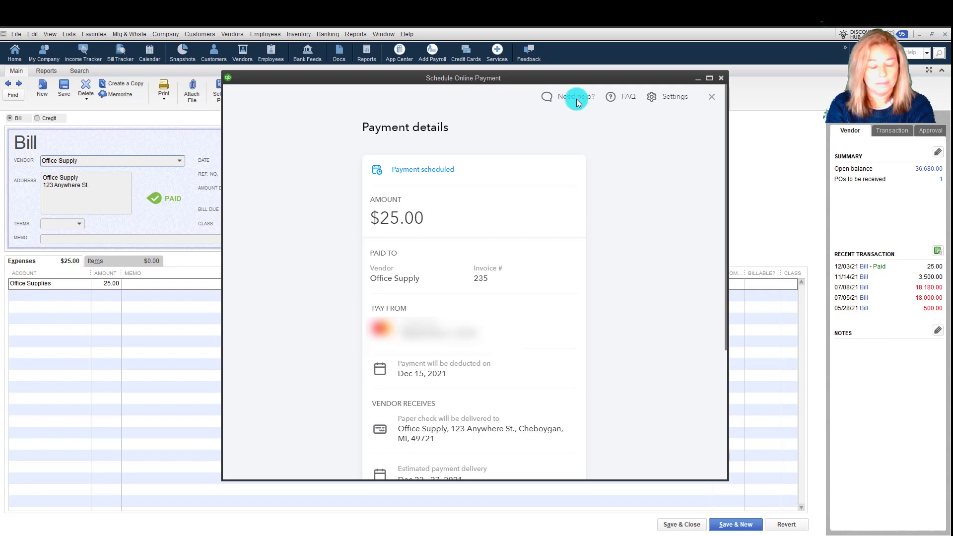
- Open the Bill Pay support chat from Need help? on the payment details window
left_click(574, 97)
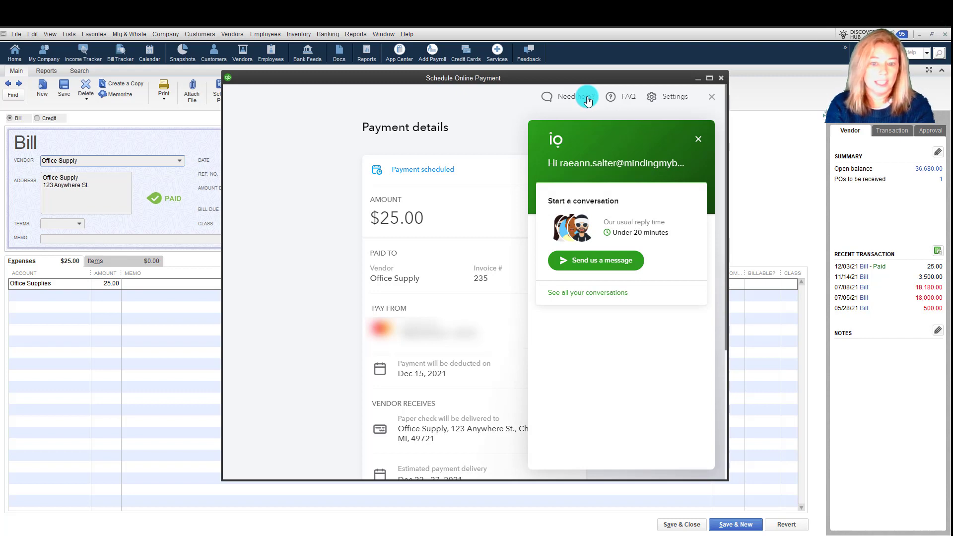
mouse_move(649, 246)
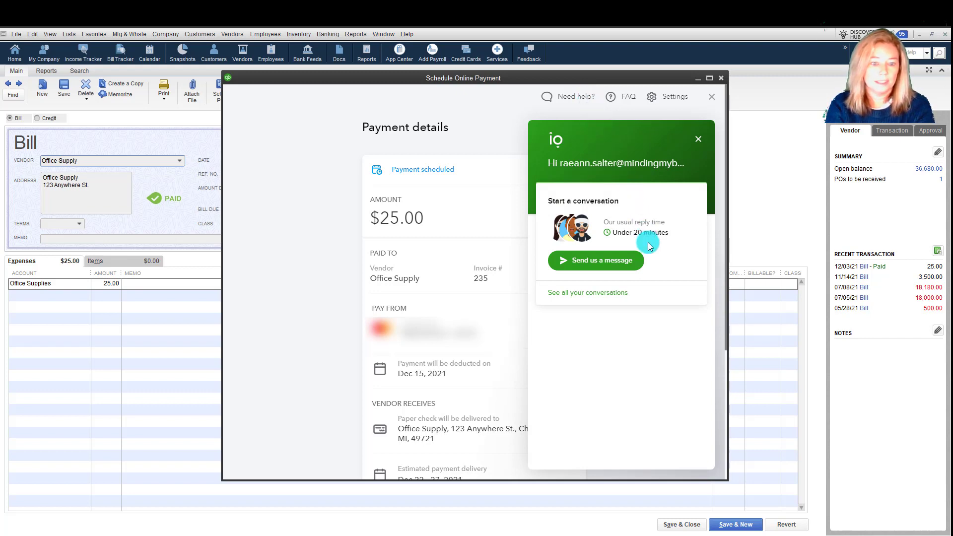